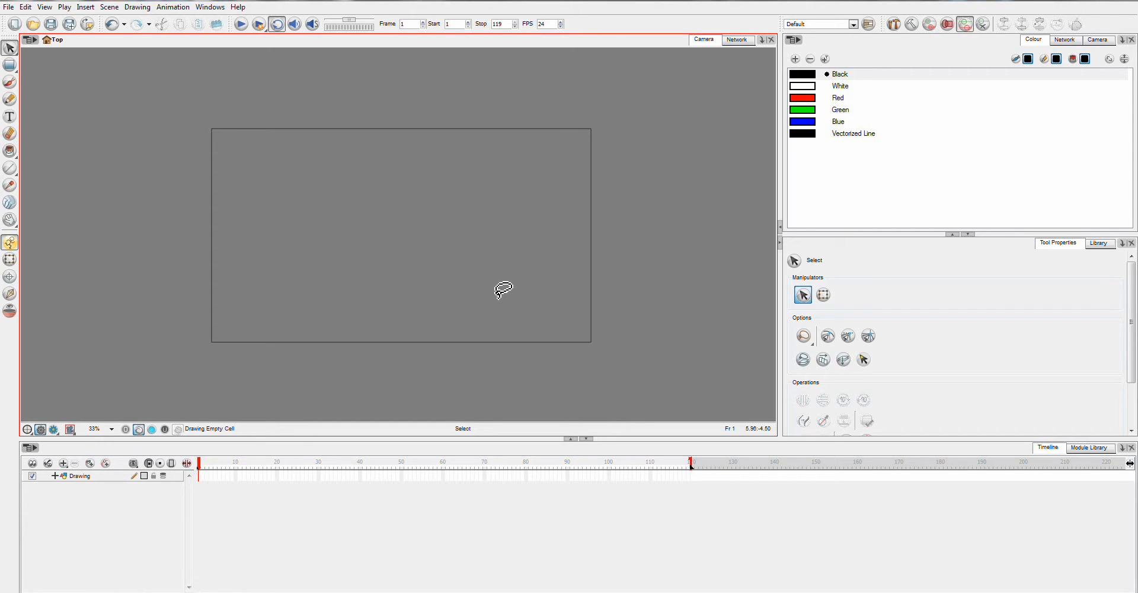
mouse_move(281, 229)
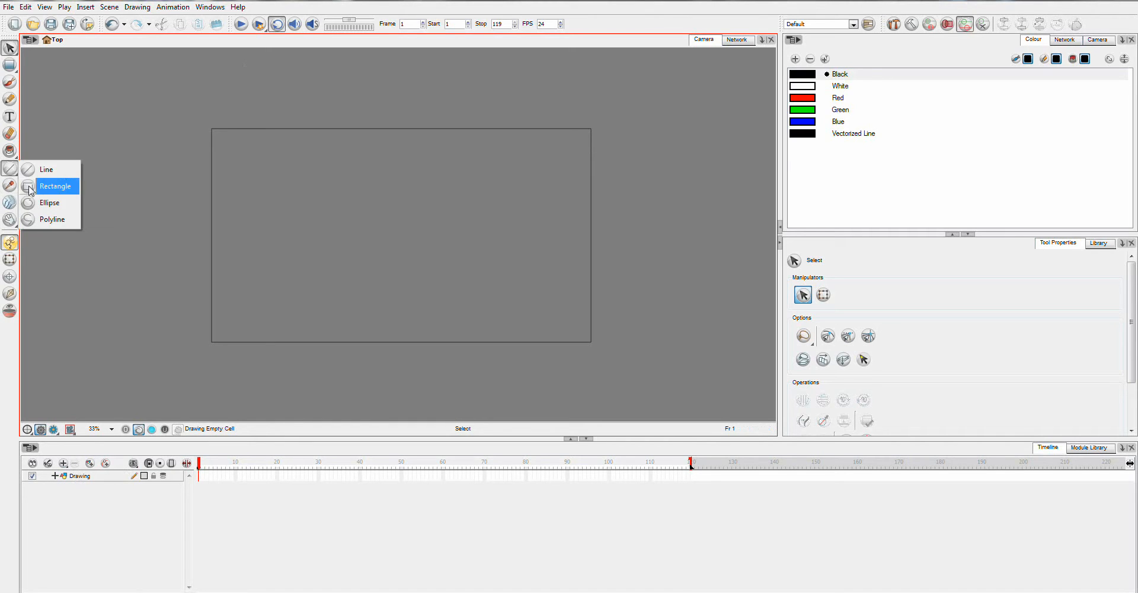
Step: Draw a black rectangle outline slightly larger than the camera frame
left_click(55, 185)
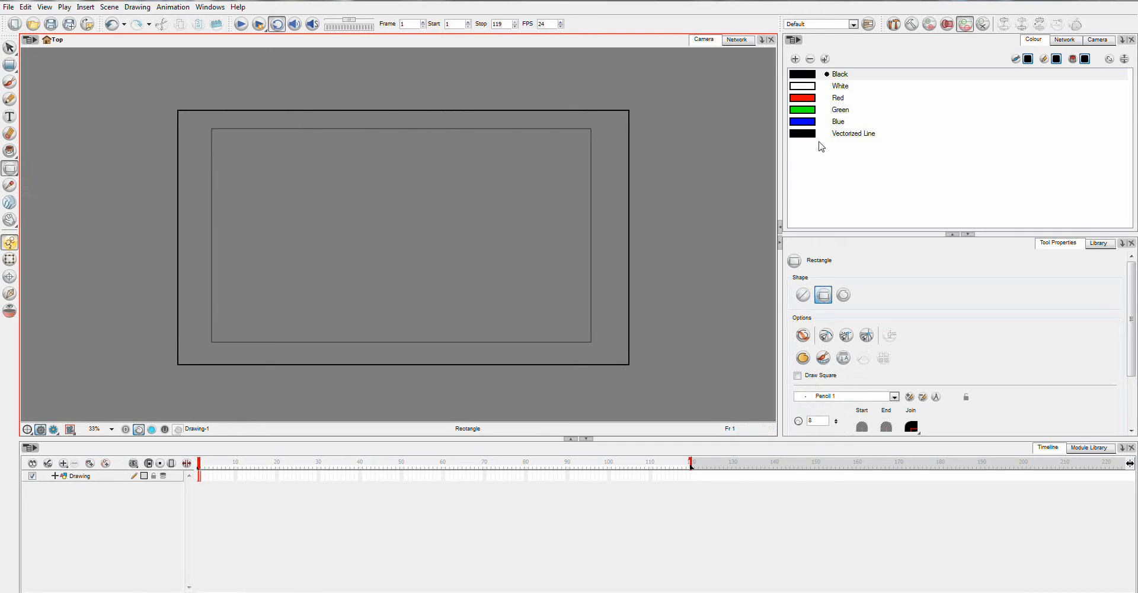
mouse_move(316, 443)
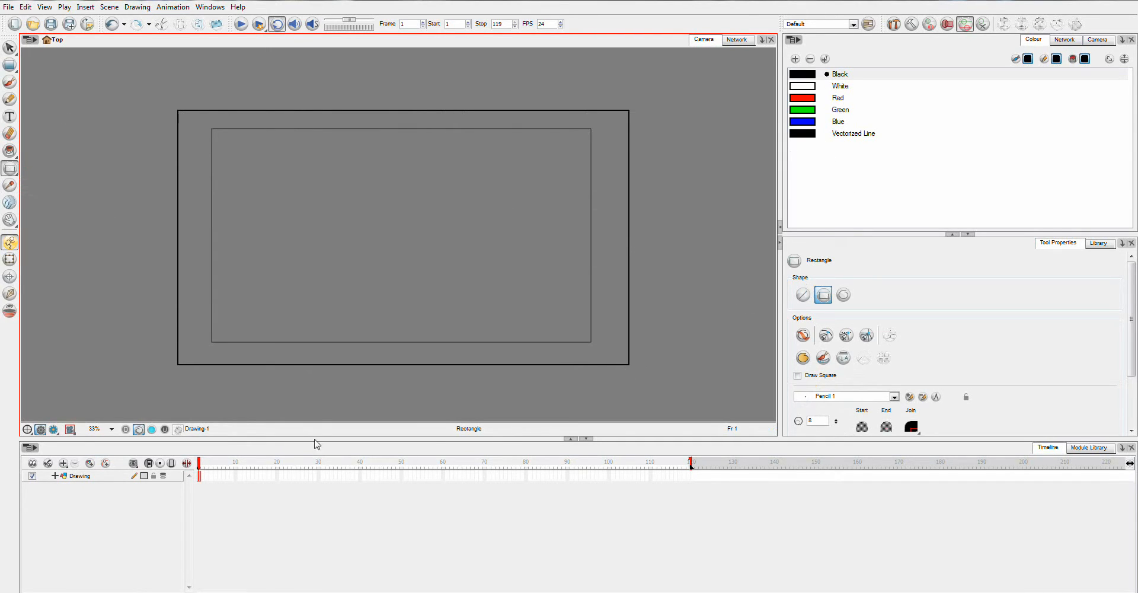
Step: Add a new palette swatch and set it to a grey linear gradient in Multiwheel Colour
left_click(795, 58)
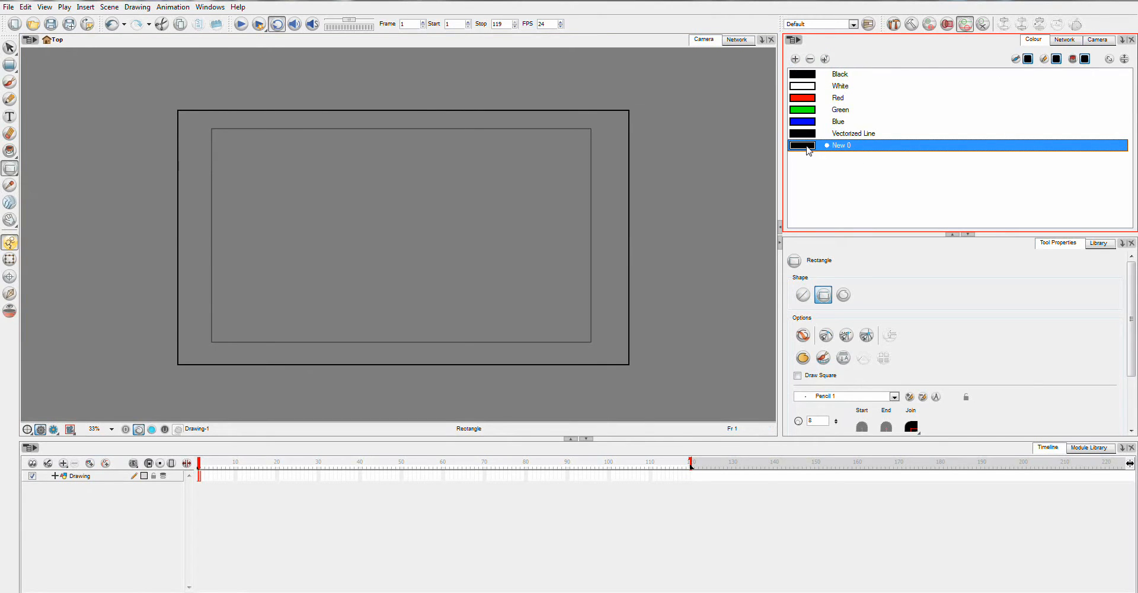
double_click(802, 145)
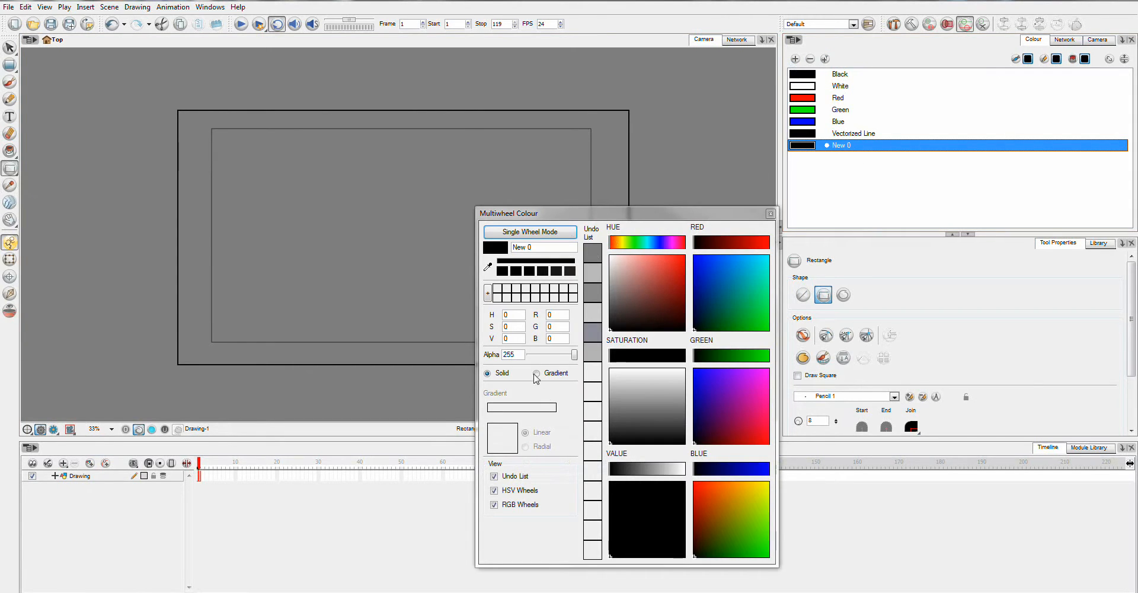
left_click(537, 372)
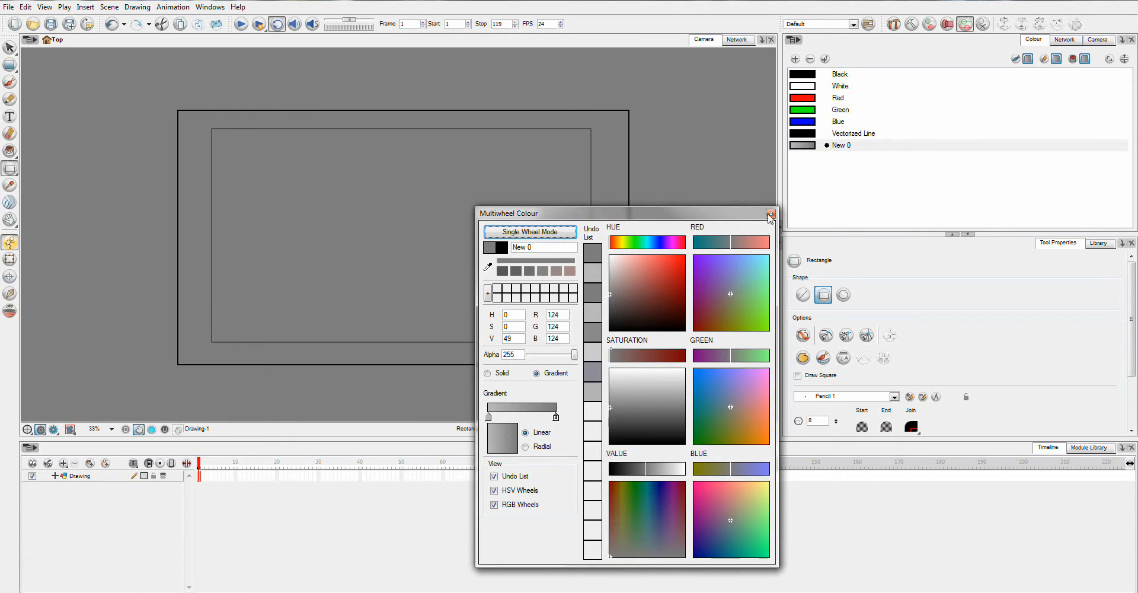
left_click(770, 213)
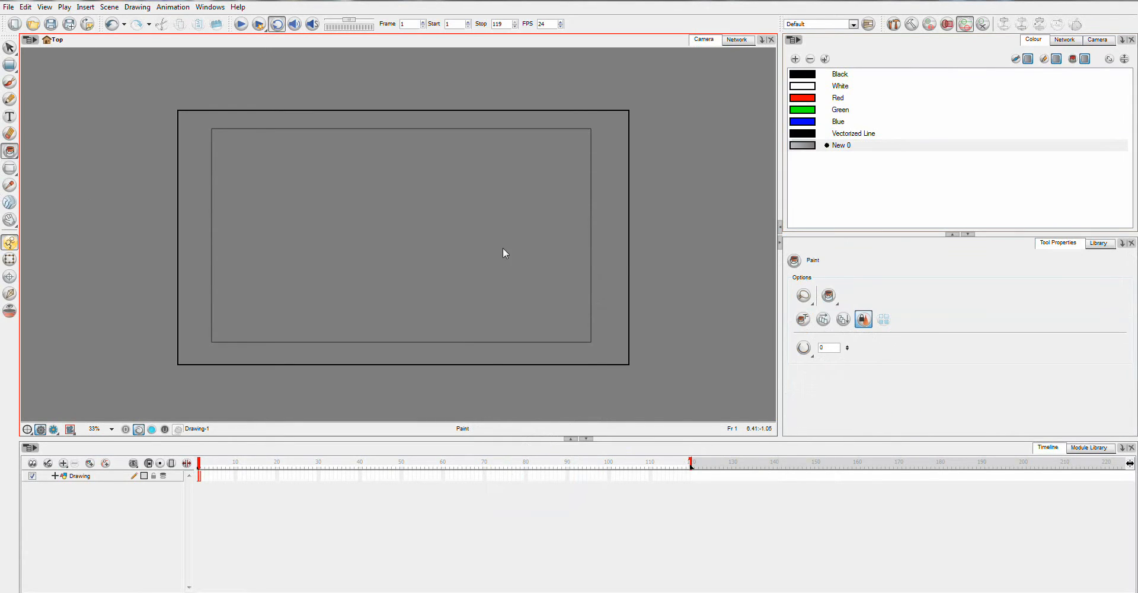
Step: Paint the rectangle with the grey gradient and rotate it to shade dark top to light bottom
left_click(10, 66)
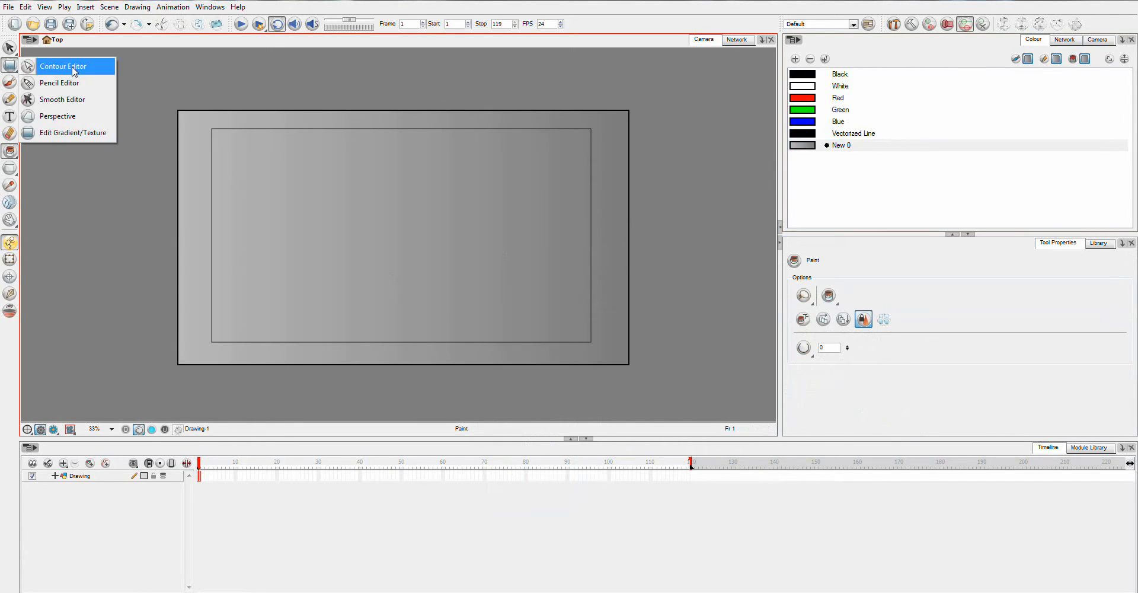
left_click(71, 133)
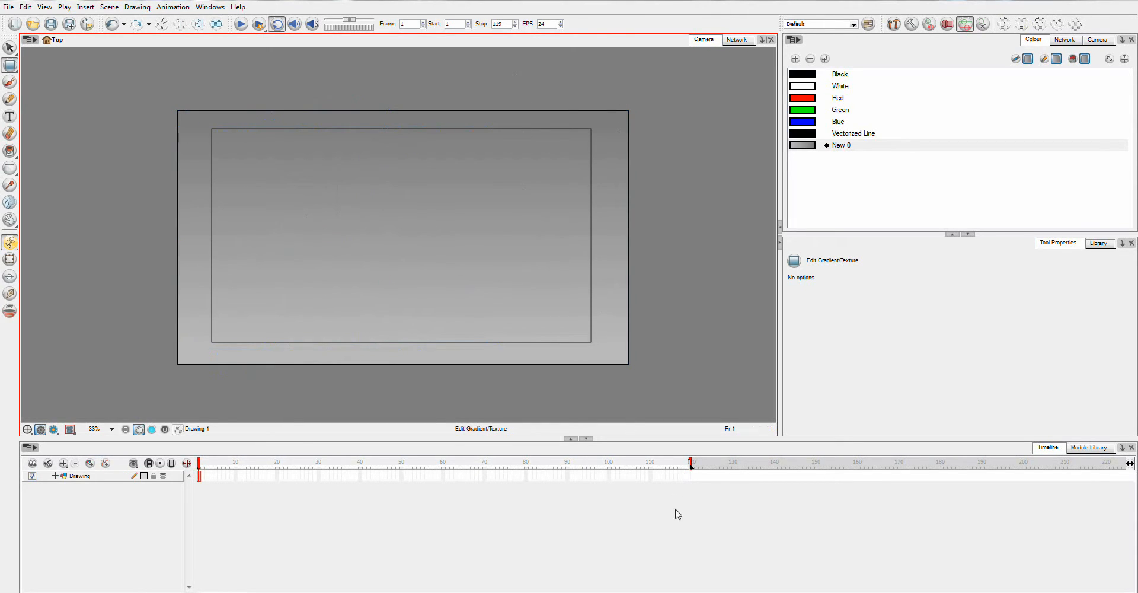
Step: Select the Drawing layer in the Timeline and rename it 'Background'
left_click(690, 475)
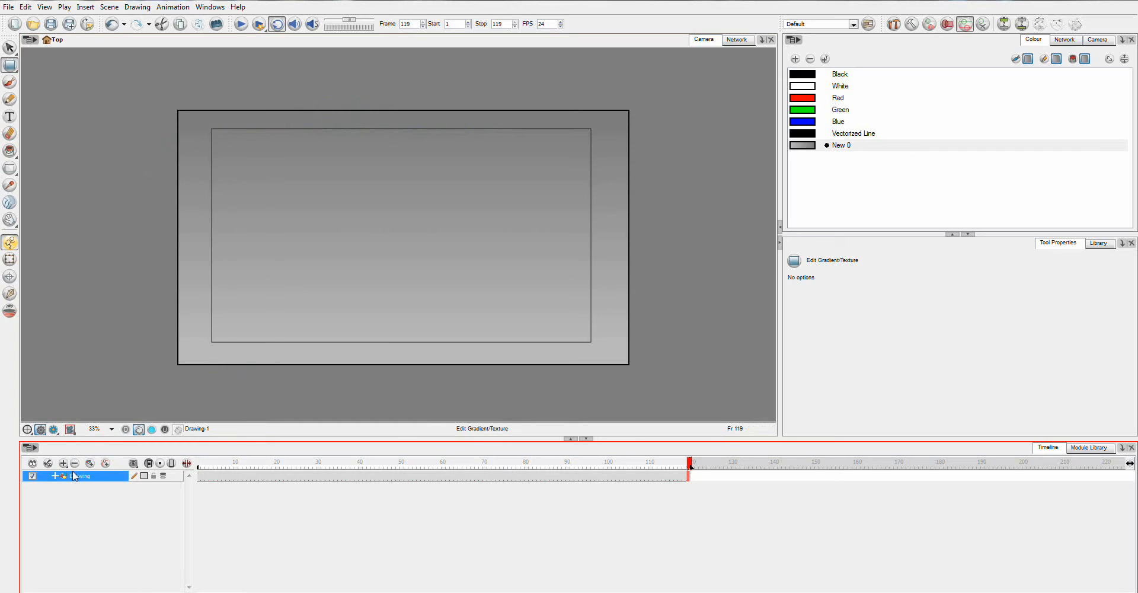
double_click(81, 476)
type("Background")
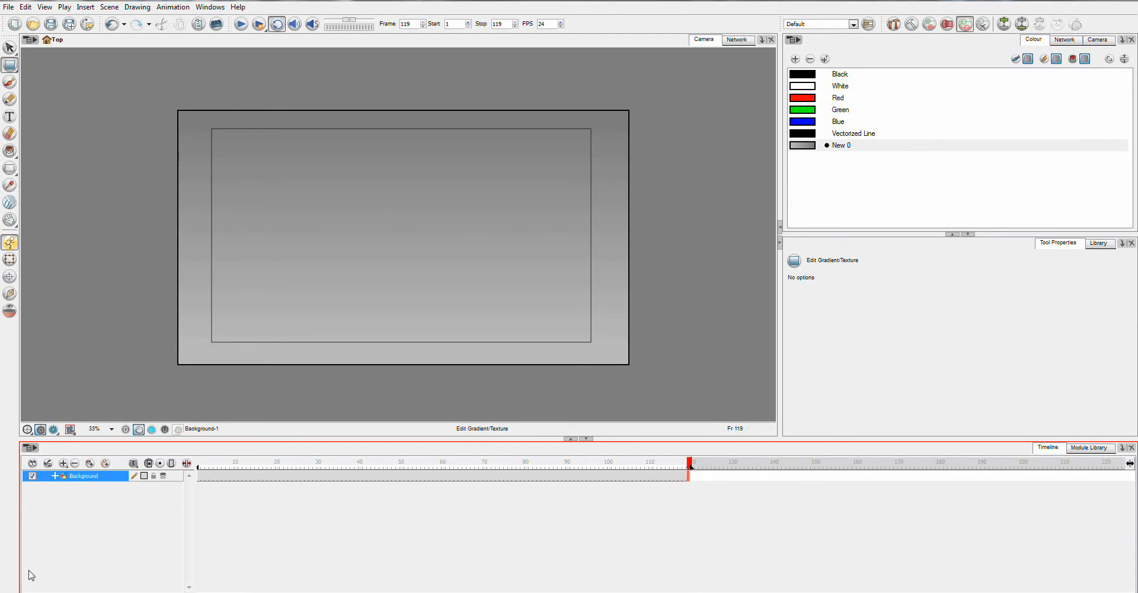
Step: Add a Drawing layer named 'RainParticle', then reselect Background with the Line tool
left_click(55, 476)
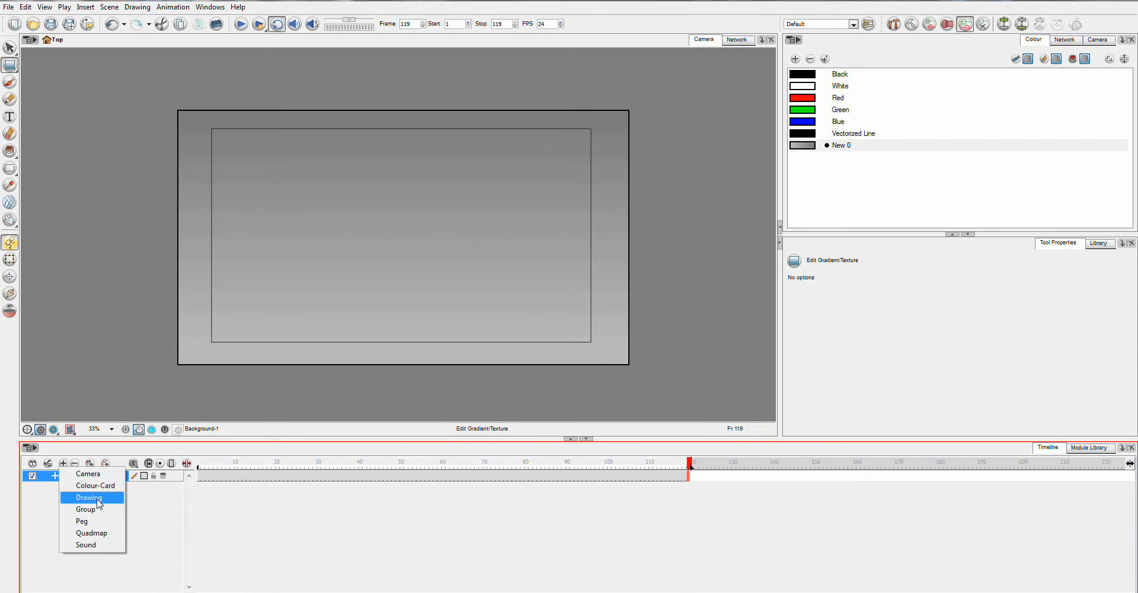
left_click(89, 498)
type("RainParticle")
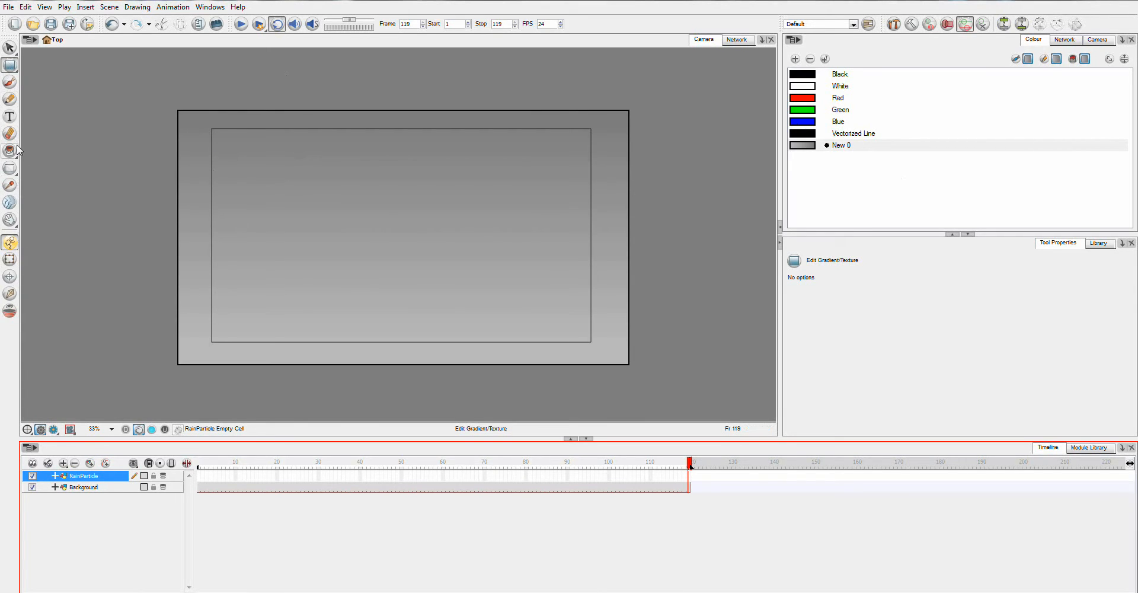
left_click(84, 486)
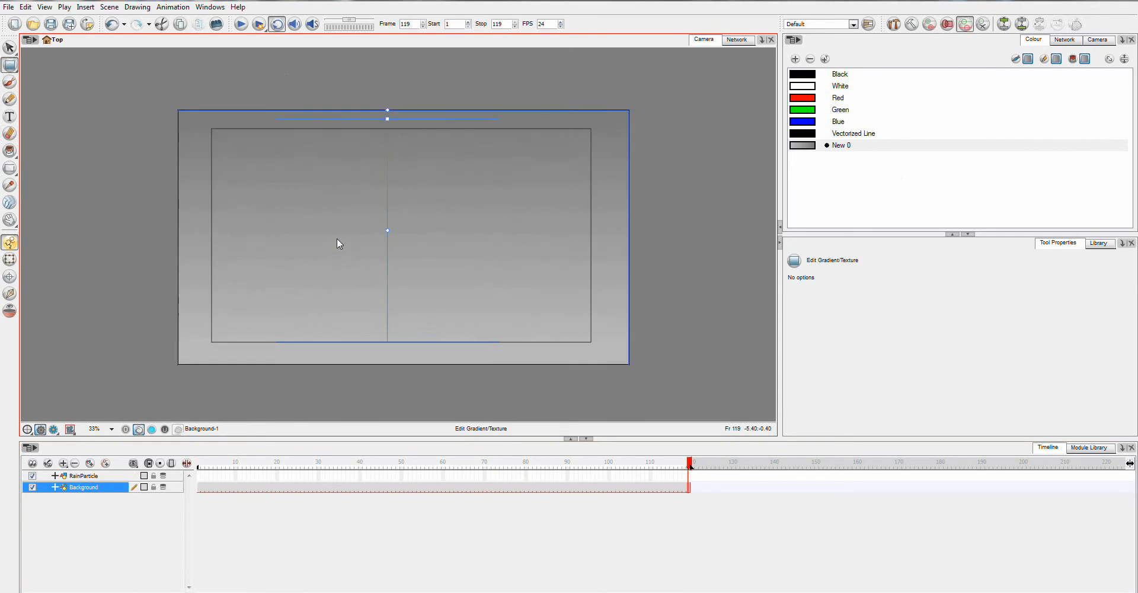
left_click(94, 429)
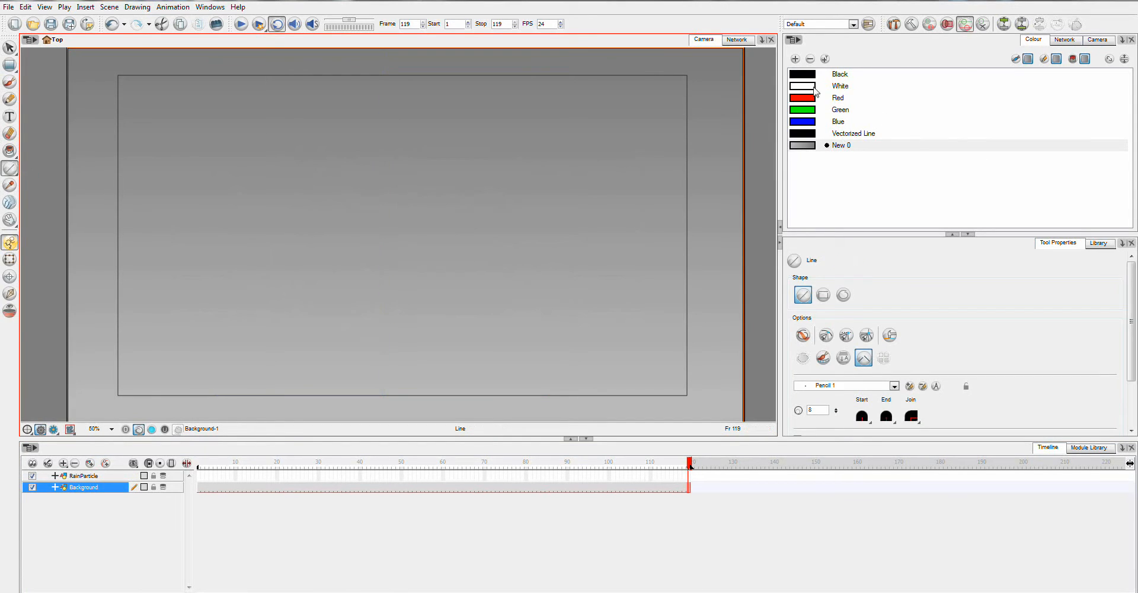
mouse_move(815, 140)
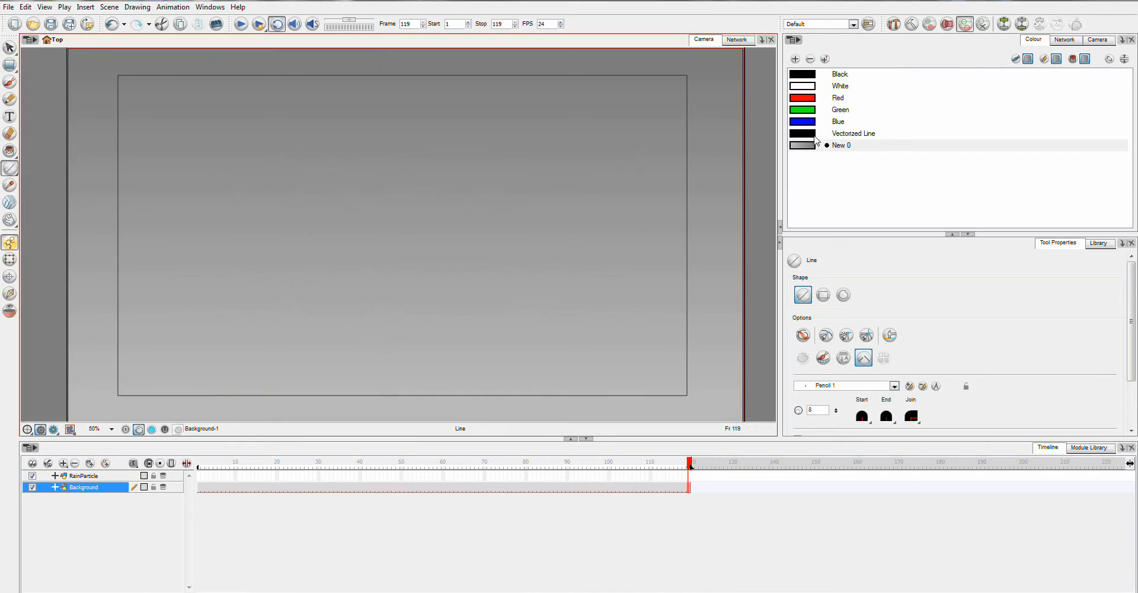
Step: Add a swatch named 'Rain1' set to a darker semi-transparent blue
left_click(794, 59)
type("B")
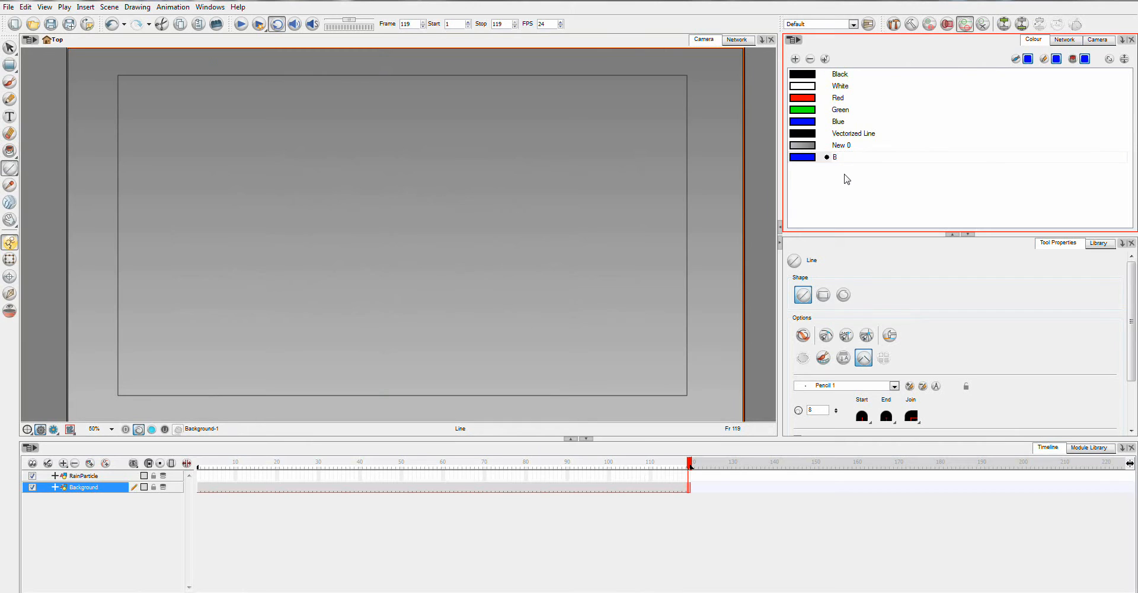
type("Rain1")
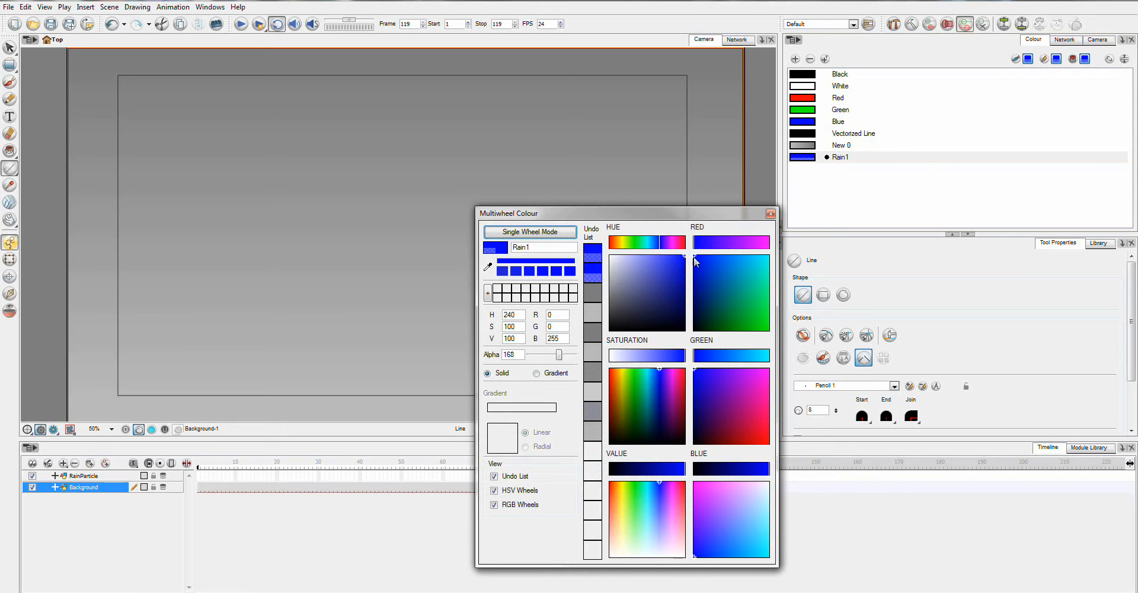
left_click(699, 272)
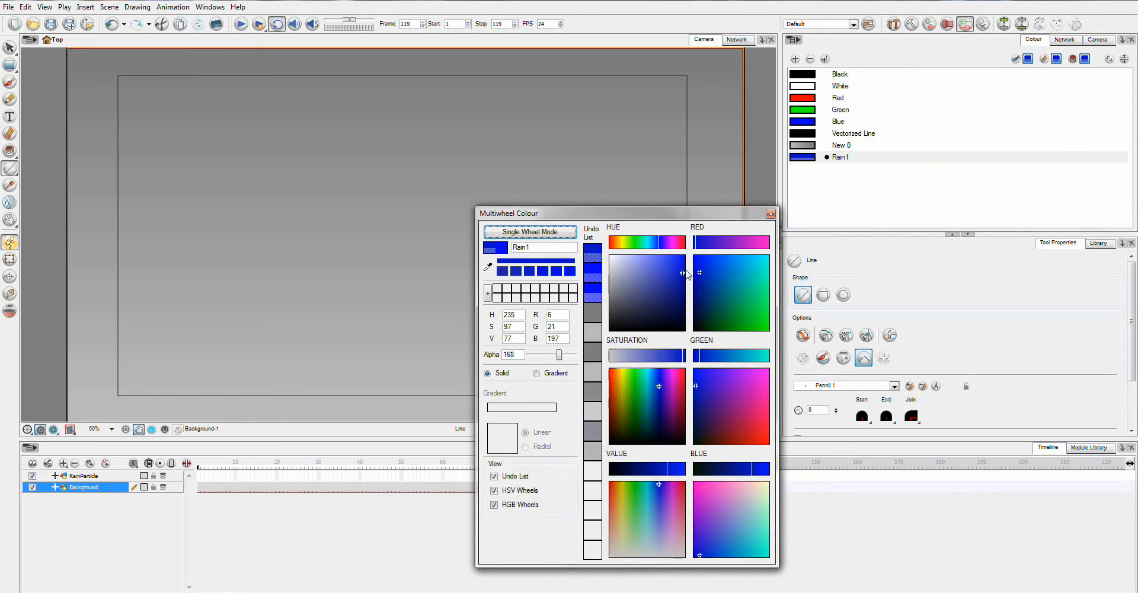
left_click(770, 212)
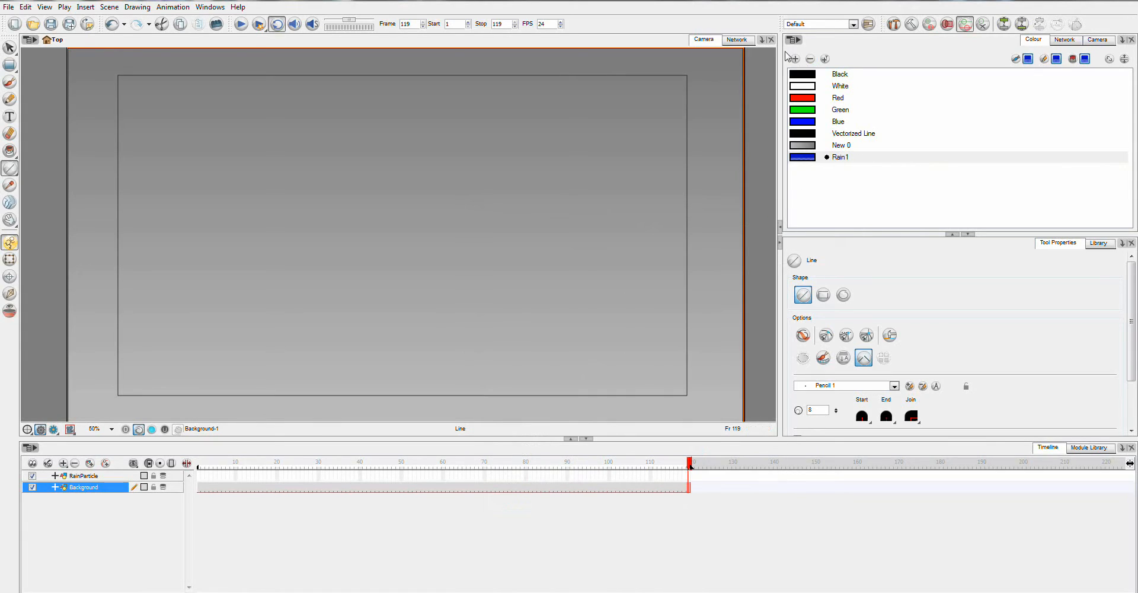
Step: Add a swatch named 'Rain2' with a lighter, more transparent blue than Rain1
left_click(794, 59)
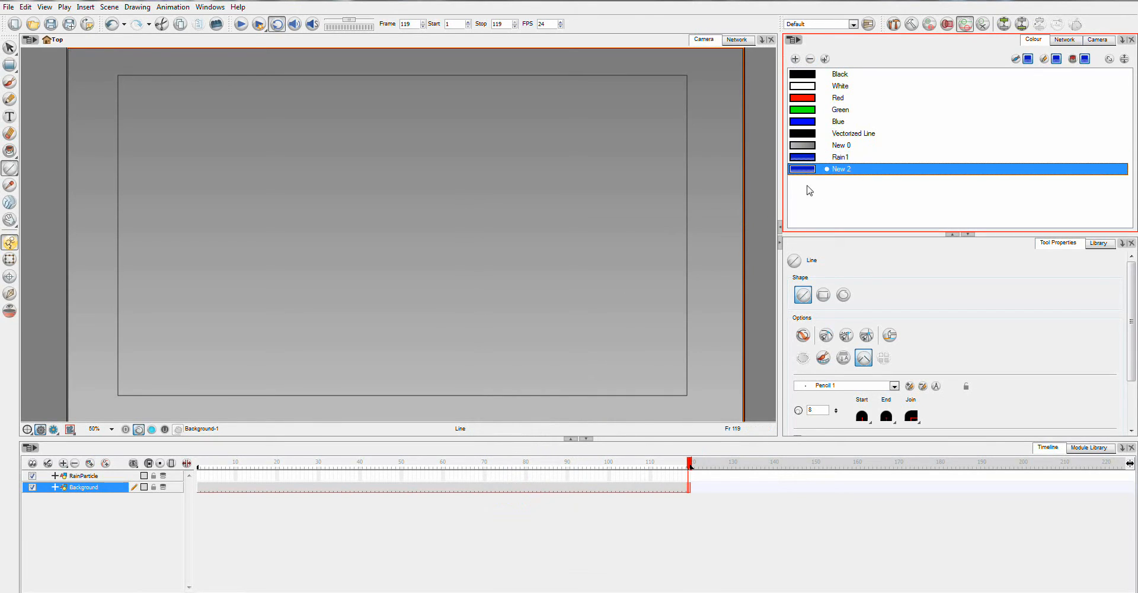
double_click(841, 168)
type("Rain2")
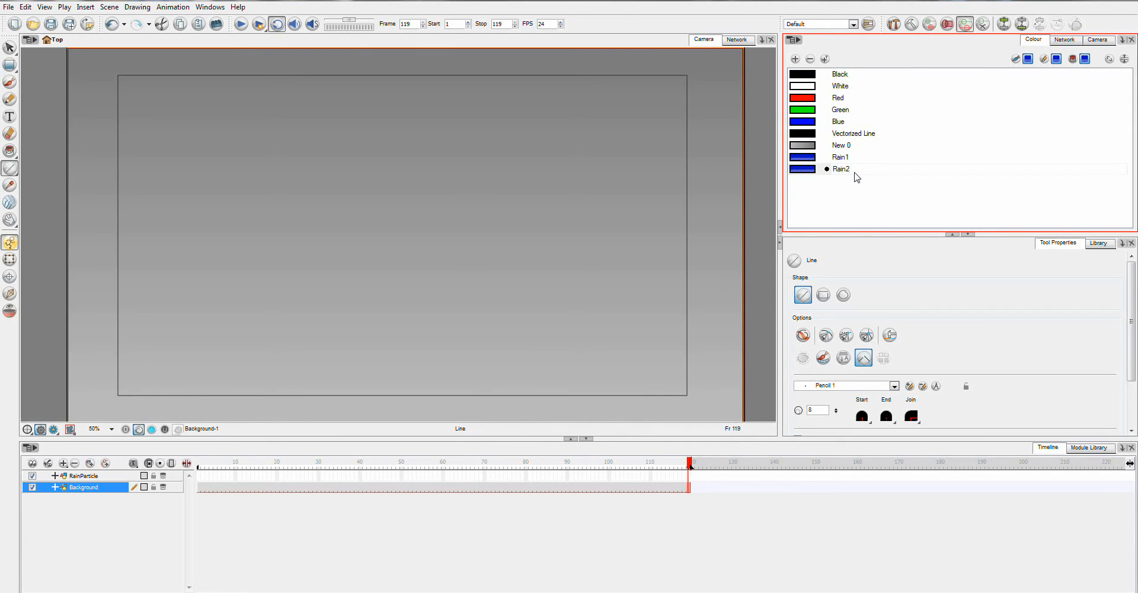
double_click(801, 168)
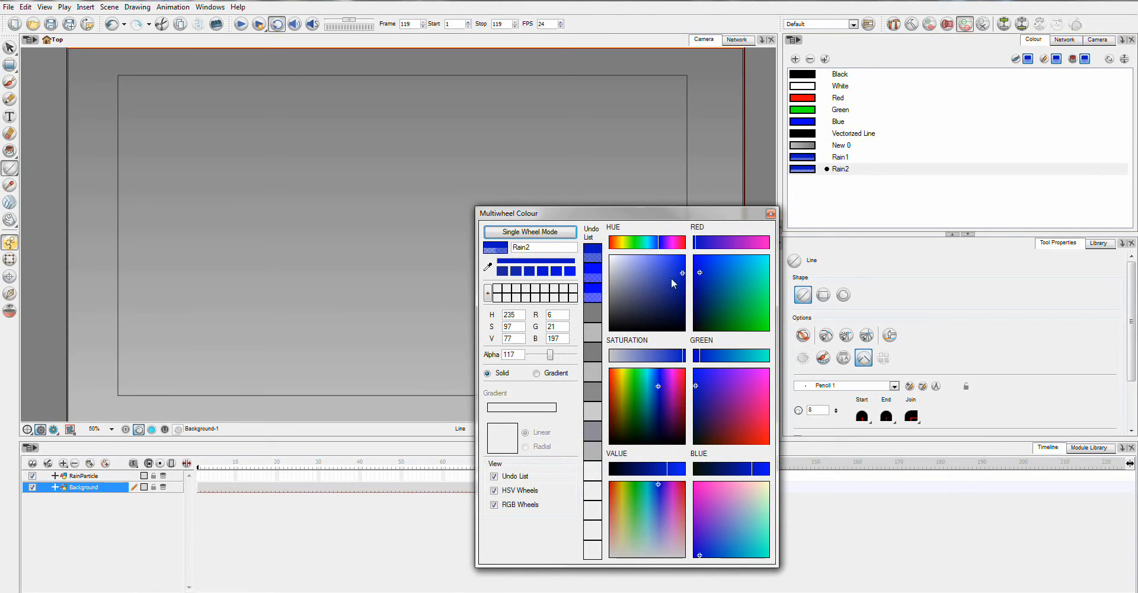
left_click(672, 270)
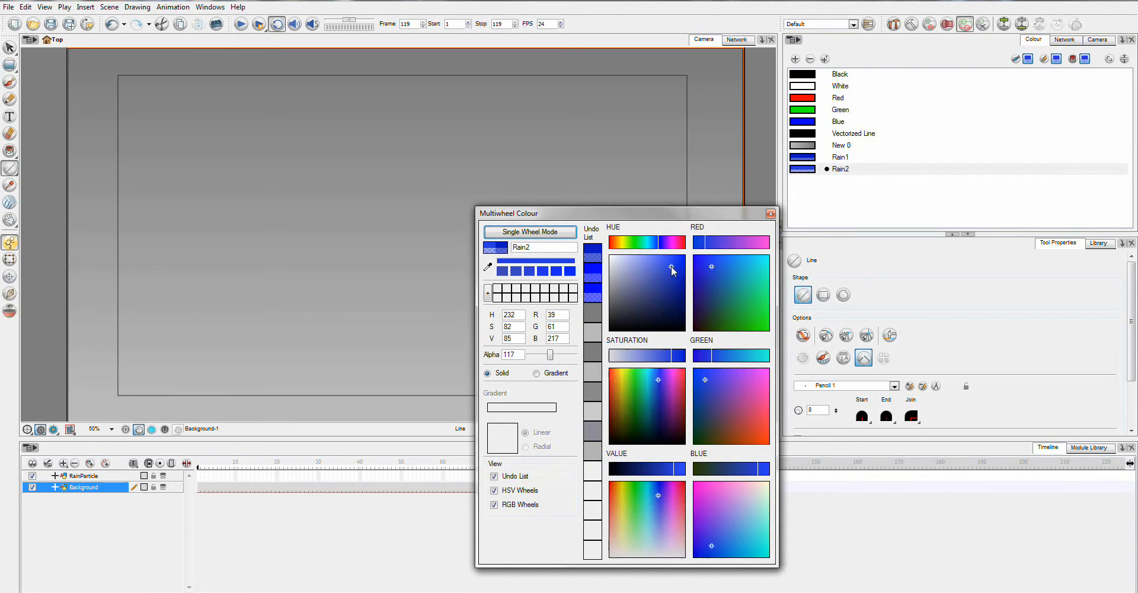
left_click(771, 212)
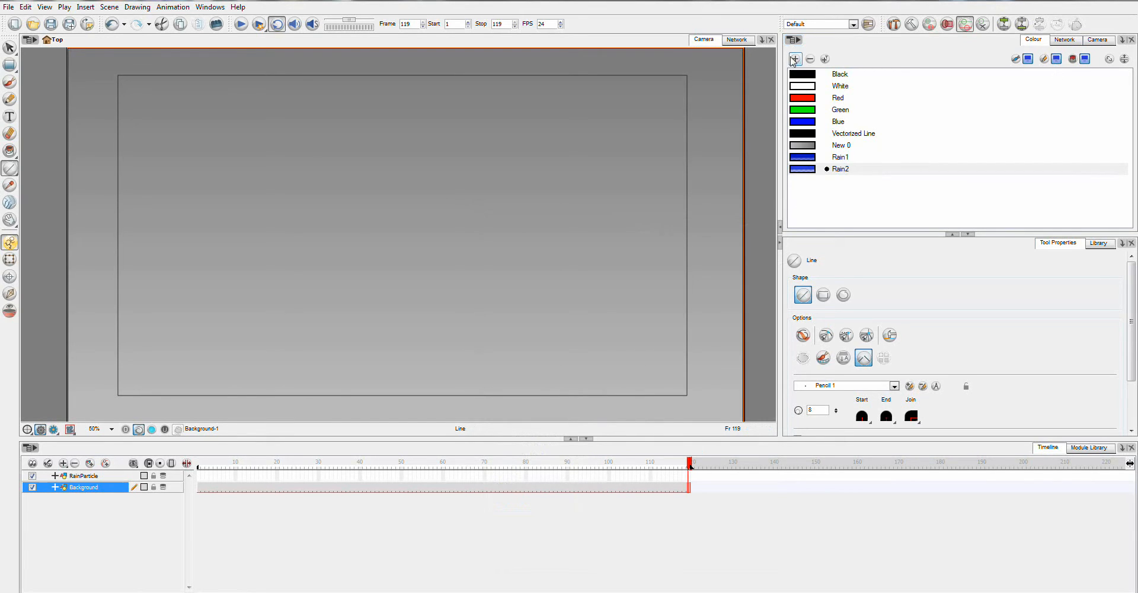
Step: Add a third swatch 'Rain3' and tune it to a soft, semi-transparent sky blue
left_click(794, 58)
type("Rain3")
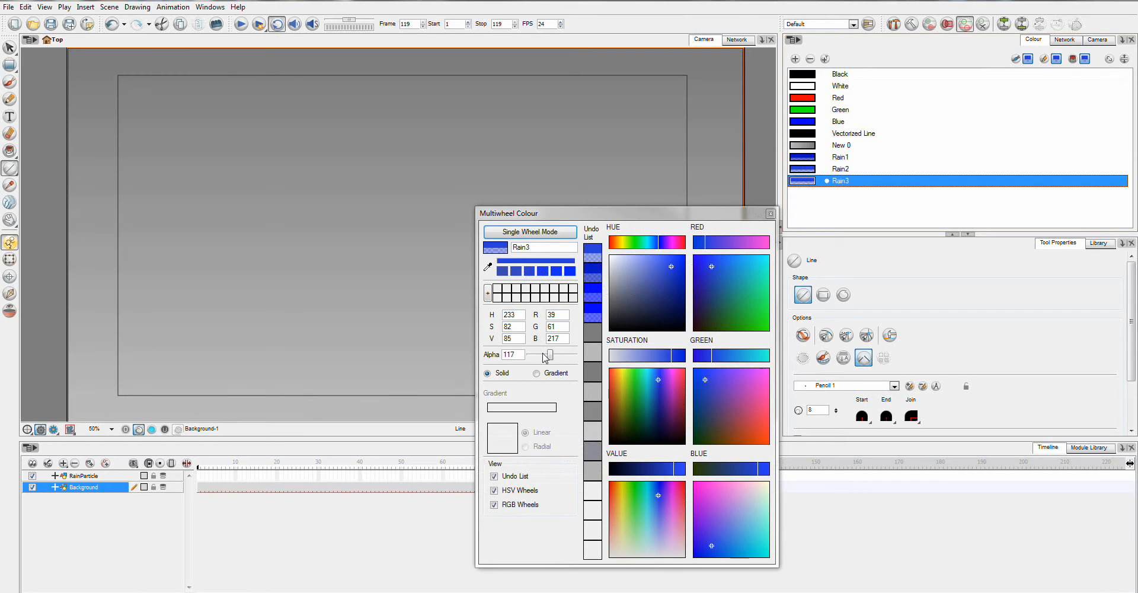
left_click(653, 267)
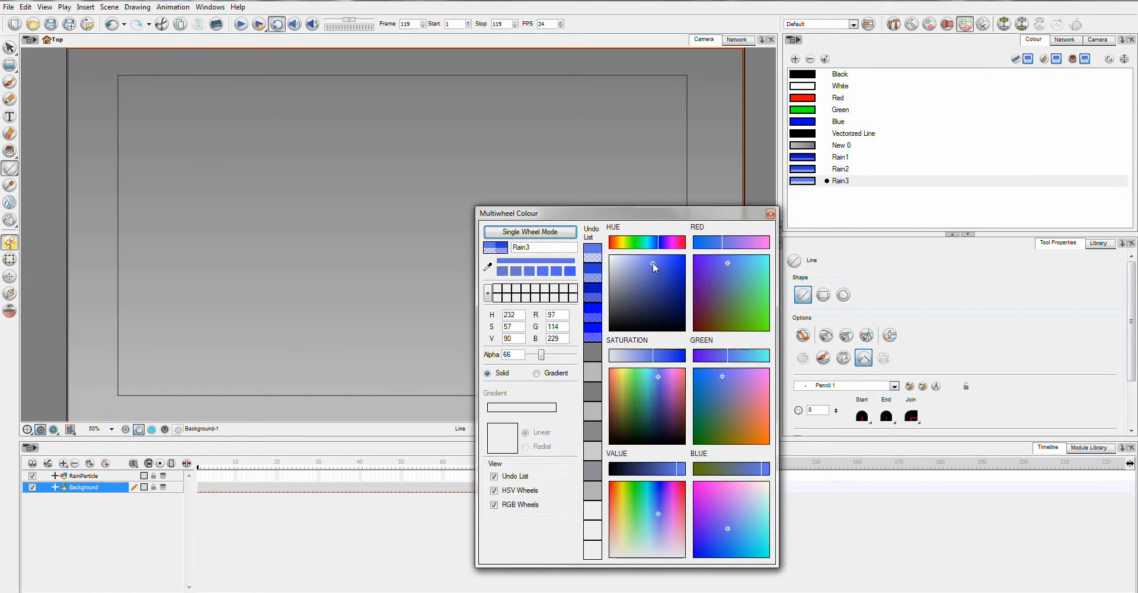
left_click(770, 213)
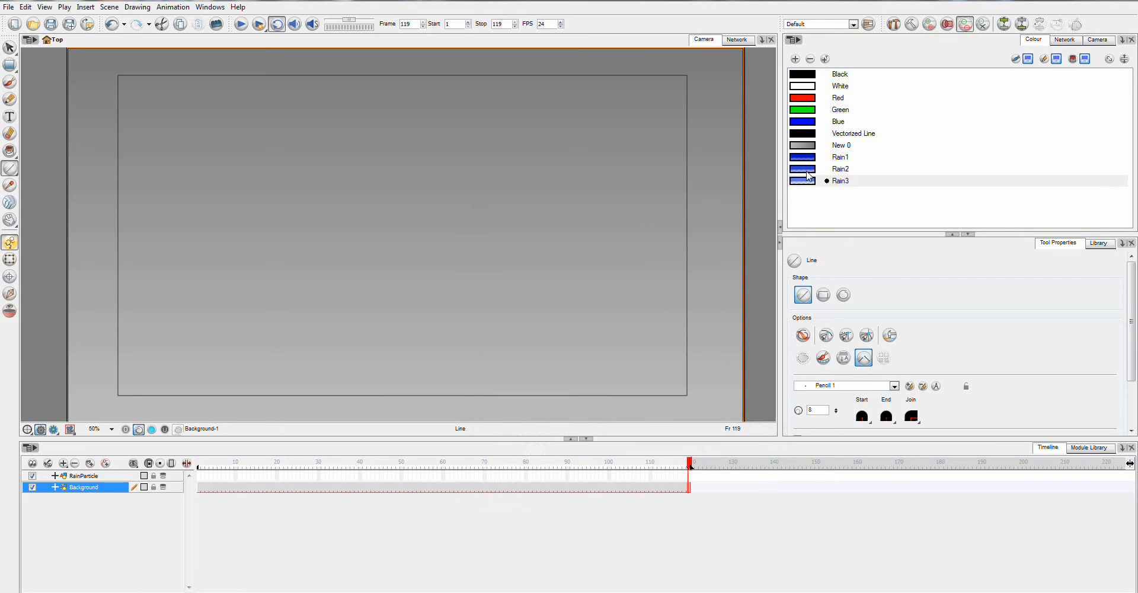
double_click(802, 180)
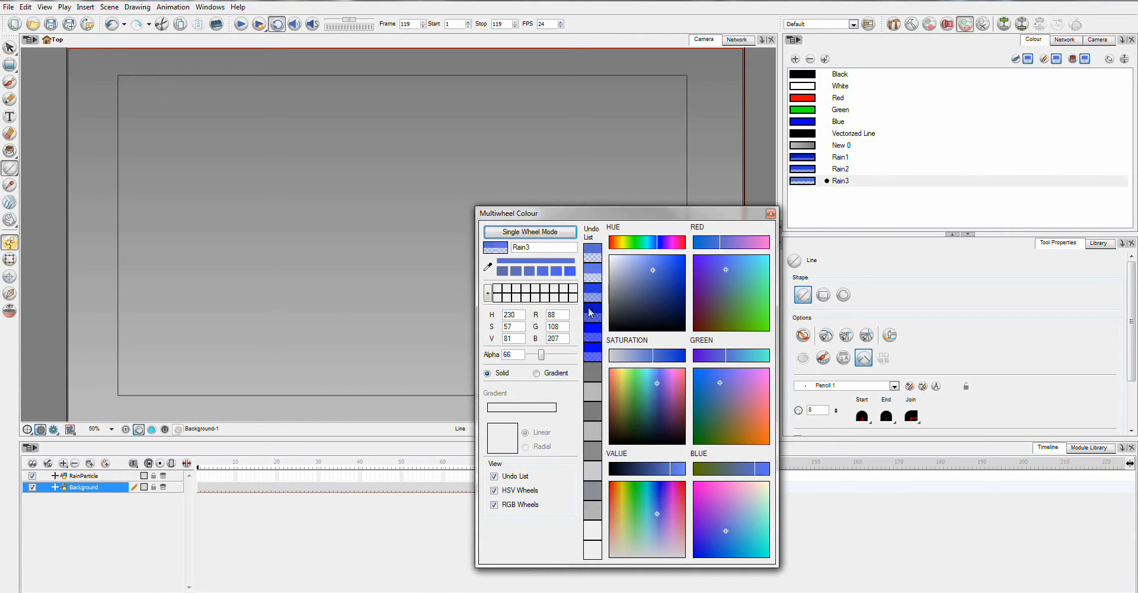
left_click(659, 285)
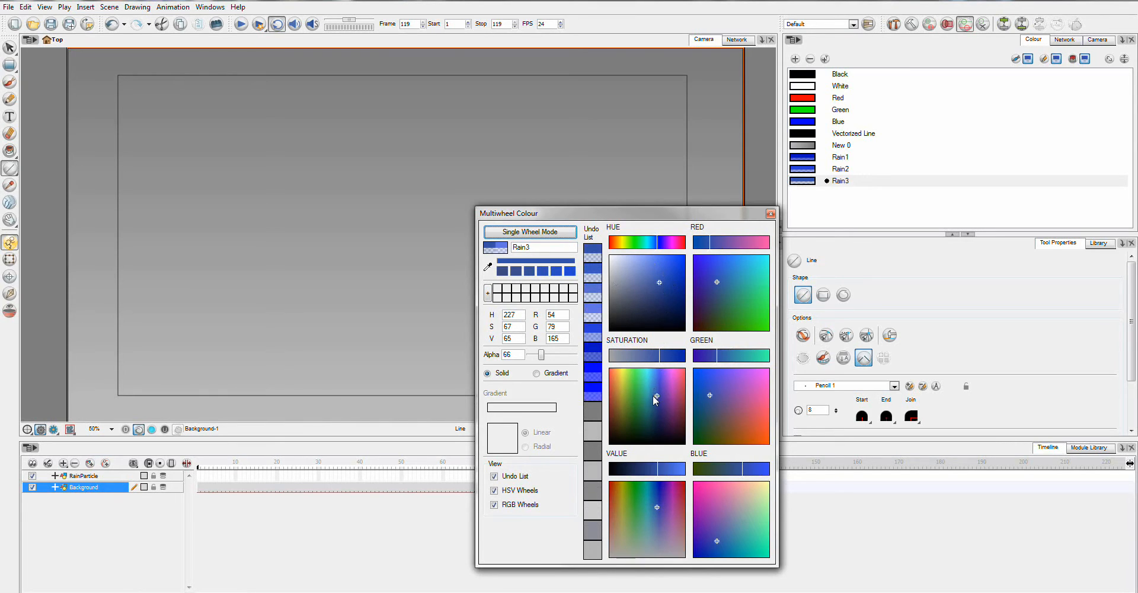
left_click(654, 389)
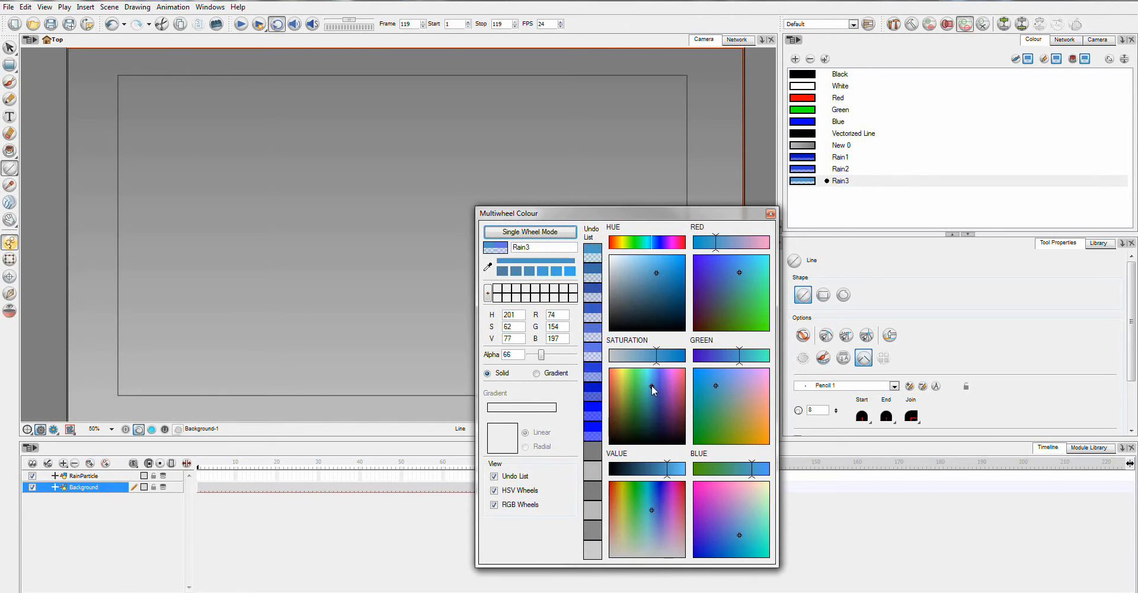
left_click(653, 391)
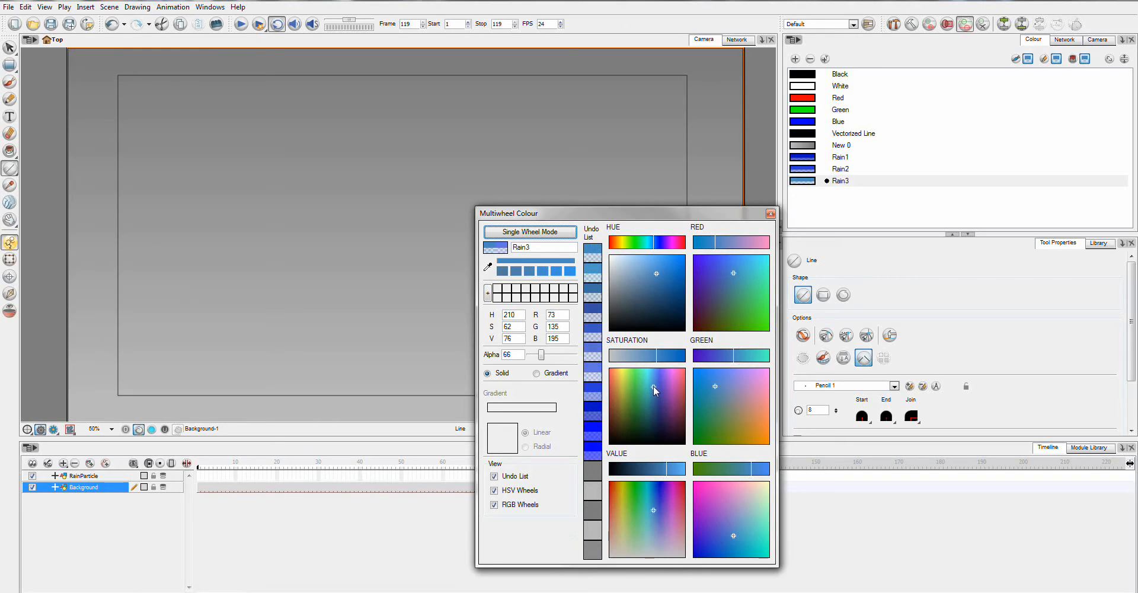
left_click(770, 213)
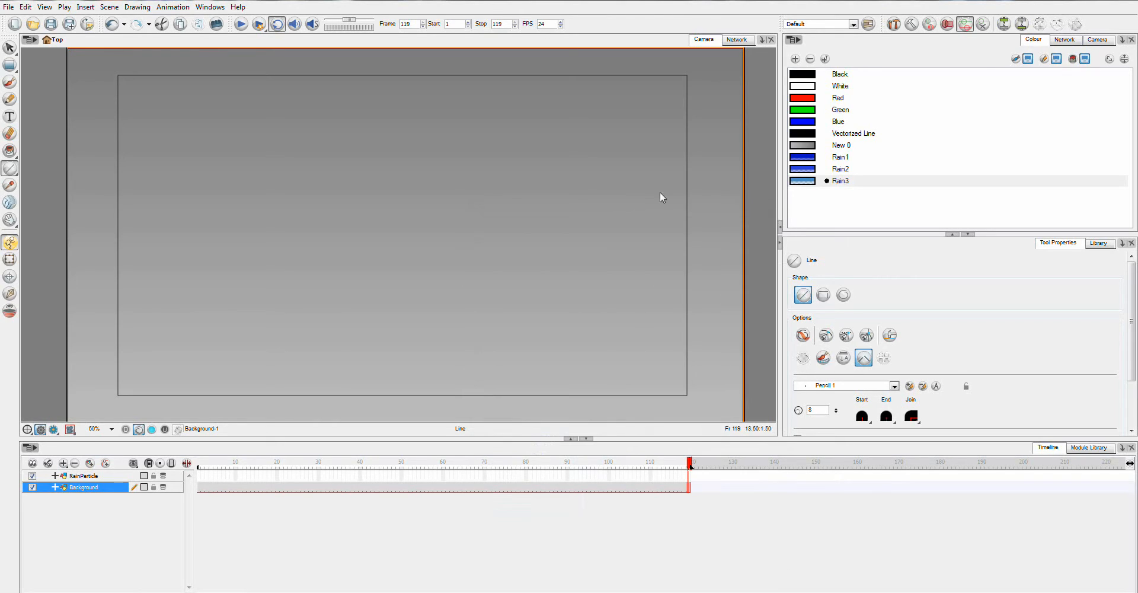
mouse_move(870, 140)
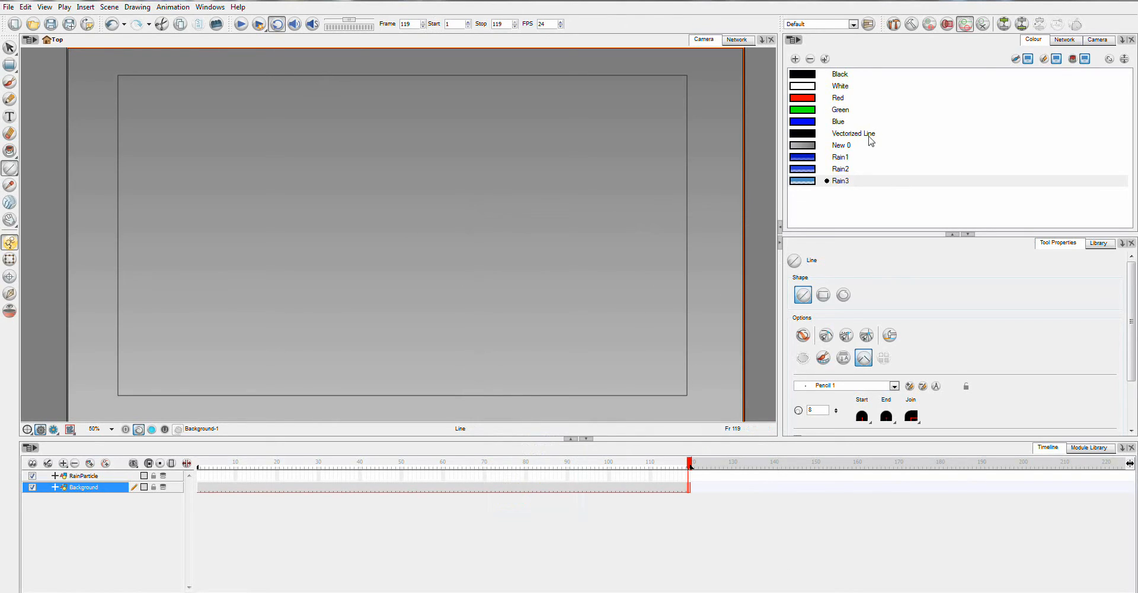
mouse_move(806, 165)
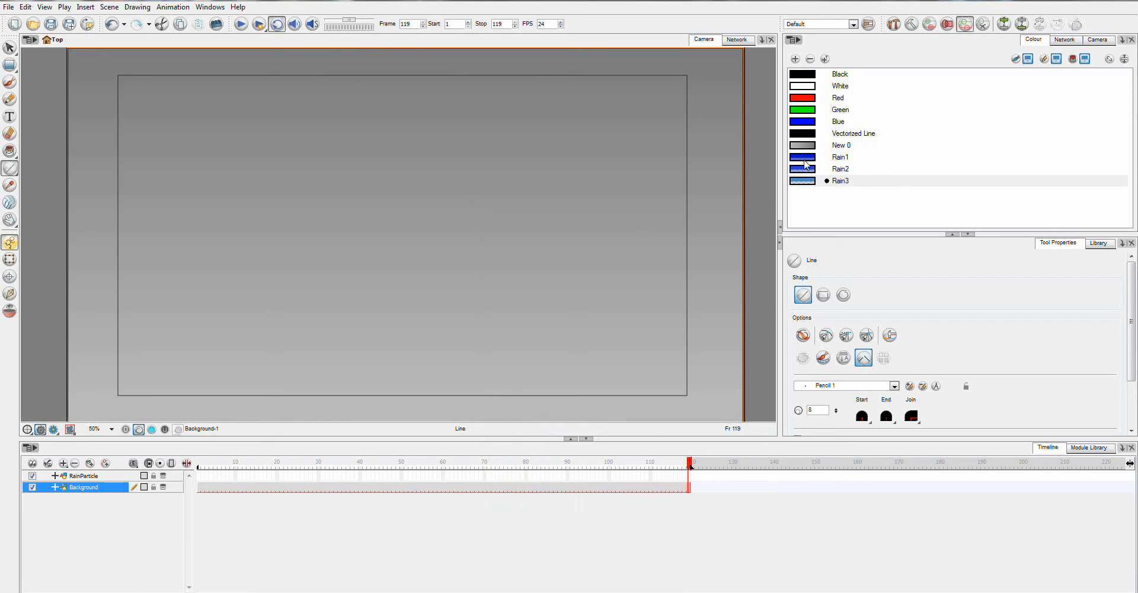
Step: Pick Rain1 and draw a short vertical rain stroke on the stage
left_click(9, 169)
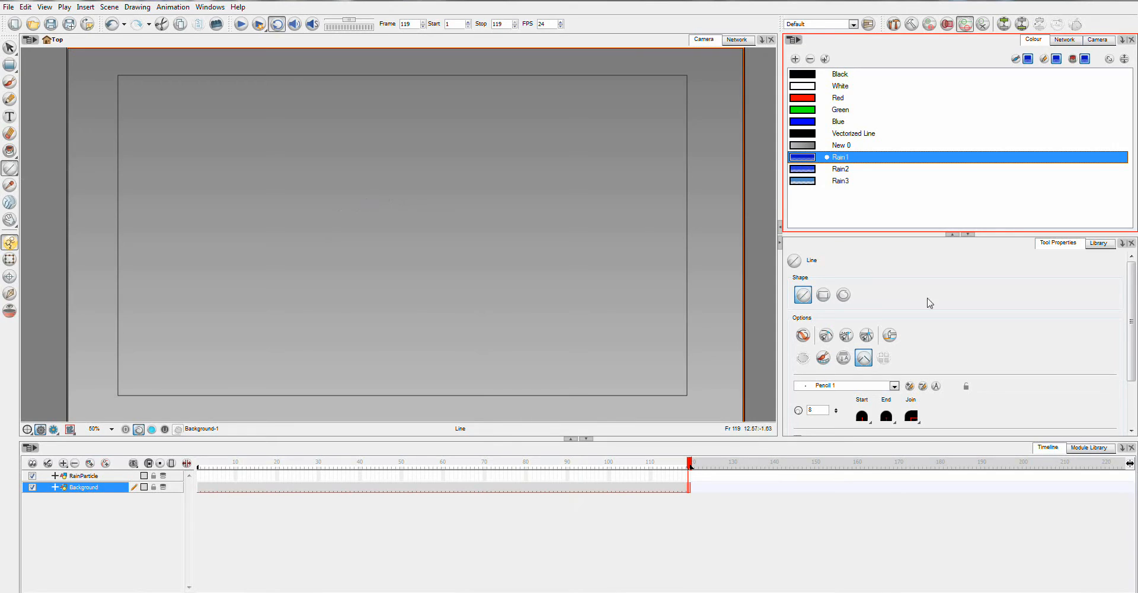
mouse_move(515, 184)
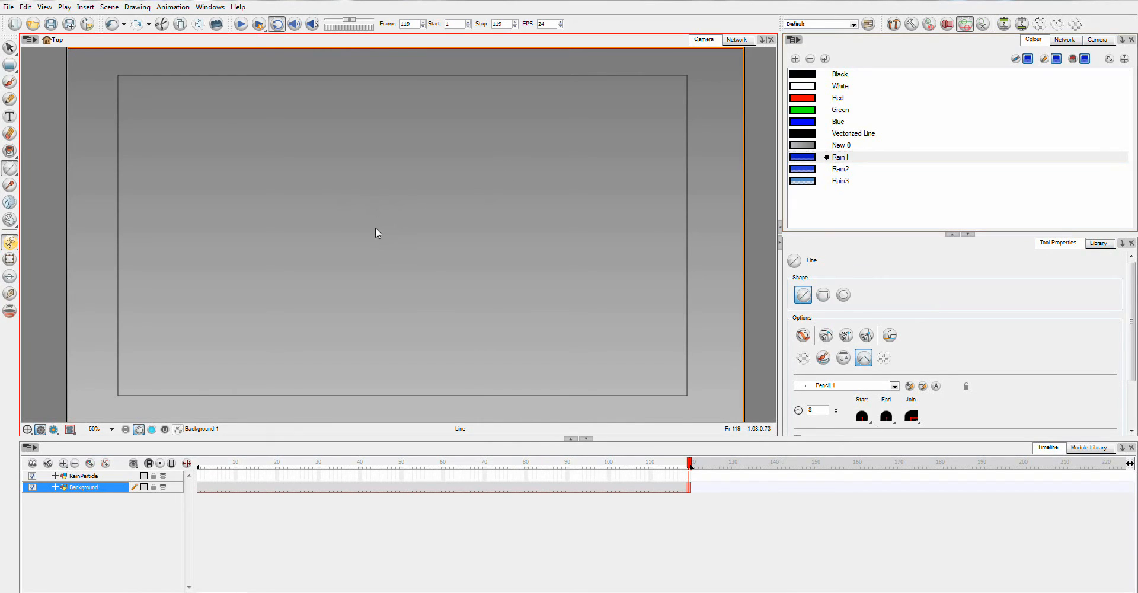
left_click_drag(377, 211, 377, 240)
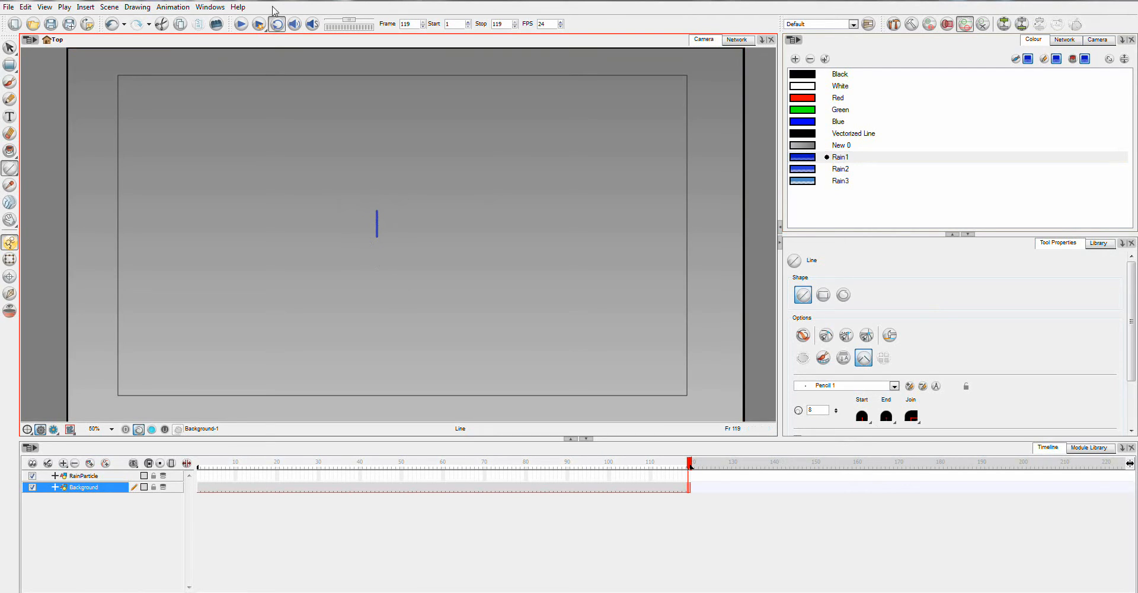
mouse_move(397, 155)
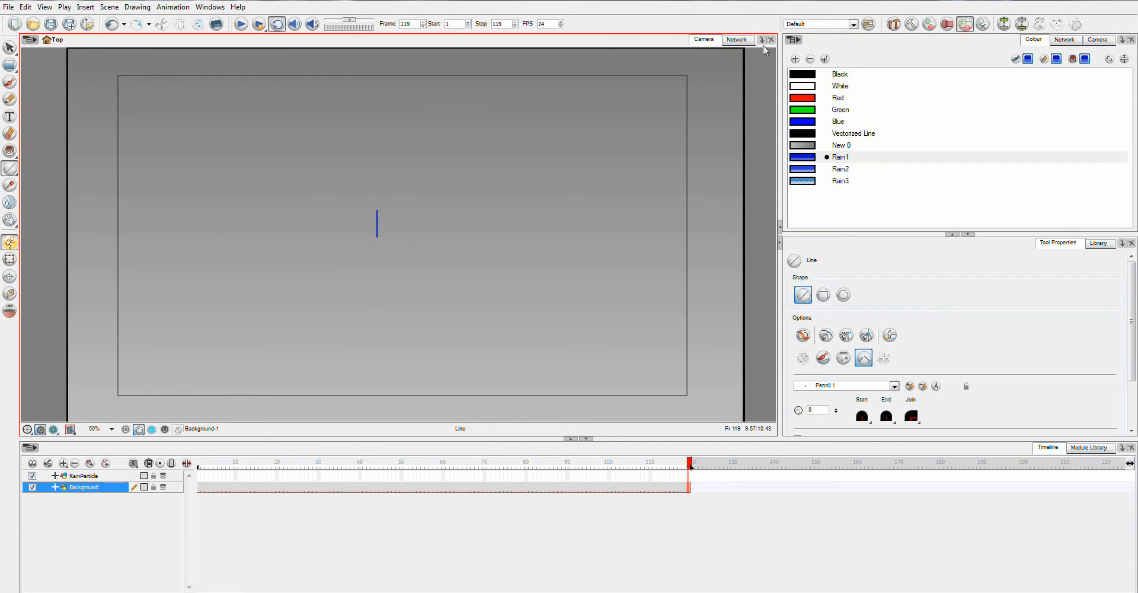
mouse_move(230, 179)
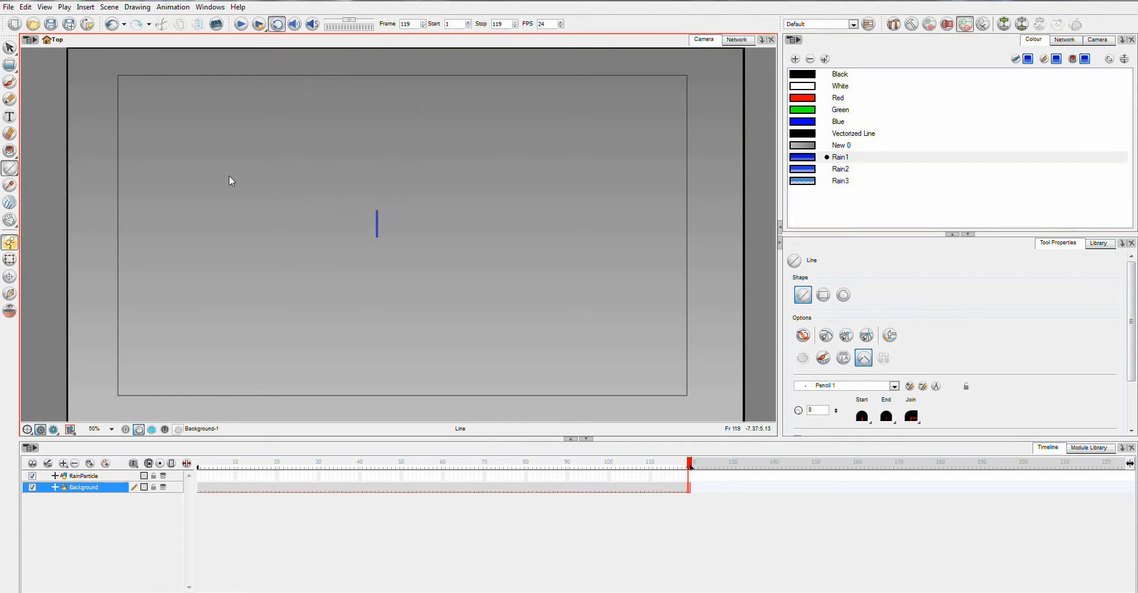
mouse_move(459, 238)
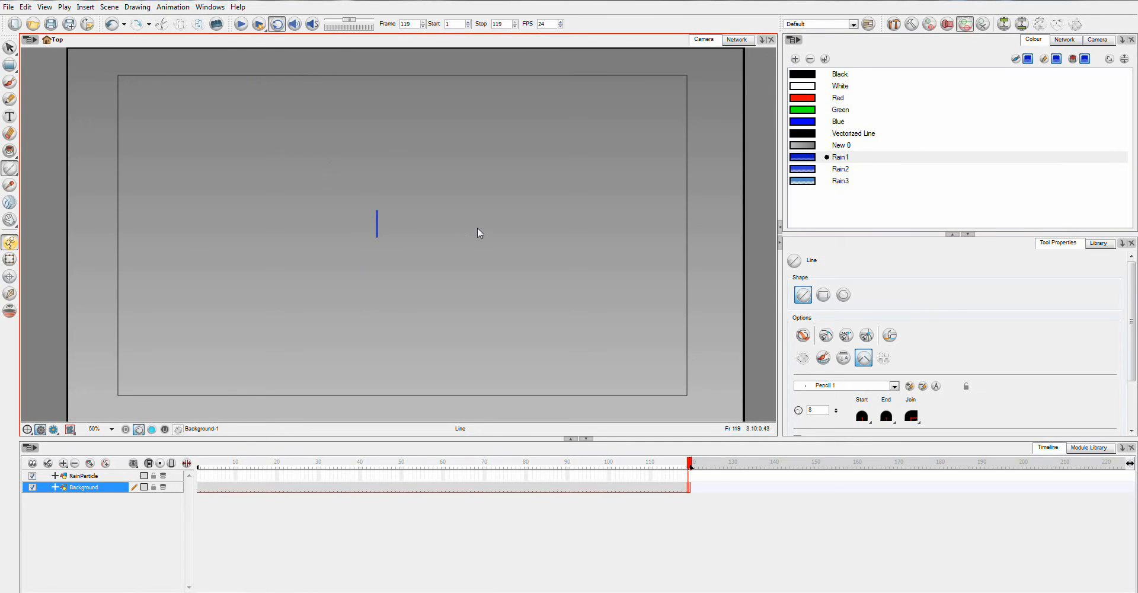
mouse_move(180, 497)
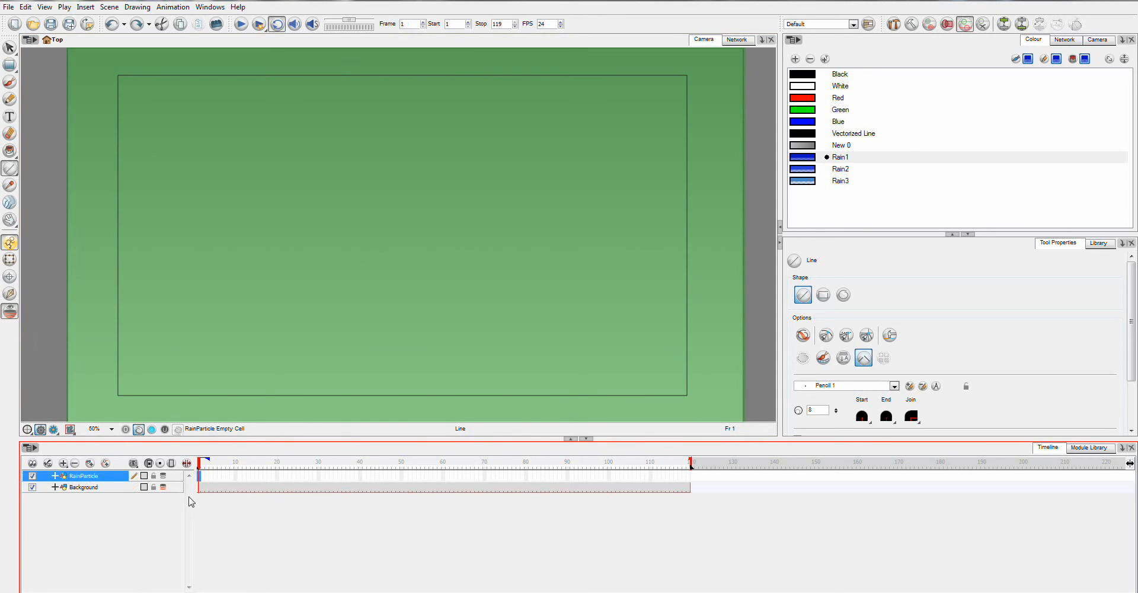
Step: Draw rain strokes on RainParticle frames 1–3 using Rain1, Rain2 and Rain3 in turn
left_click(162, 476)
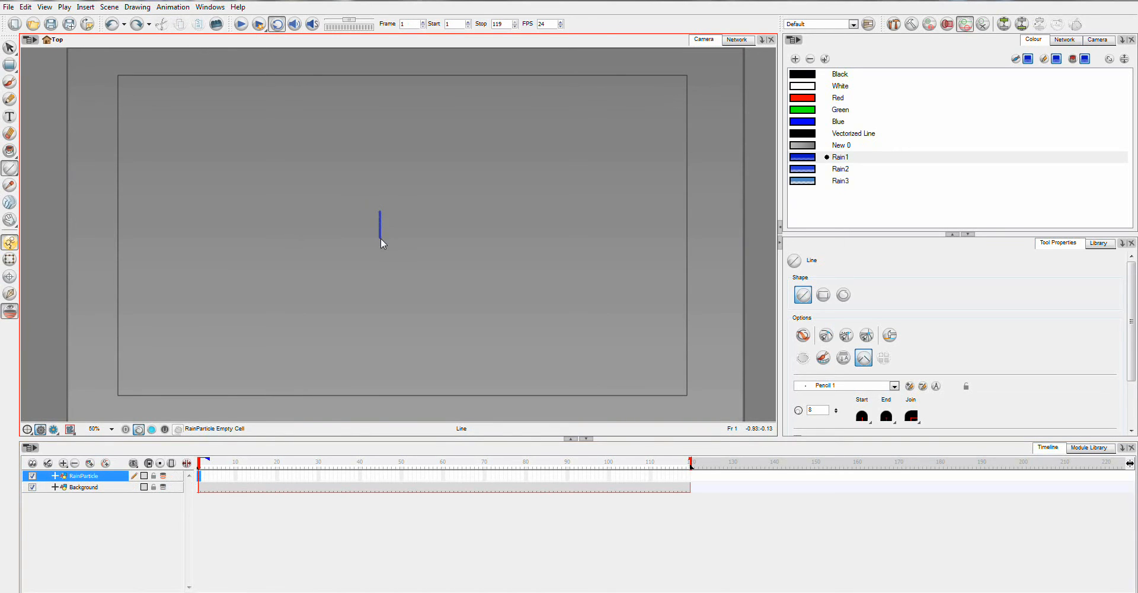
left_click(211, 462)
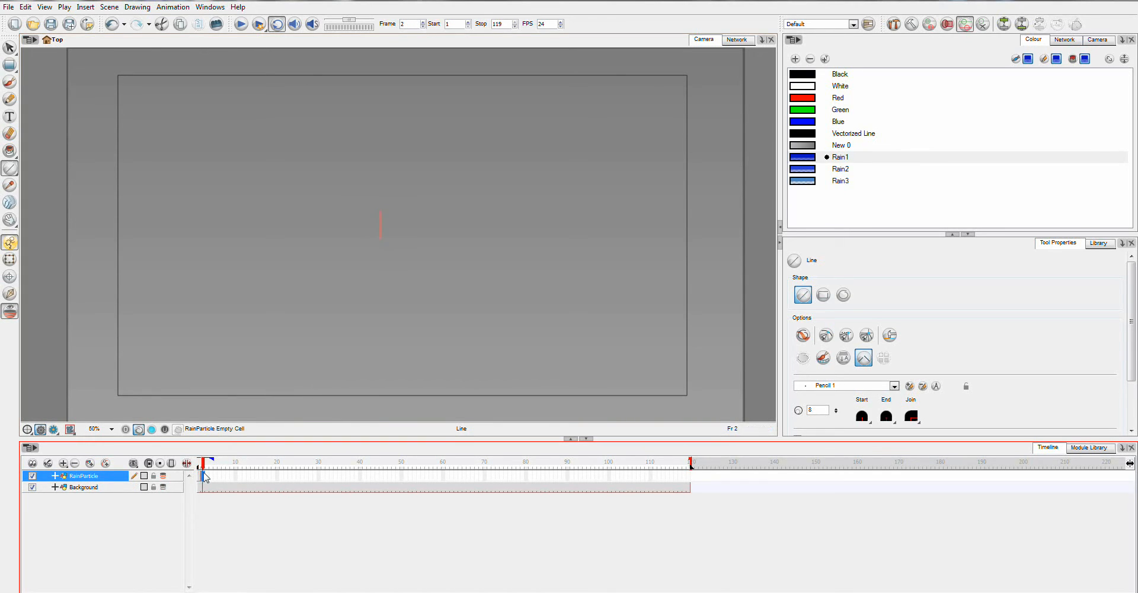
mouse_move(805, 174)
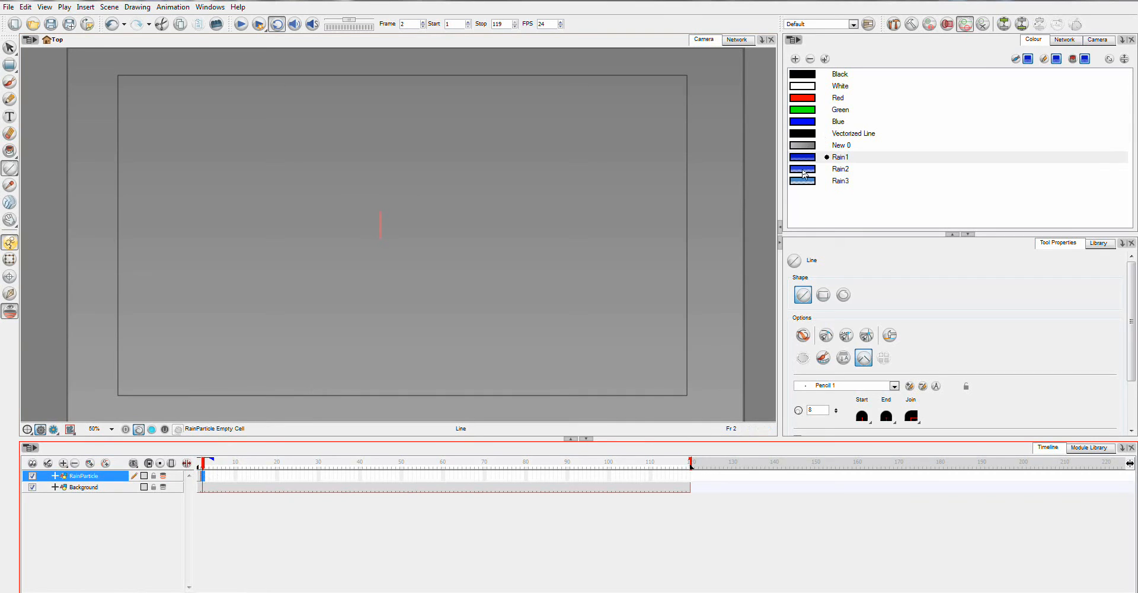
left_click(841, 169)
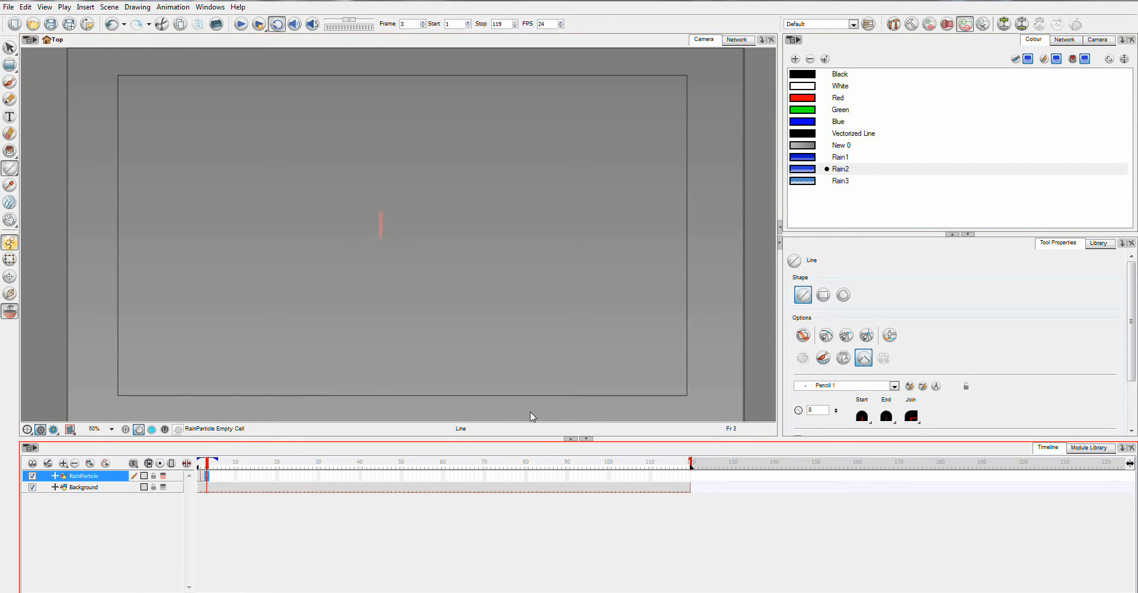
left_click(840, 181)
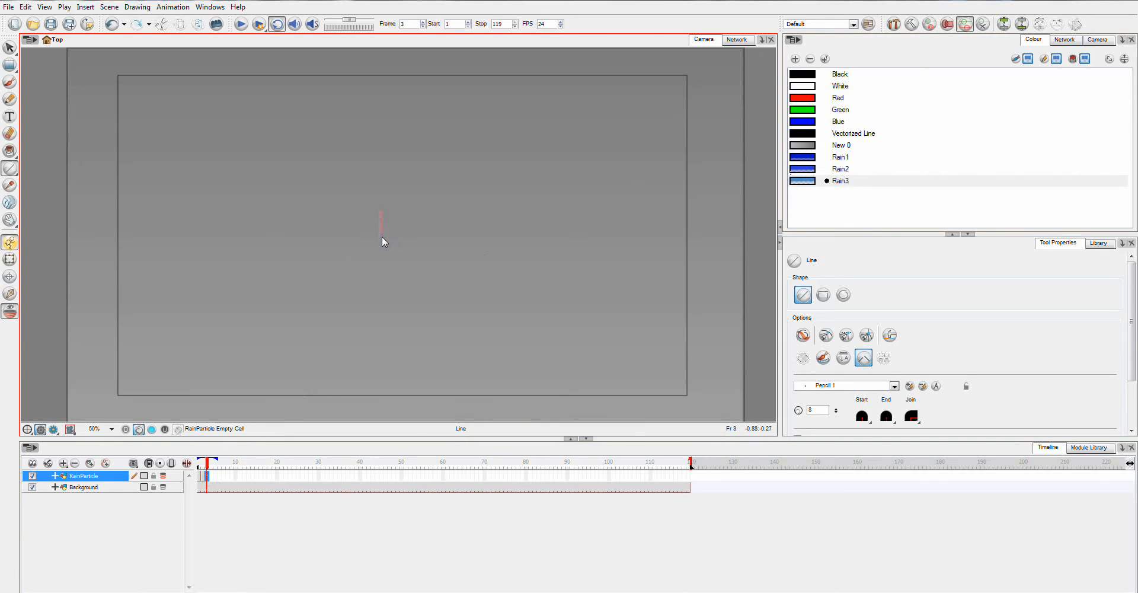
left_click(204, 476)
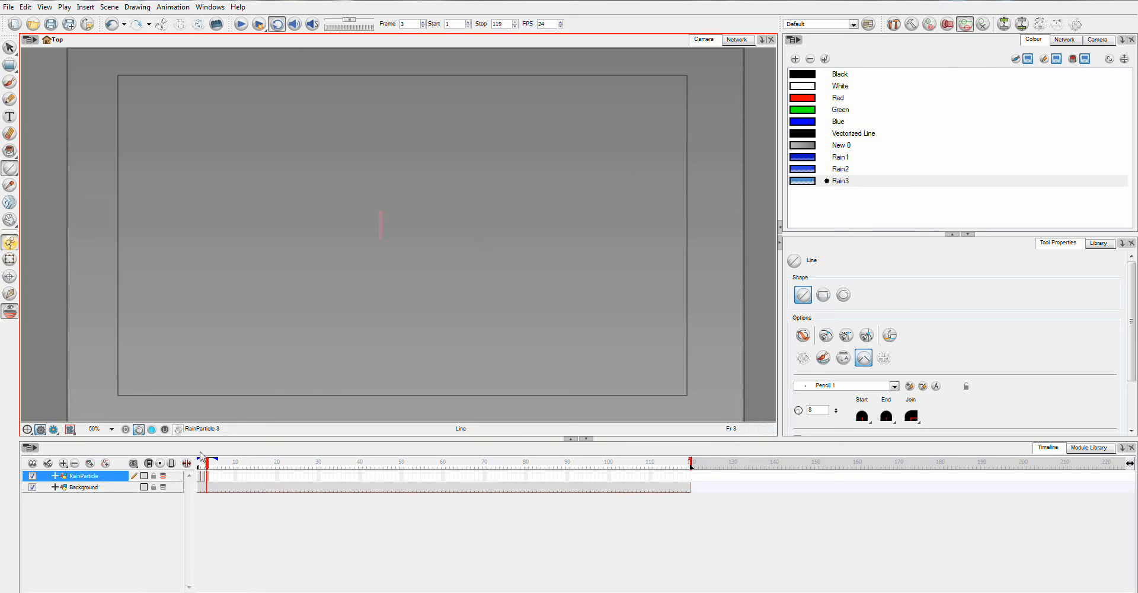
mouse_move(452, 283)
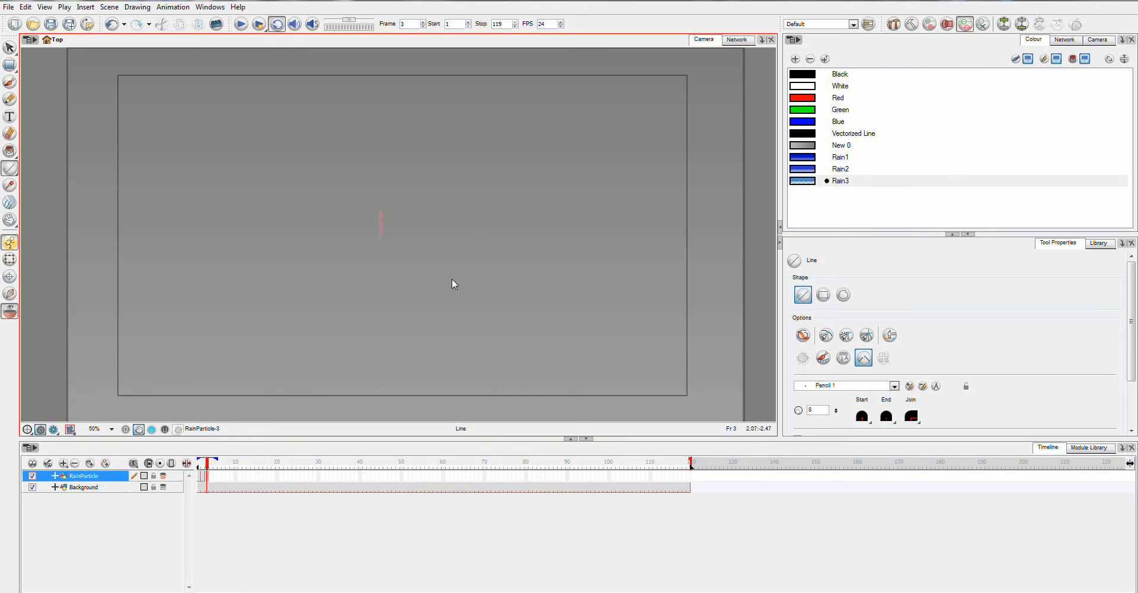
mouse_move(663, 268)
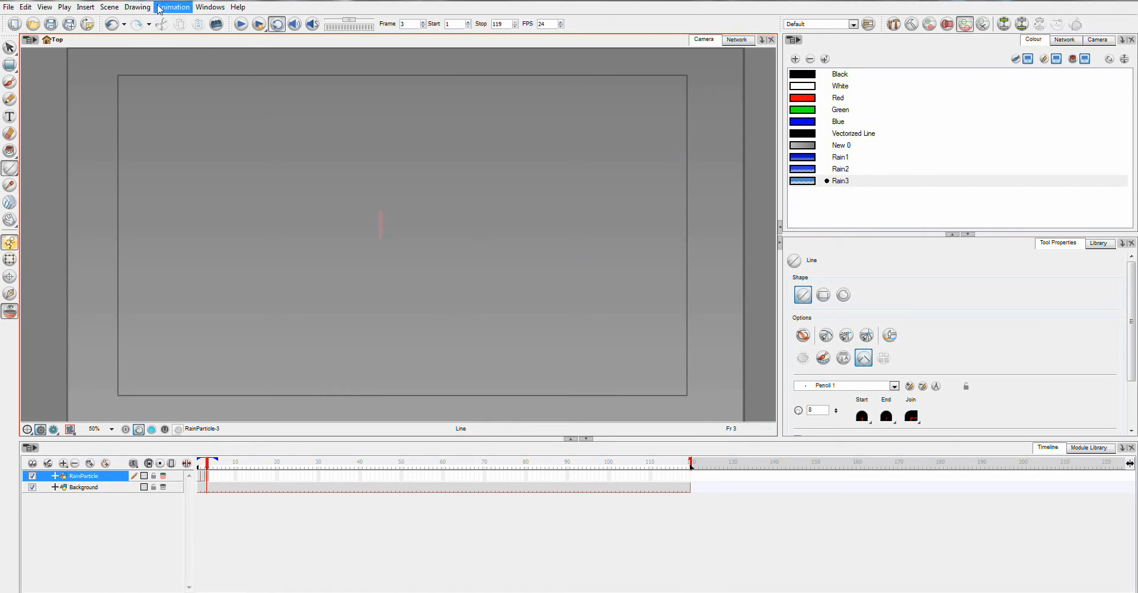
Step: Insert a Basic Particle System and scrub the Timeline to preview emitted particles
left_click(85, 7)
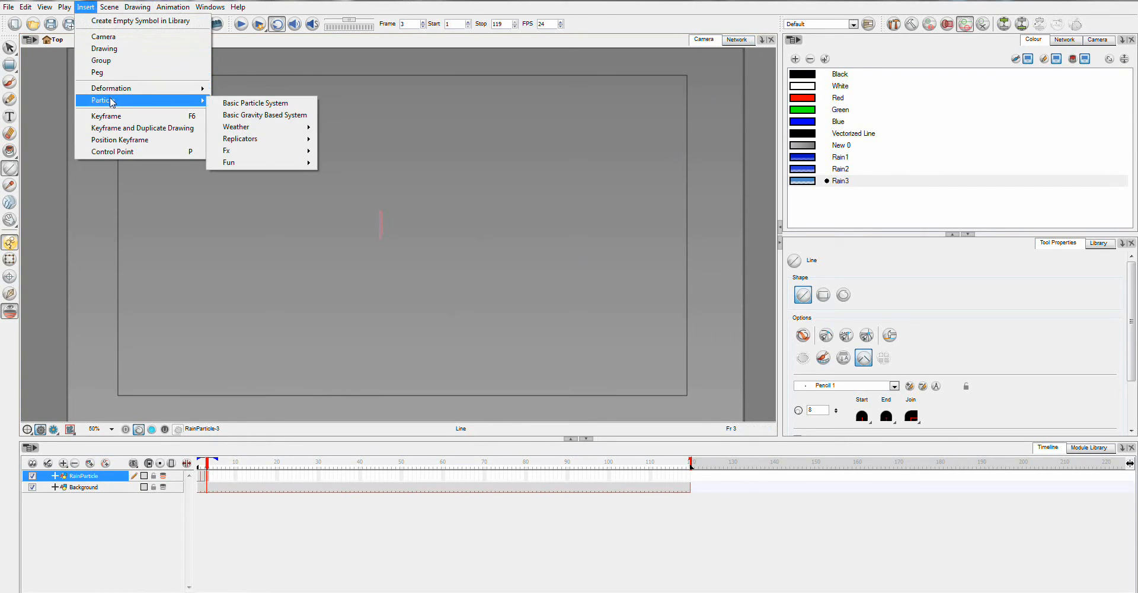
left_click(254, 103)
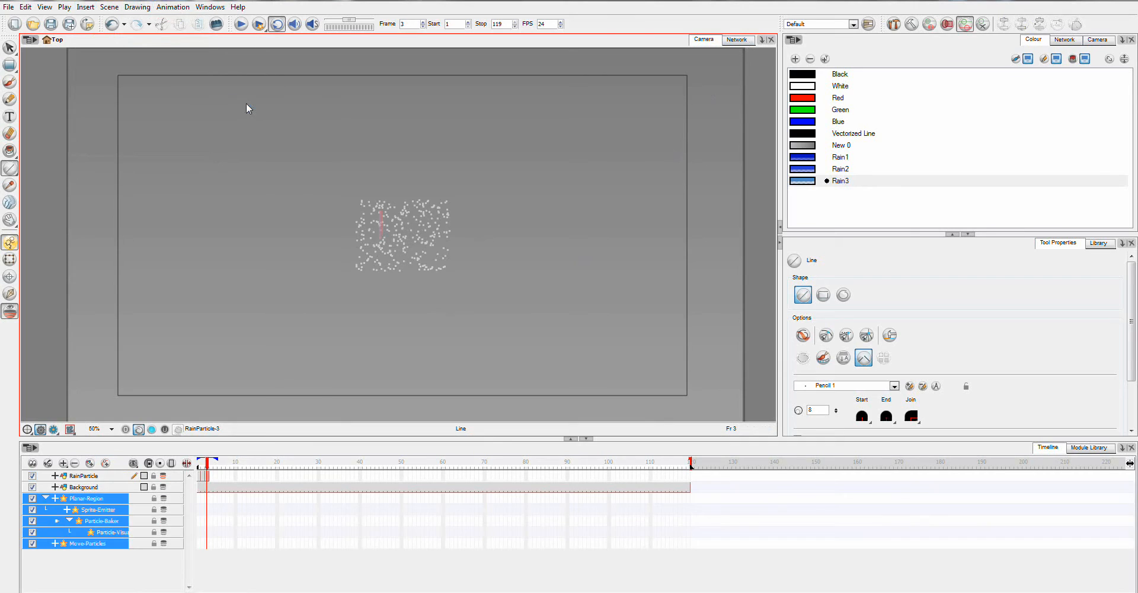
mouse_move(193, 548)
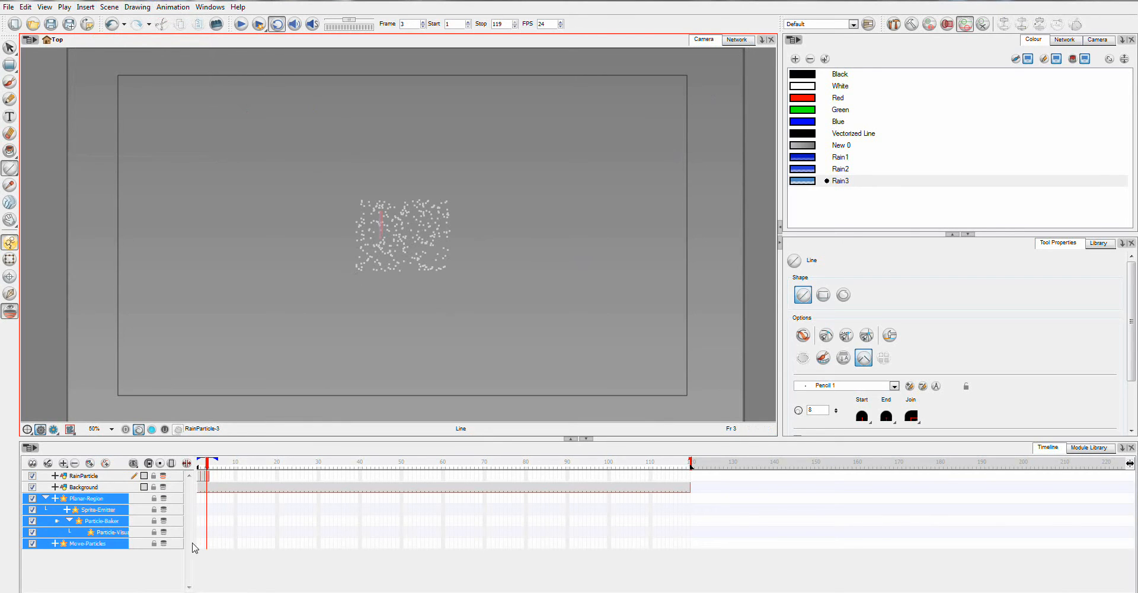
left_click(229, 462)
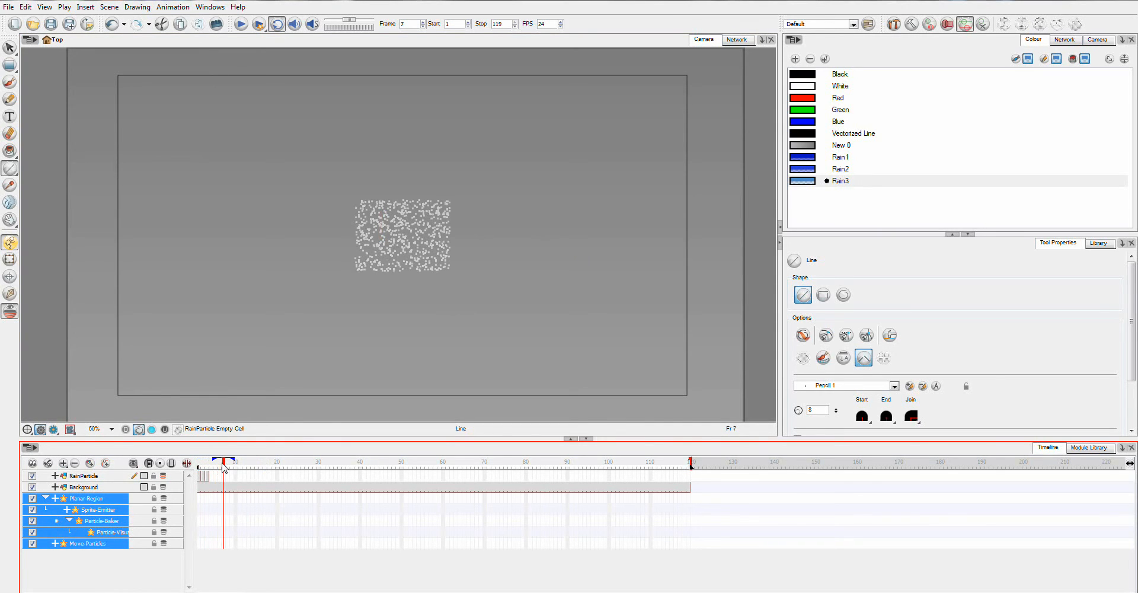
left_click_drag(226, 461, 251, 460)
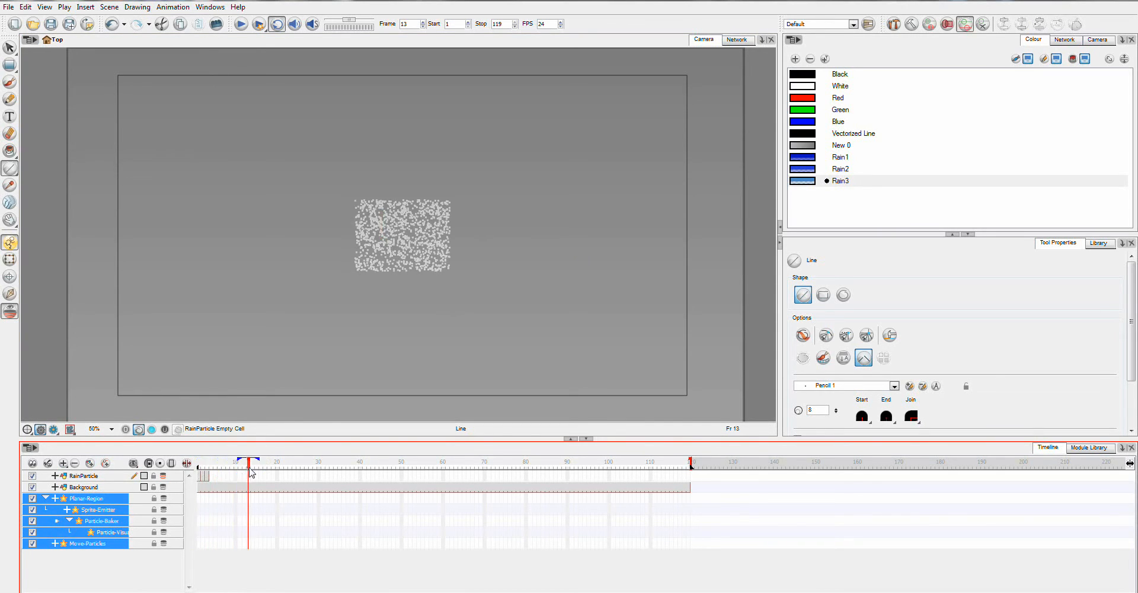
left_click(233, 461)
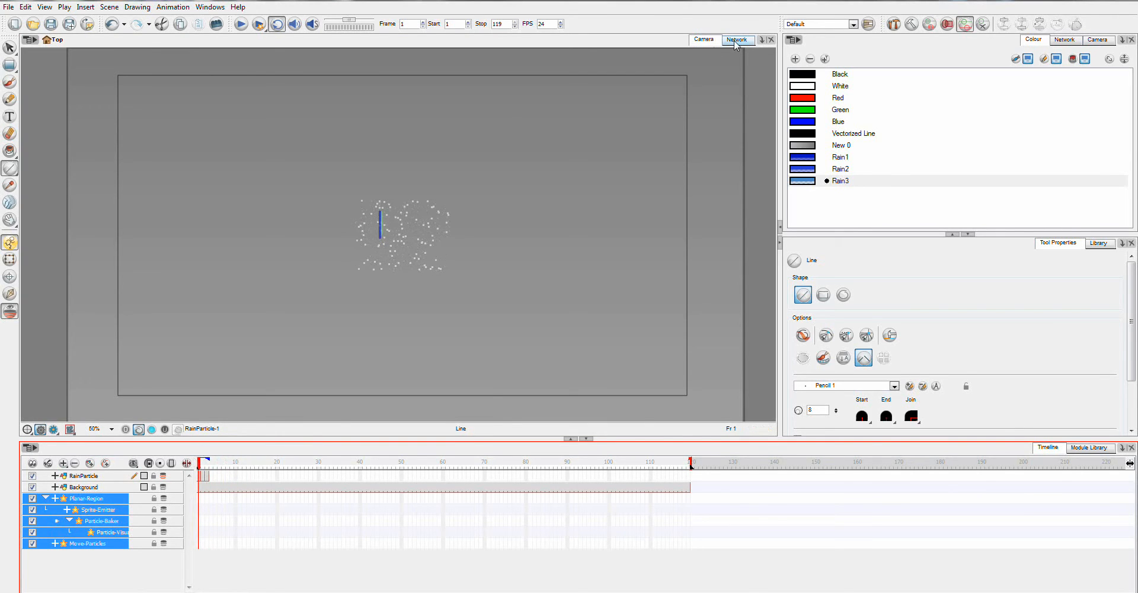
Step: In the Network view, move the RainParticle node up and wire it into the Sprite-Emitter
left_click(737, 39)
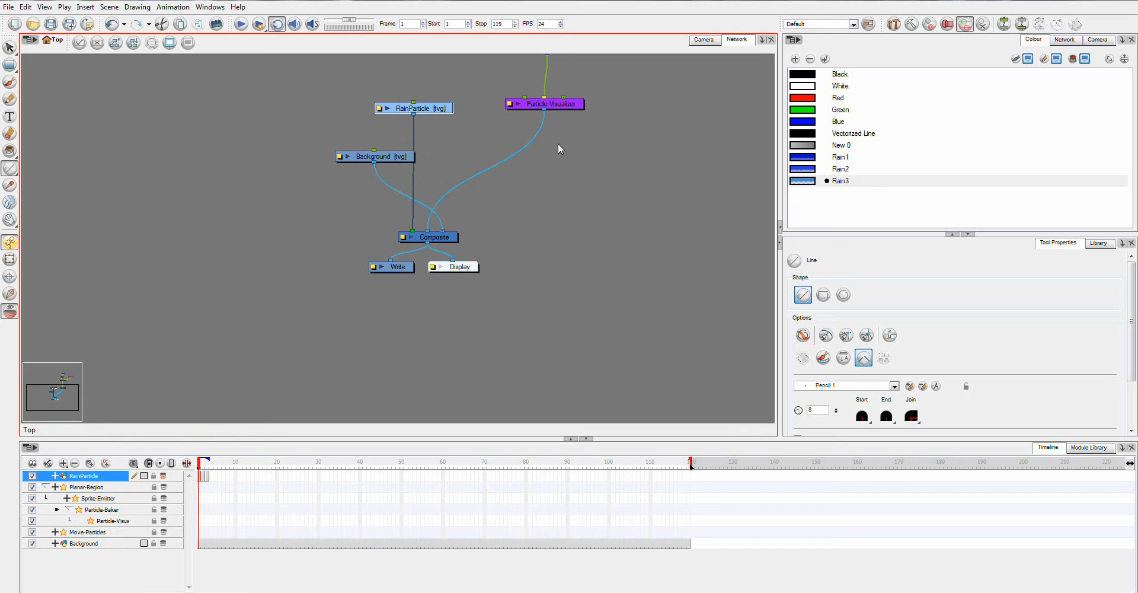
left_click_drag(414, 108, 429, 85)
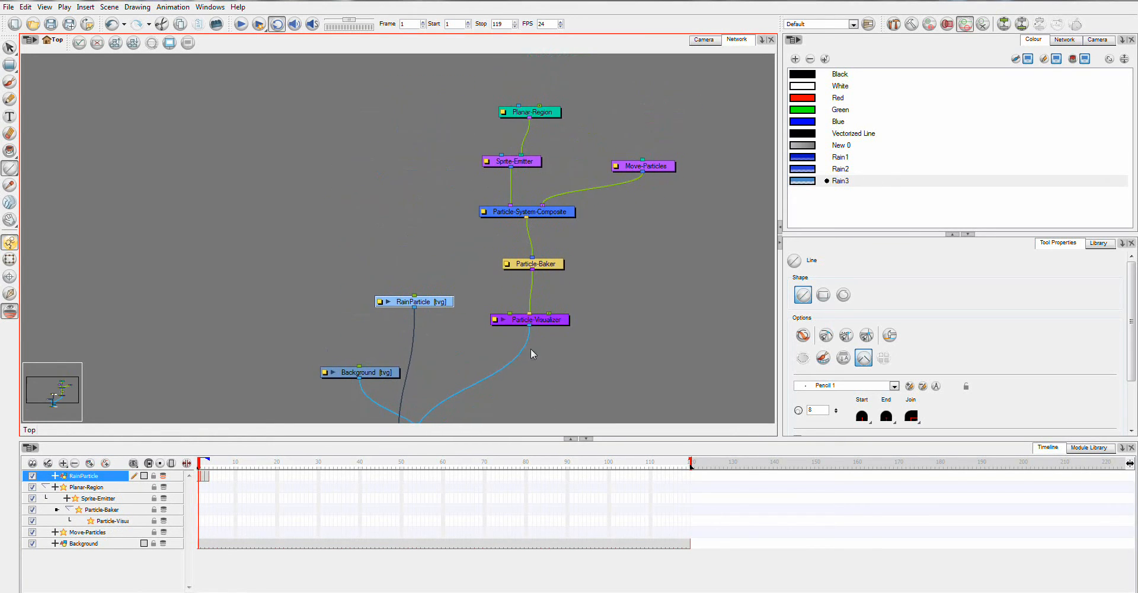
left_click_drag(414, 301, 401, 196)
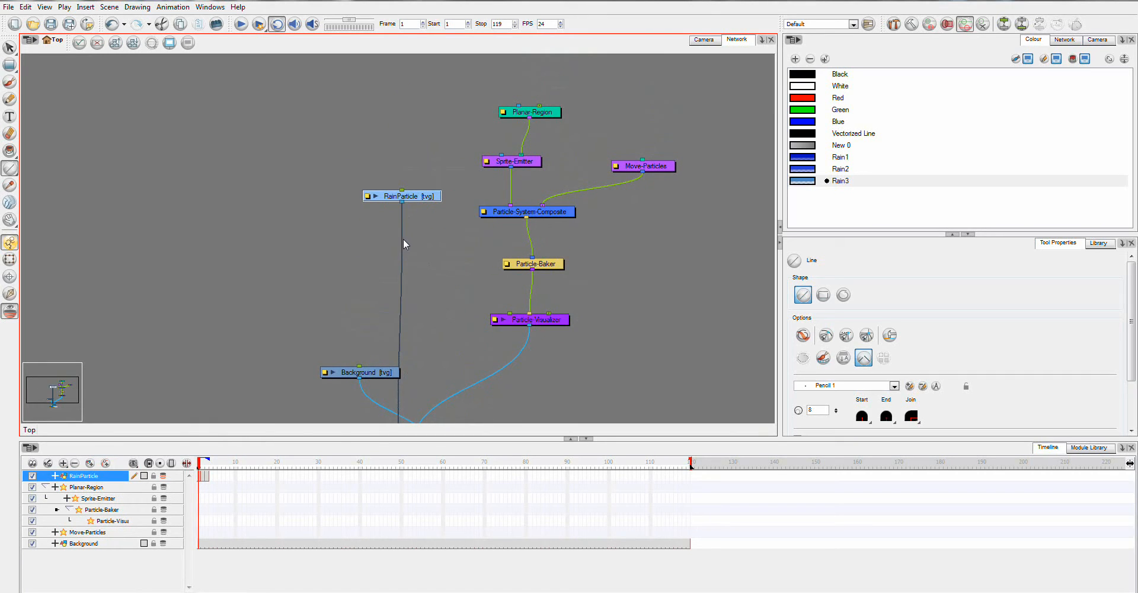
left_click_drag(401, 196, 421, 107)
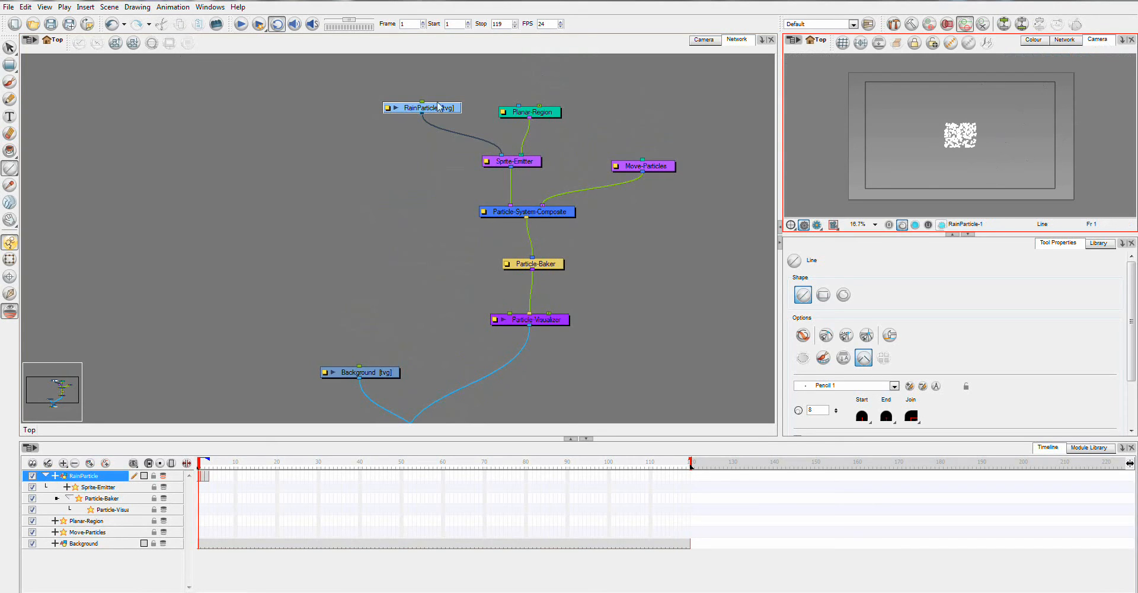
mouse_move(677, 326)
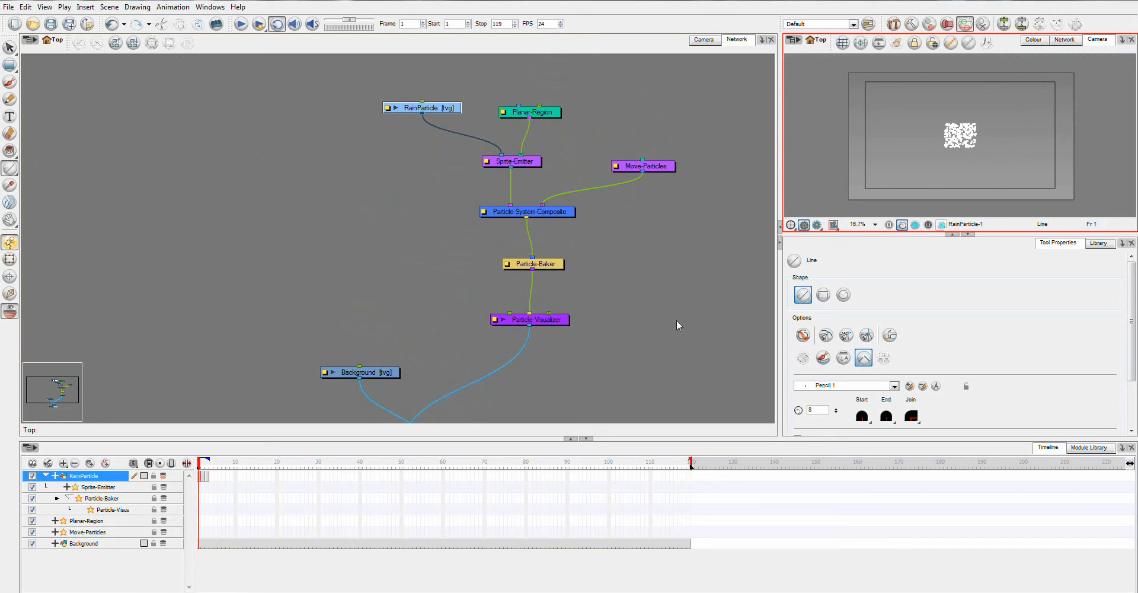
mouse_move(653, 259)
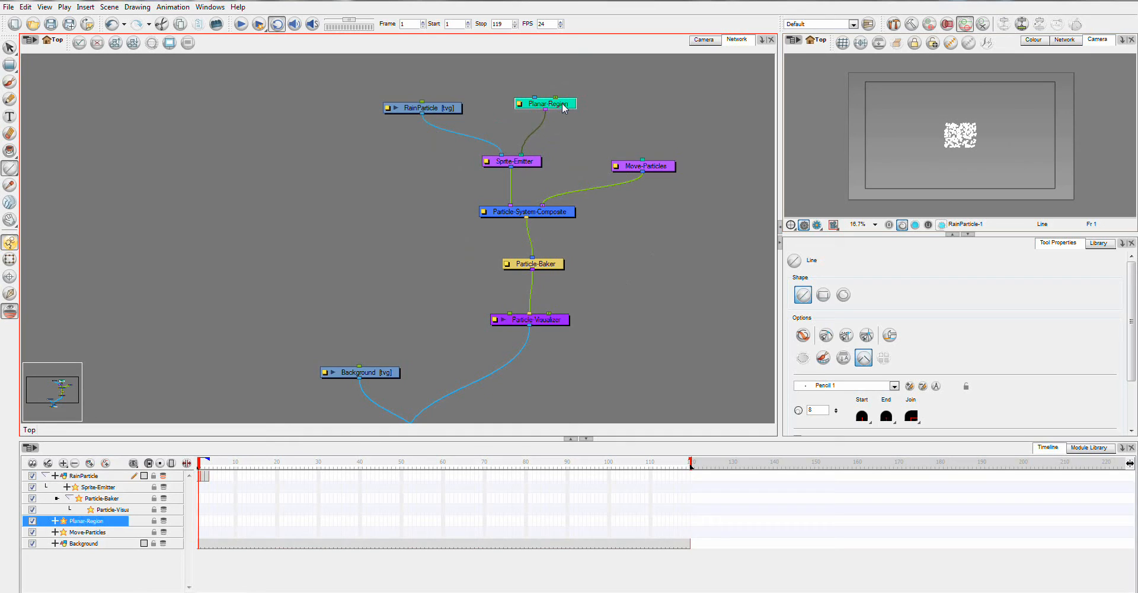
mouse_move(946, 146)
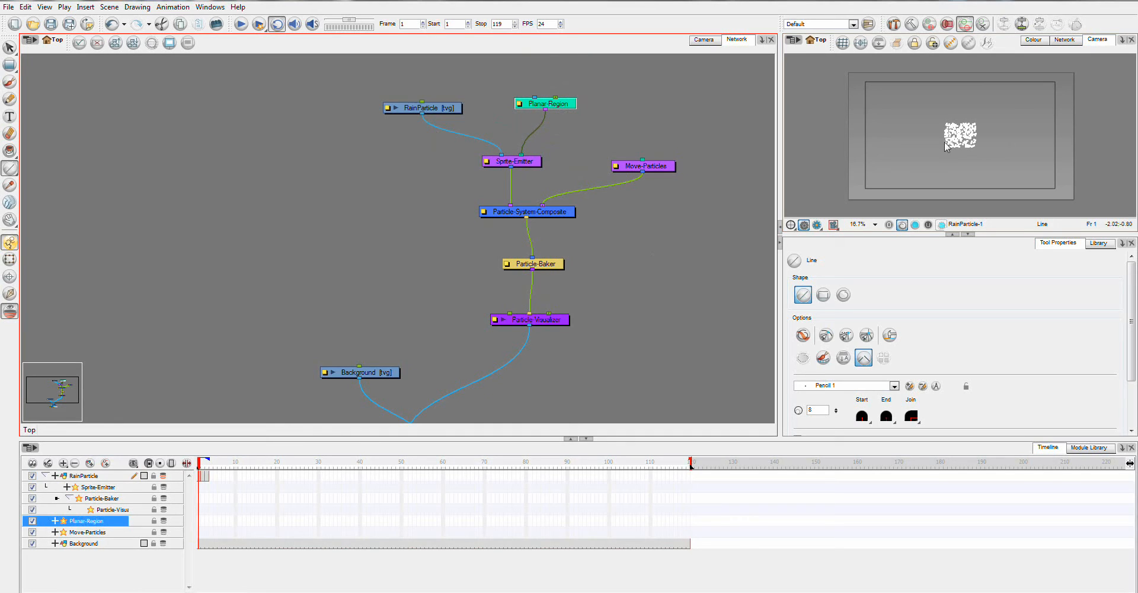
mouse_move(999, 92)
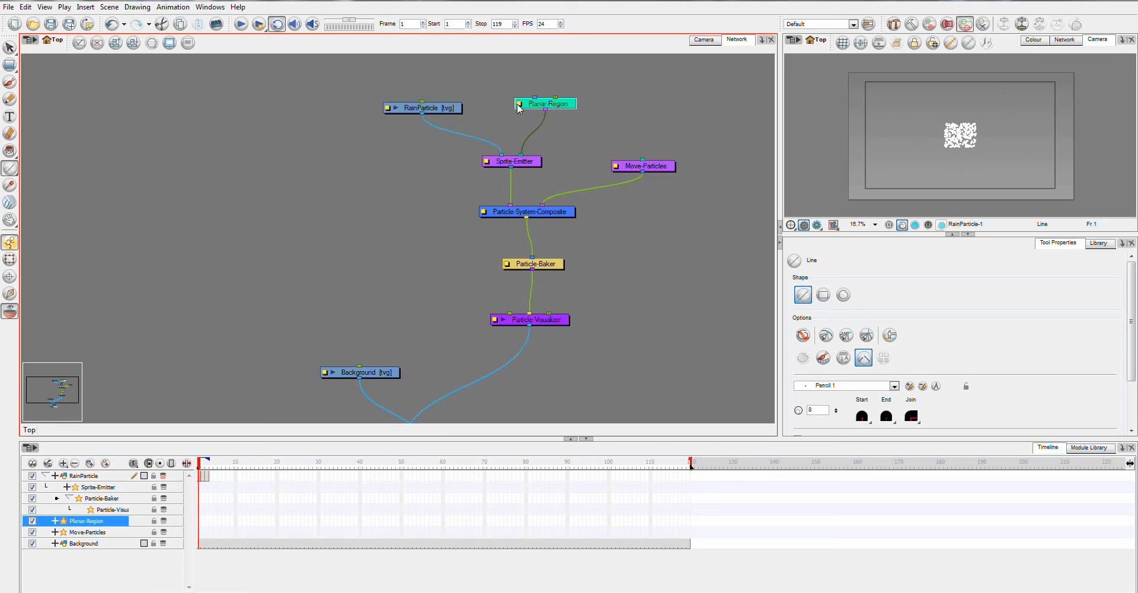
Step: Open Planar-Region properties, try Disc, Triangle and Line shapes, then return to Rectangle
double_click(546, 103)
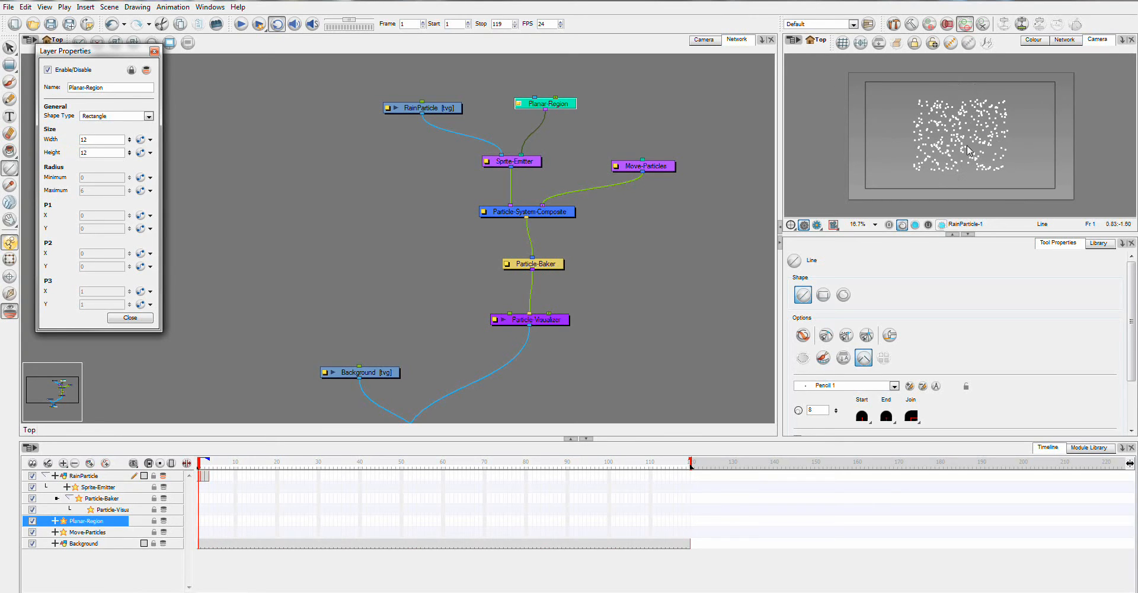
mouse_move(921, 97)
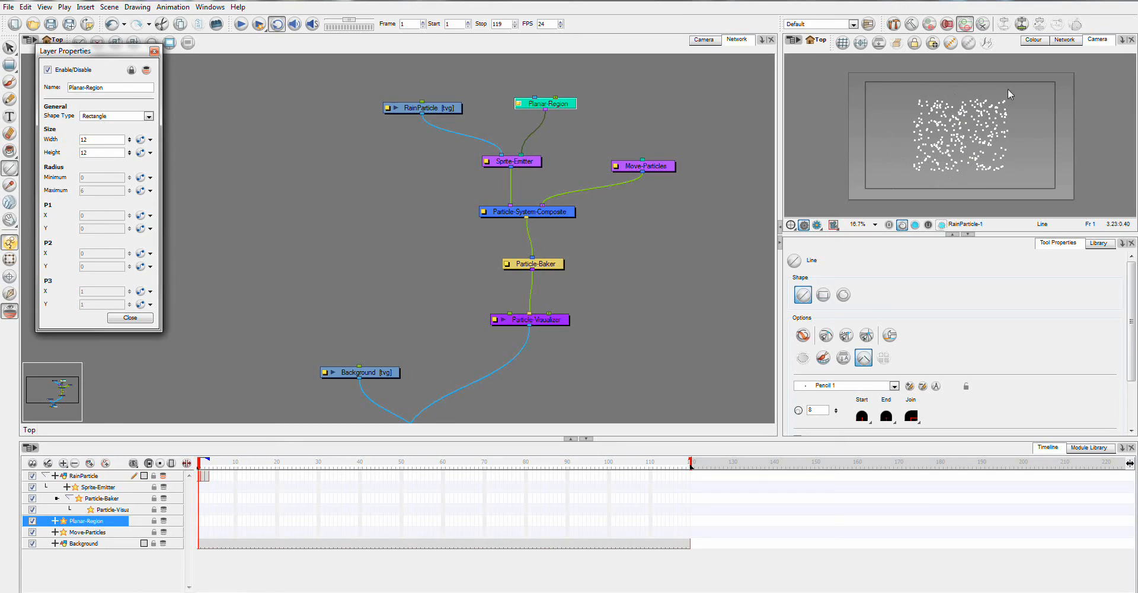
mouse_move(932, 90)
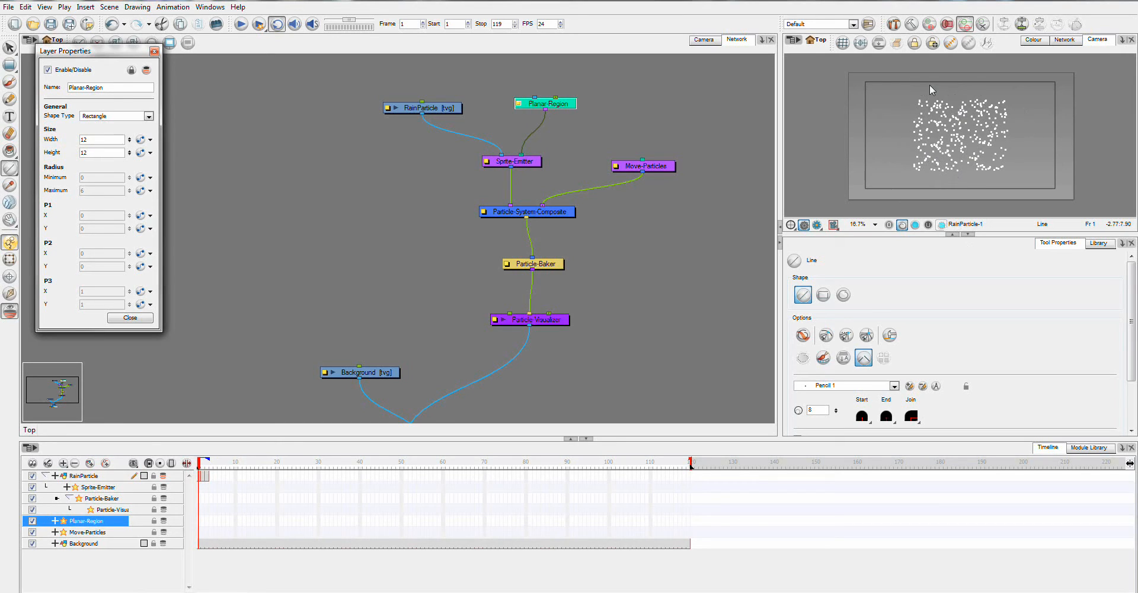
mouse_move(876, 200)
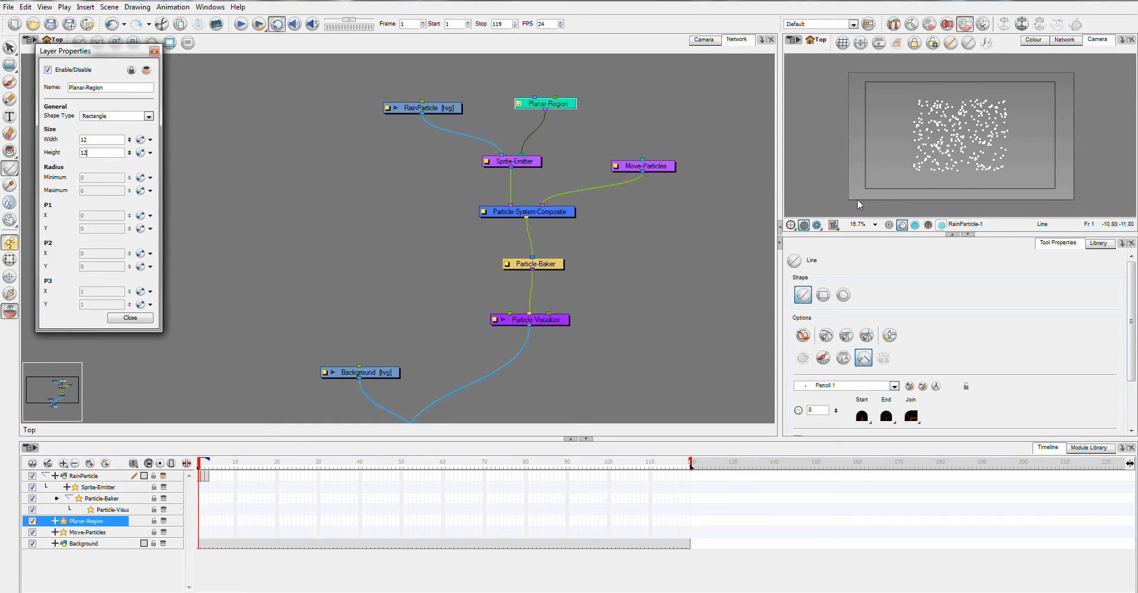
mouse_move(1048, 172)
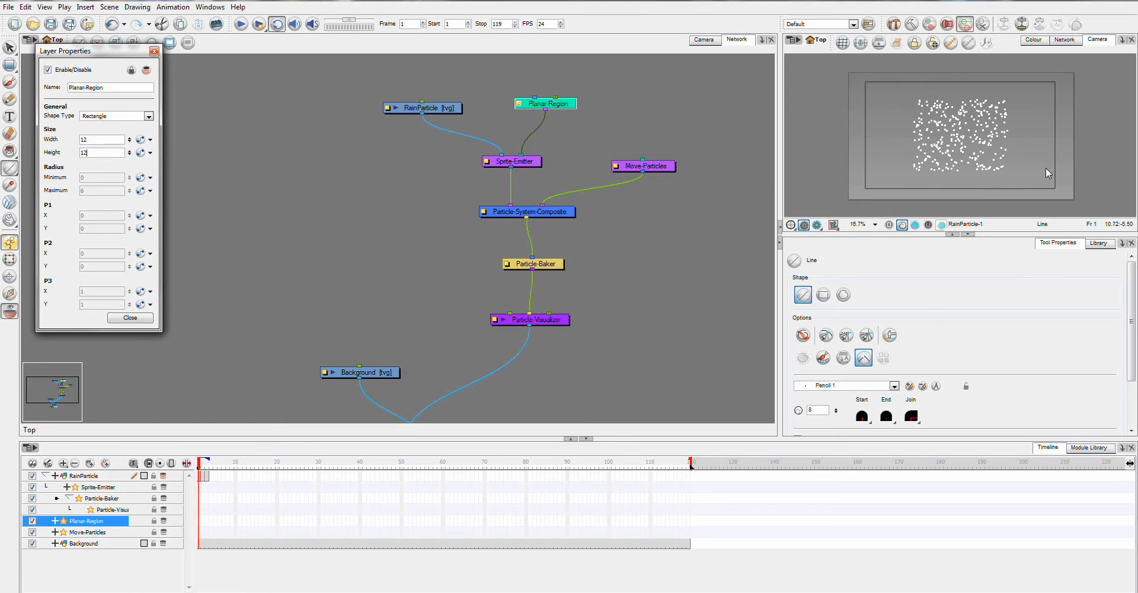
left_click(149, 116)
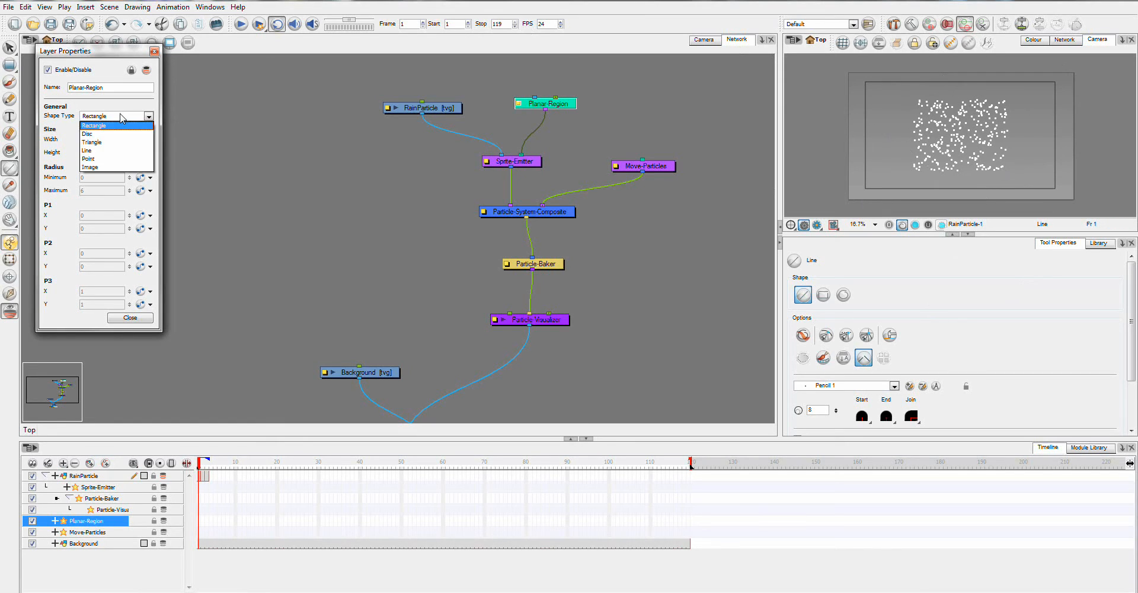
left_click(93, 133)
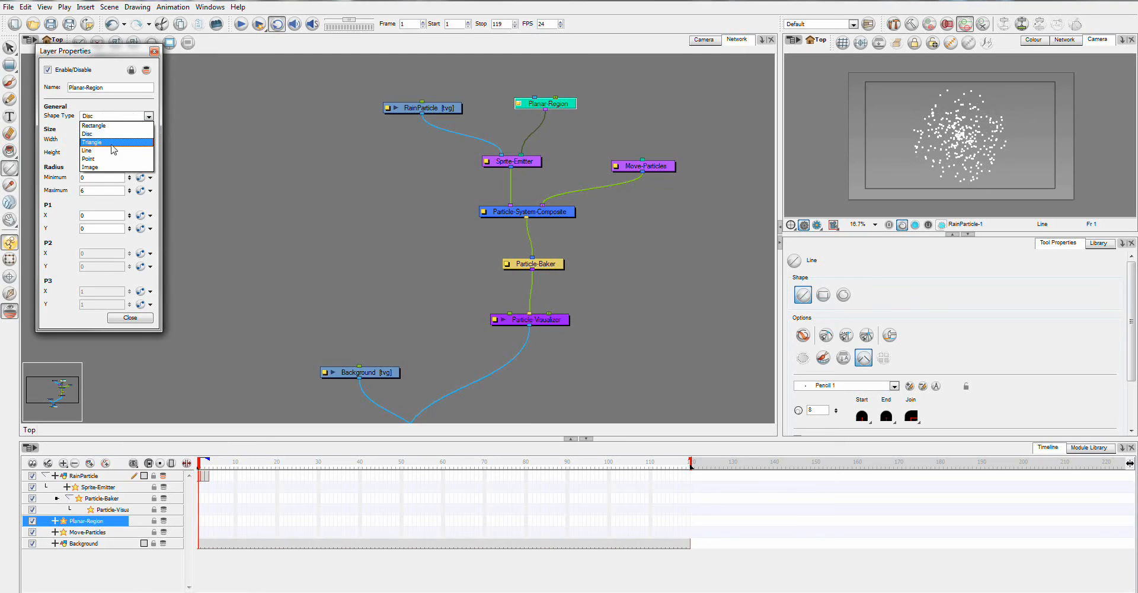
left_click(91, 143)
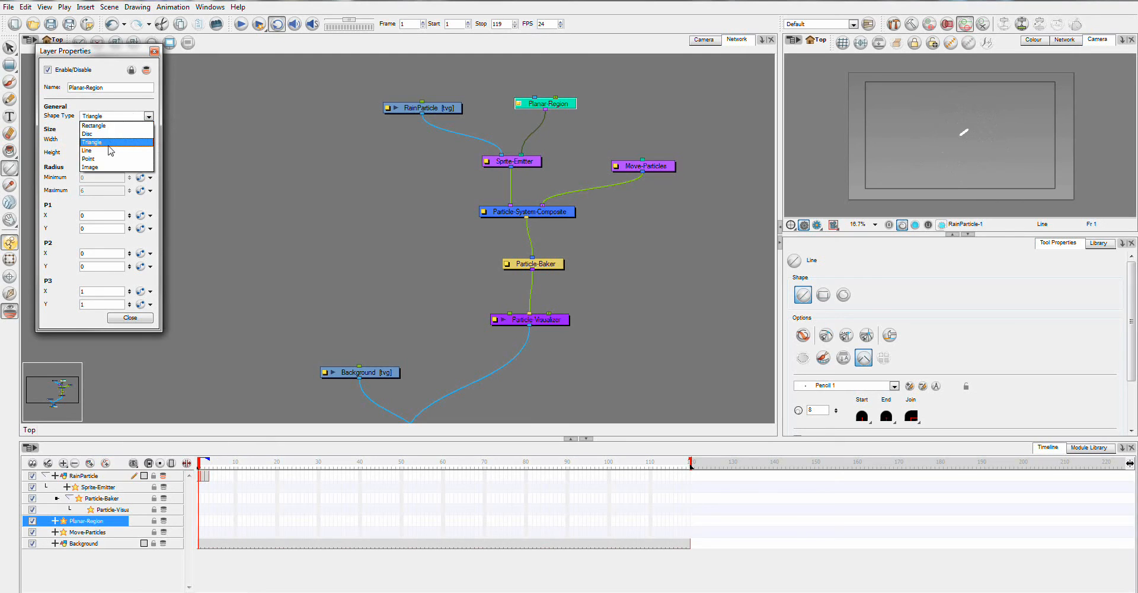
left_click(110, 149)
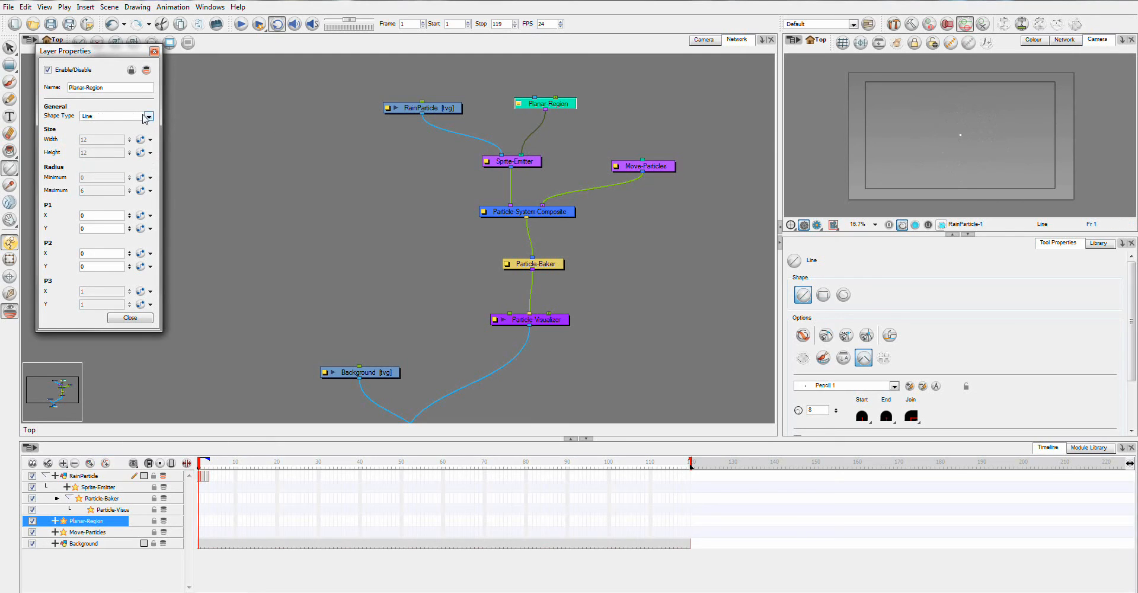
left_click(149, 116)
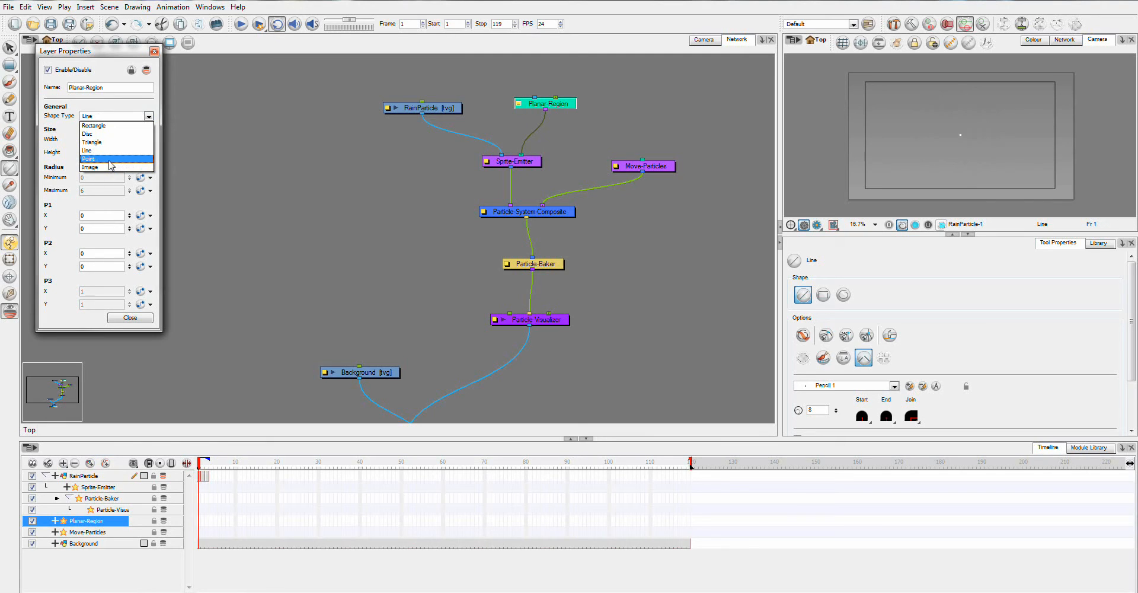
mouse_move(106, 169)
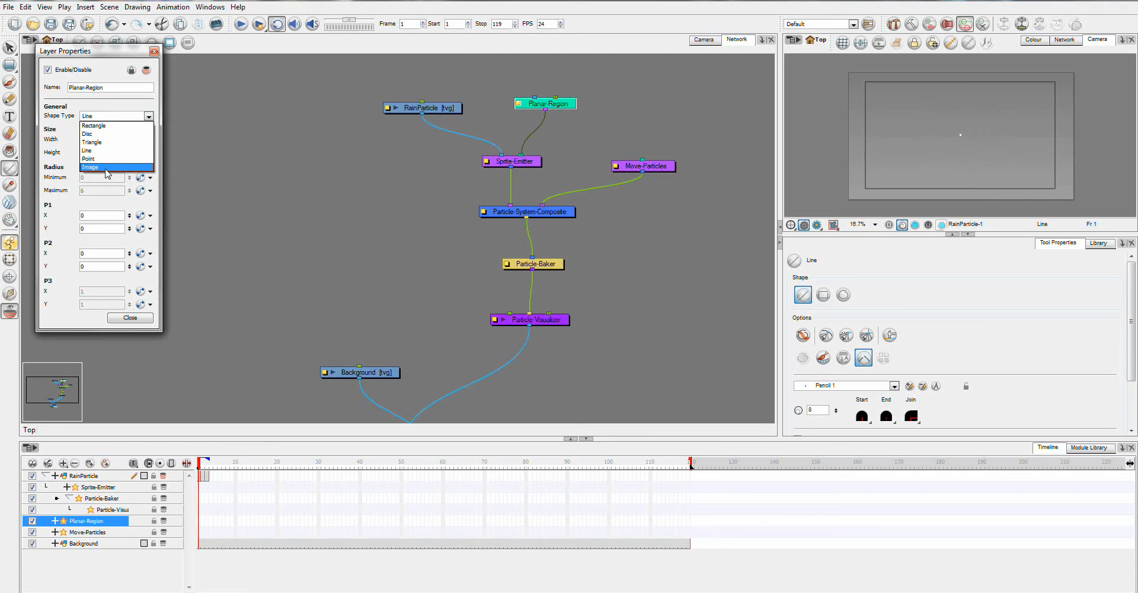
mouse_move(116, 125)
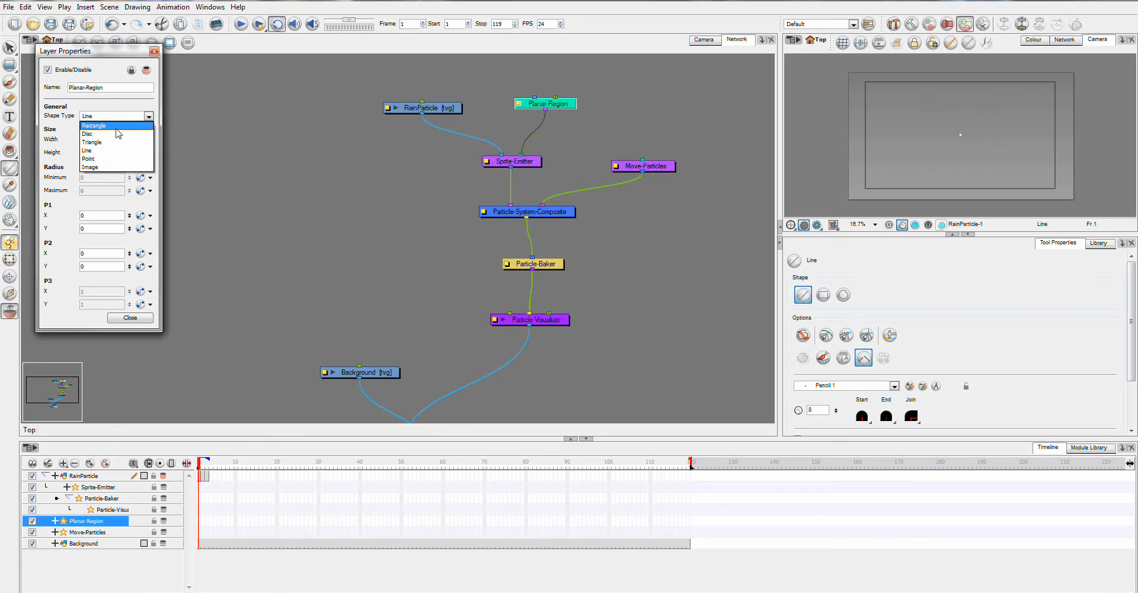
left_click(93, 125)
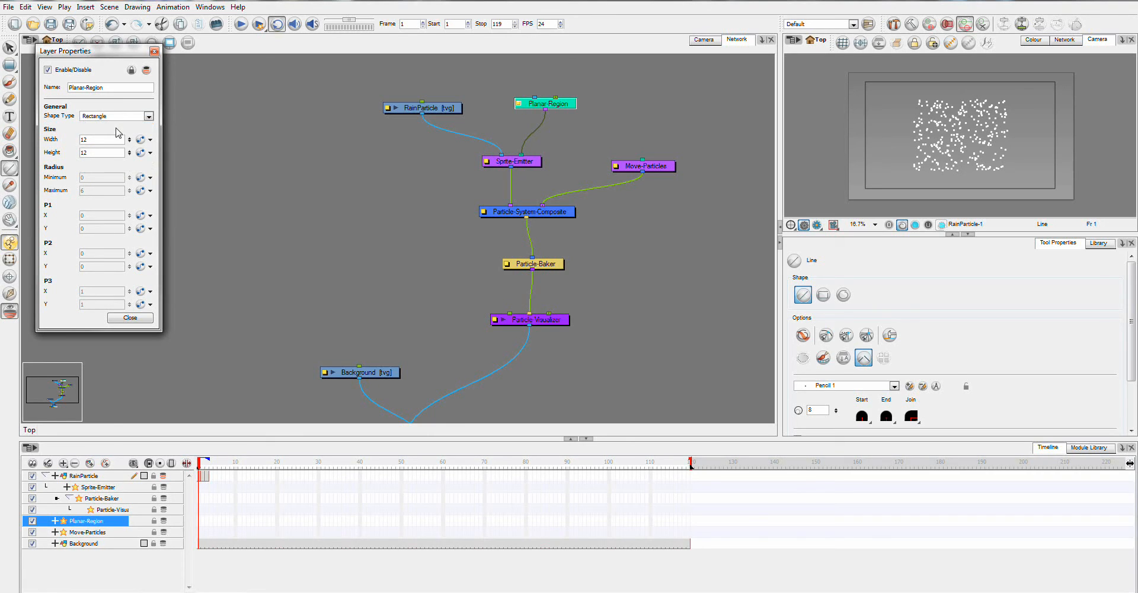
mouse_move(731, 127)
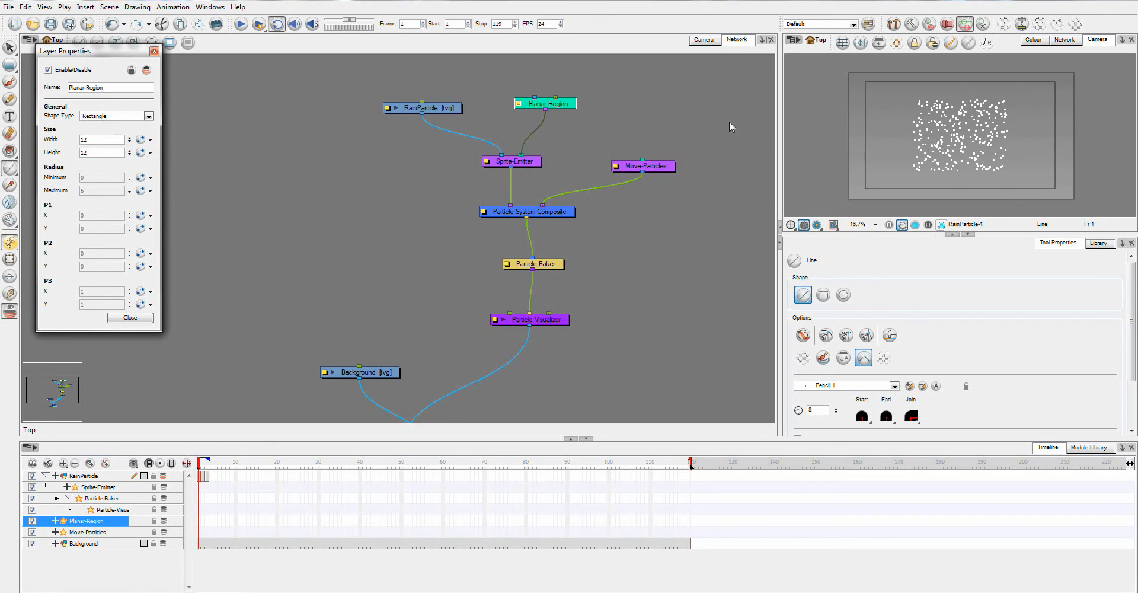
mouse_move(565, 216)
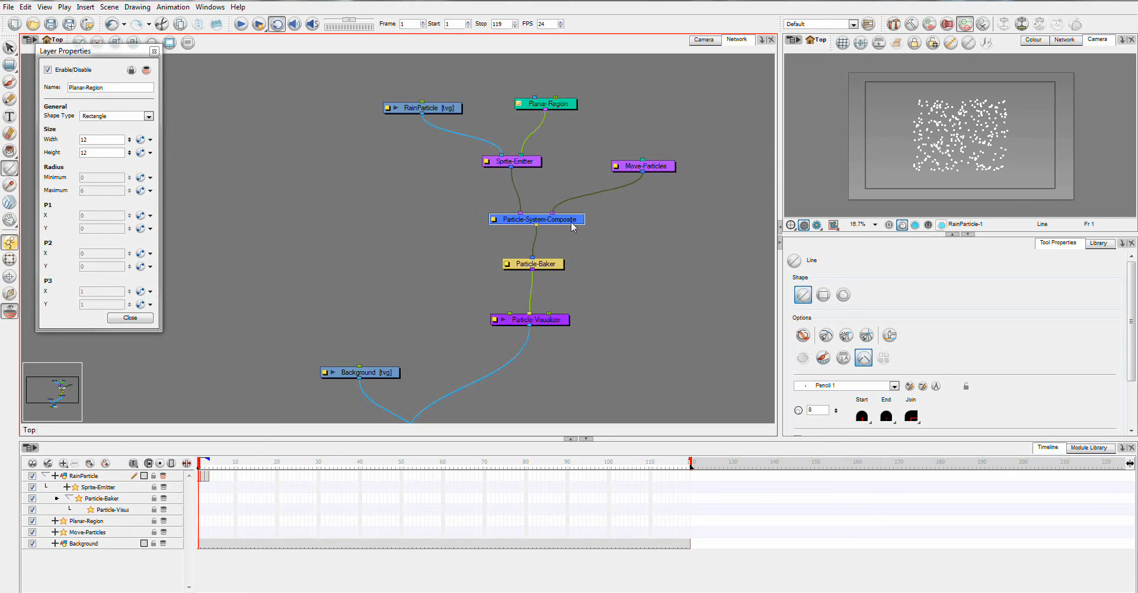
mouse_move(591, 182)
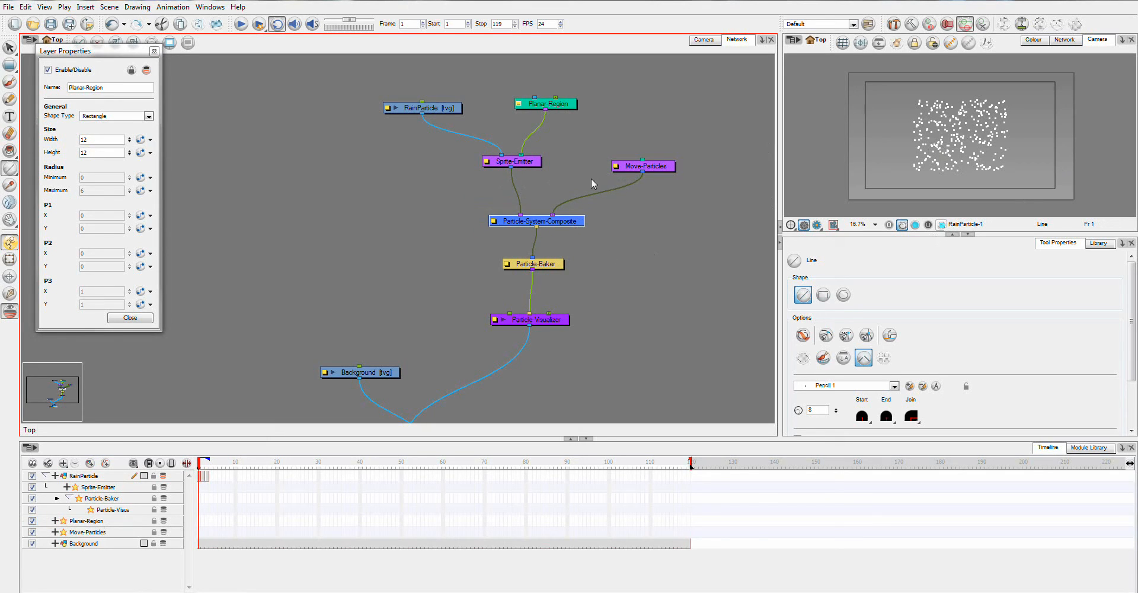
mouse_move(553, 201)
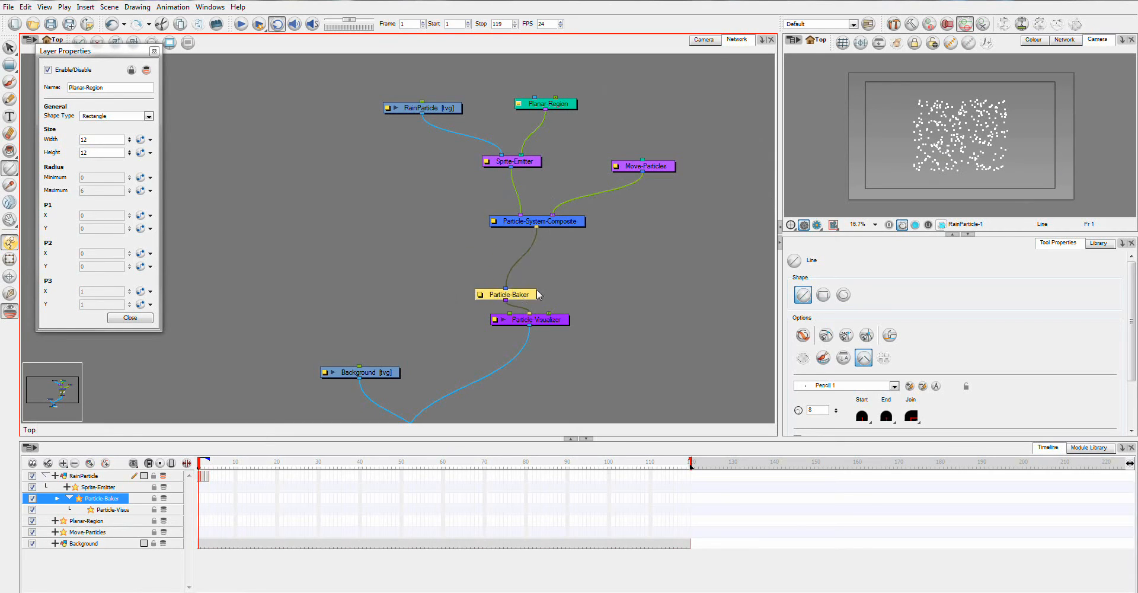
Step: Move the Particle-Baker node lower into a vertical chain and close Planar-Region properties
left_click_drag(510, 294, 537, 269)
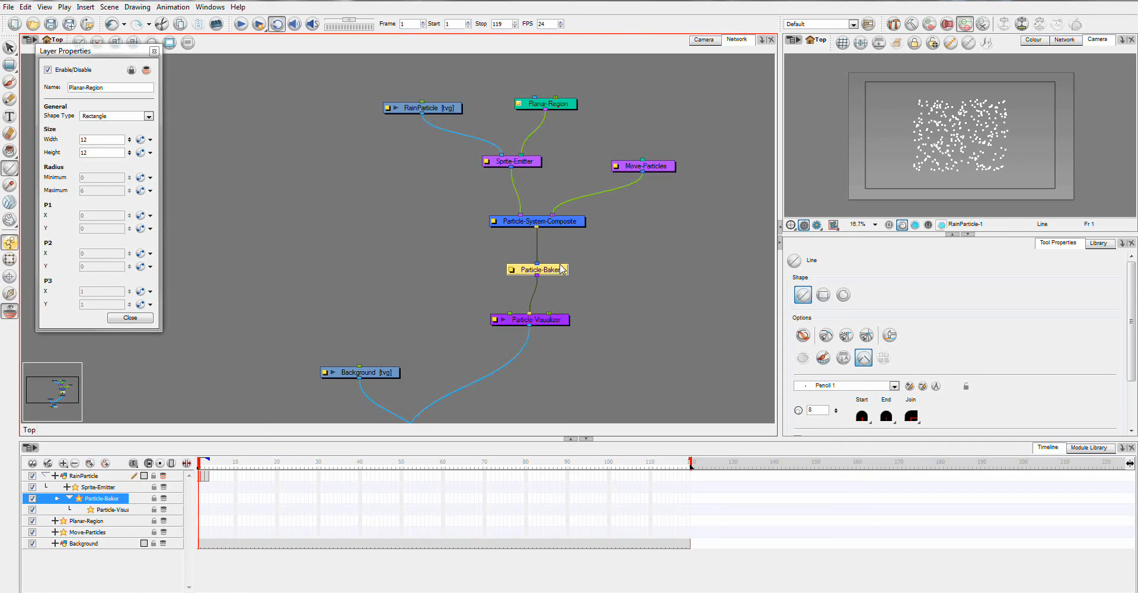
mouse_move(576, 336)
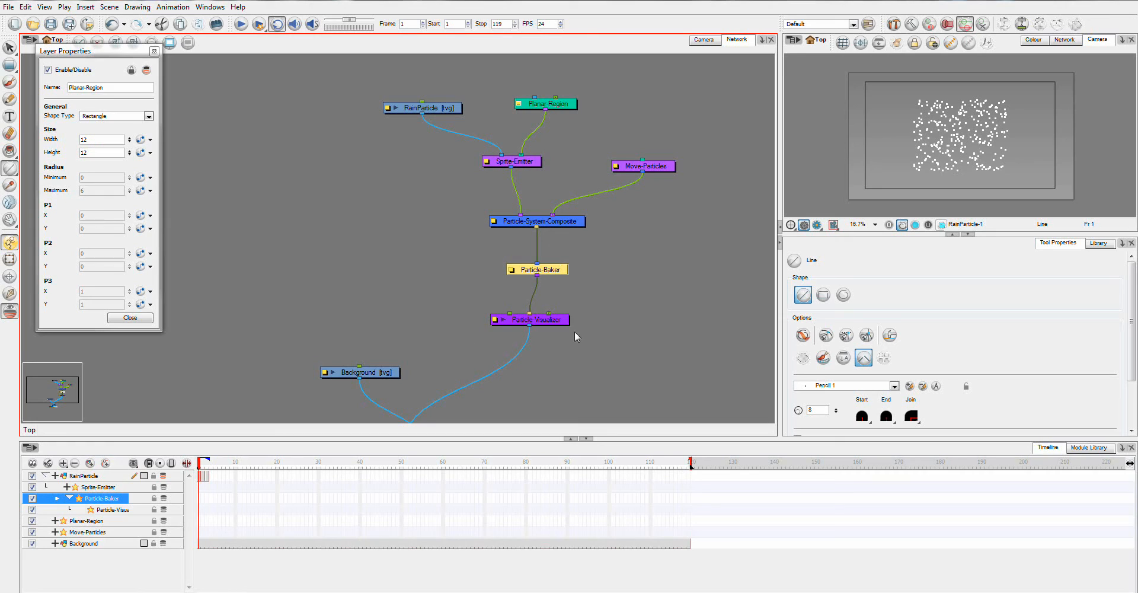
left_click(530, 320)
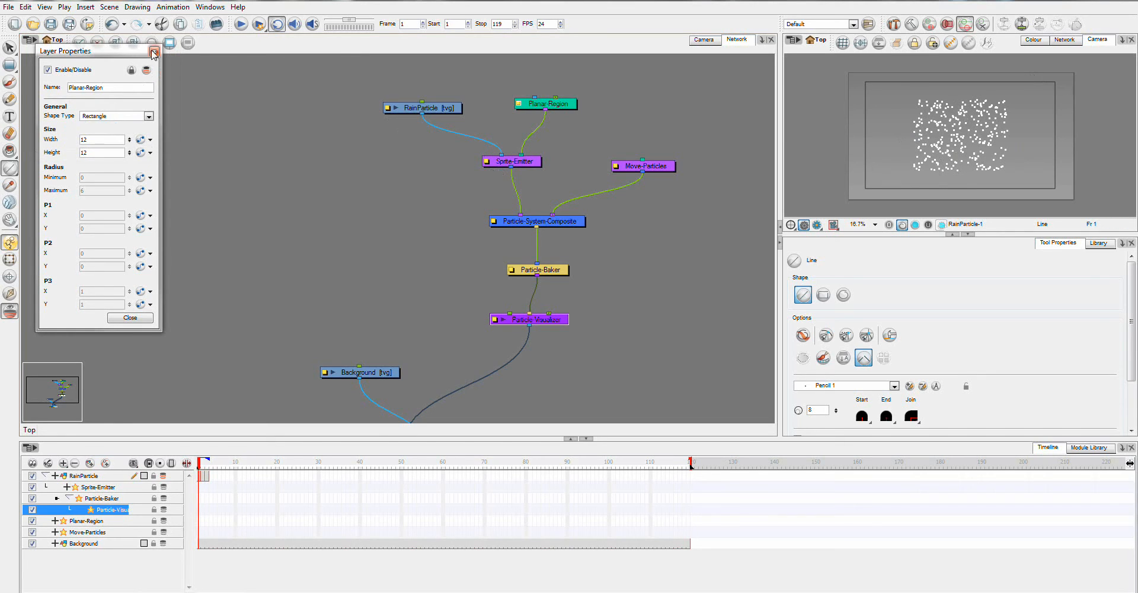
left_click(152, 51)
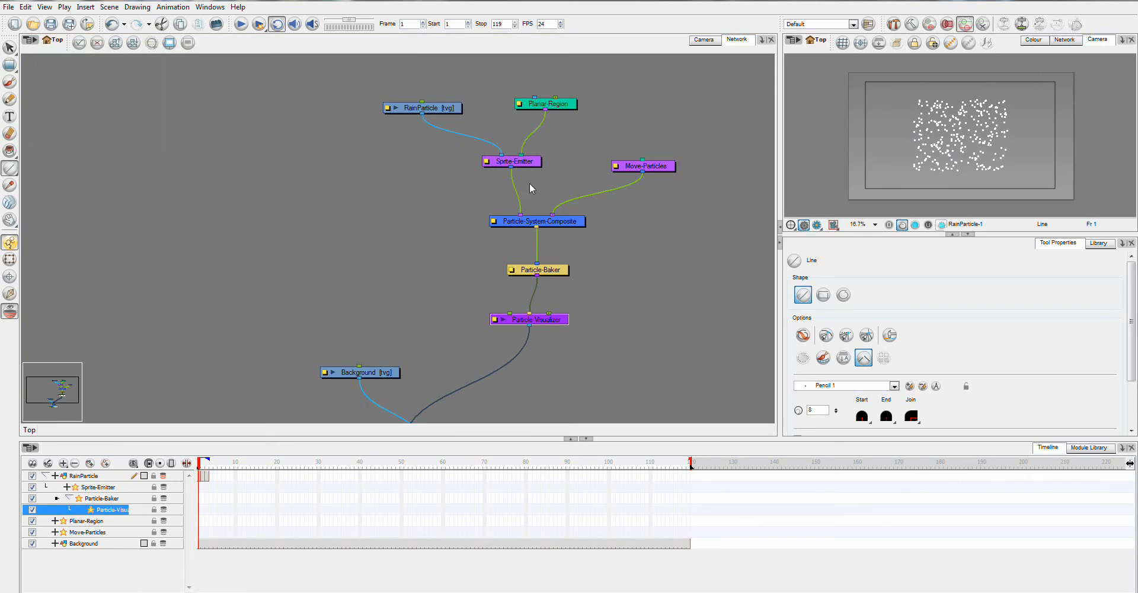
mouse_move(548, 161)
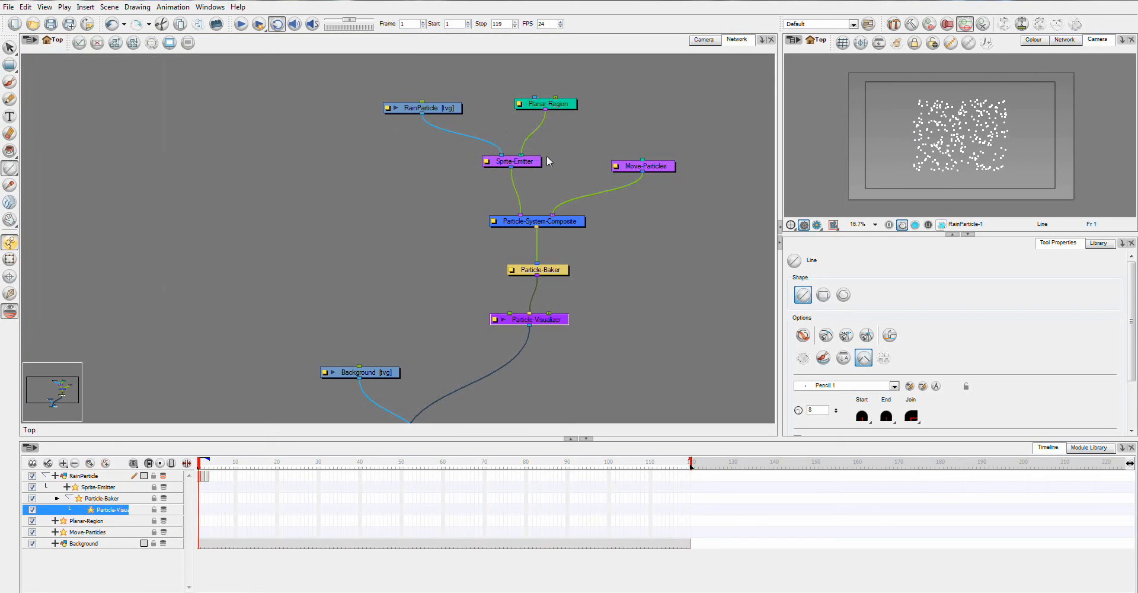
mouse_move(552, 167)
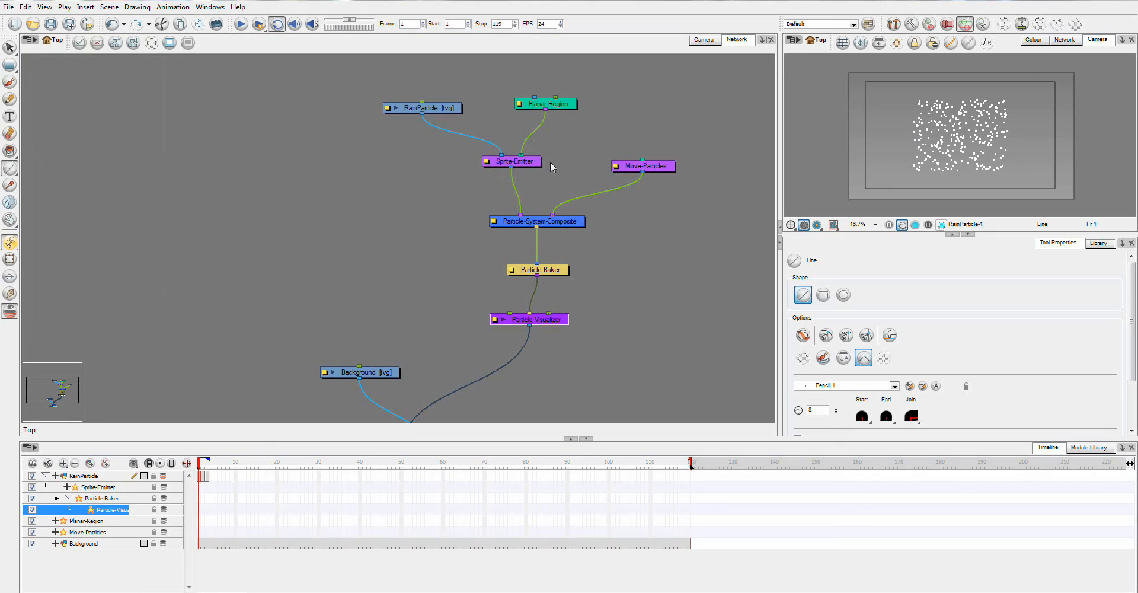
mouse_move(1022, 143)
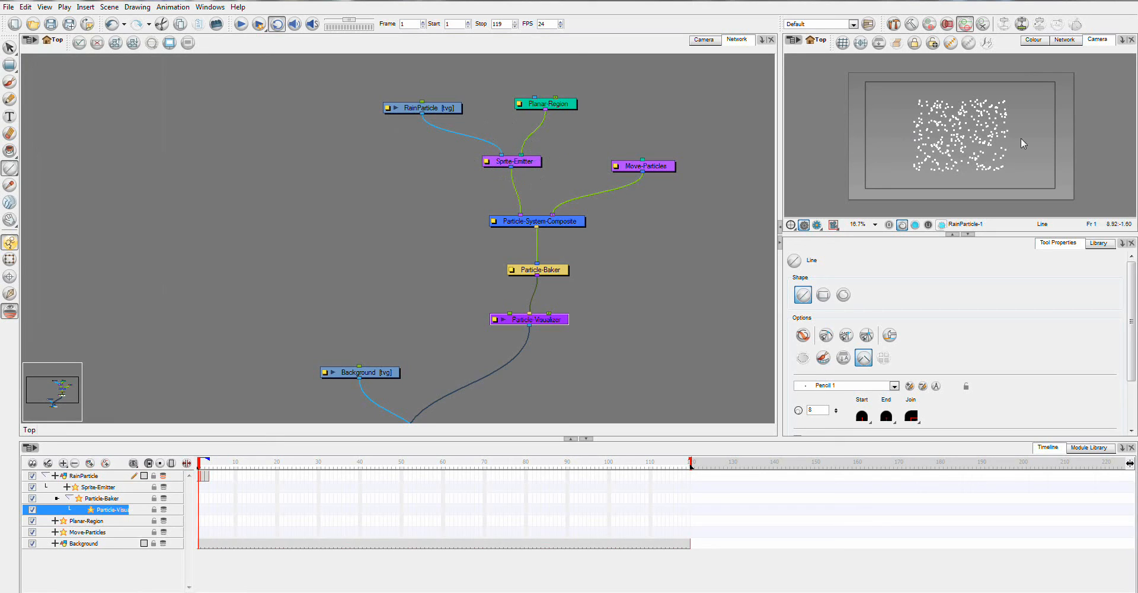
mouse_move(432, 62)
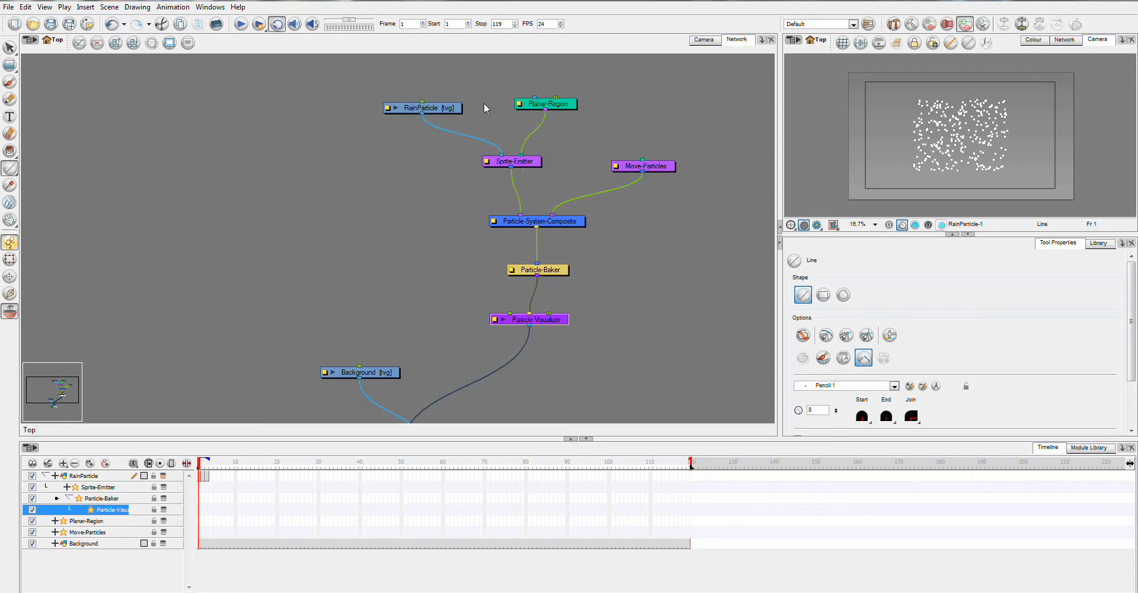
mouse_move(485, 168)
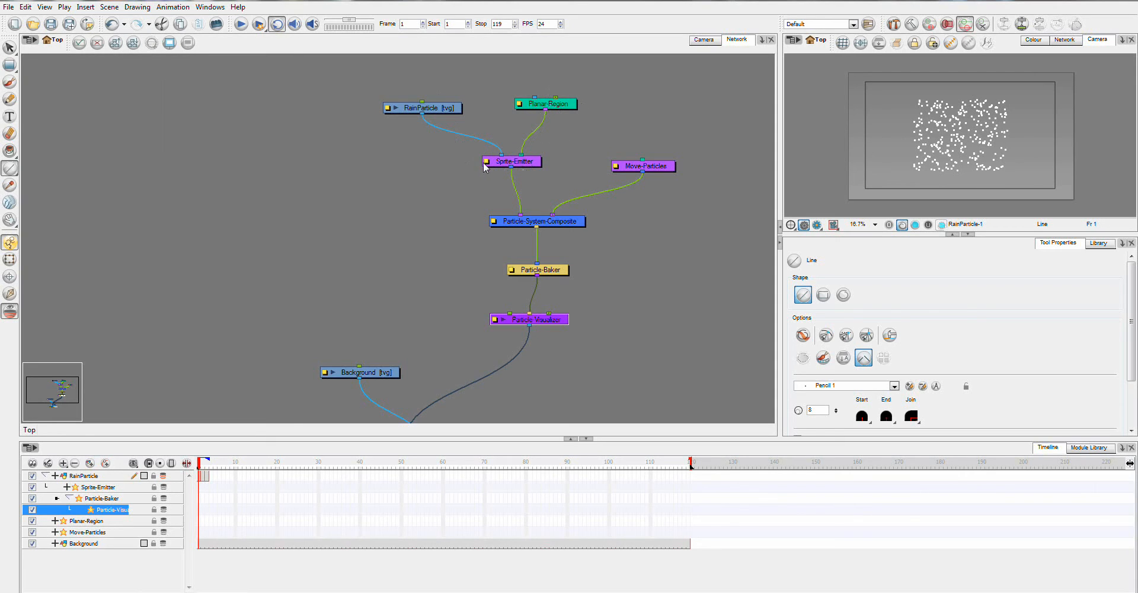
Step: Open the Sprite-Emitter node's Layer Properties from the Network view
double_click(511, 161)
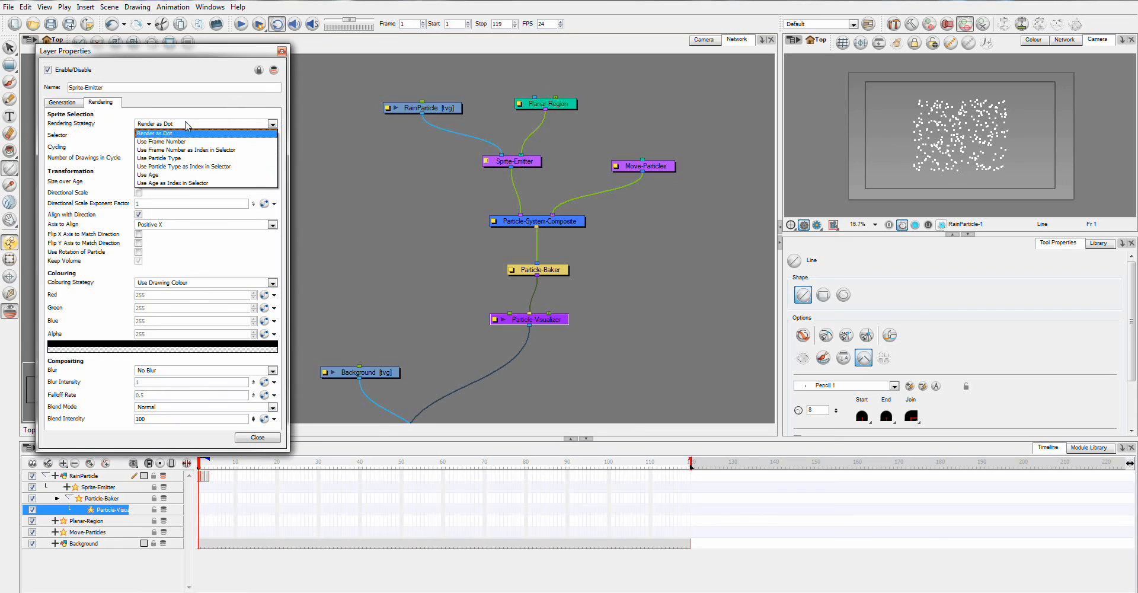
Step: Set Rendering Strategy to Use Particle Type, close, and reopen Sprite-Emitter properties
left_click(156, 158)
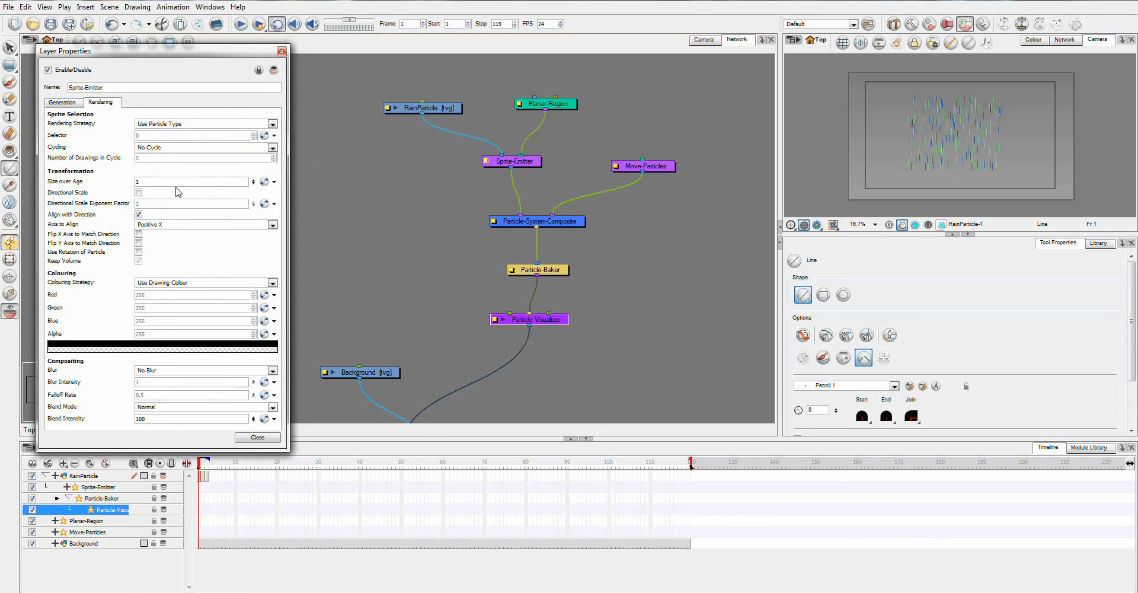
mouse_move(181, 545)
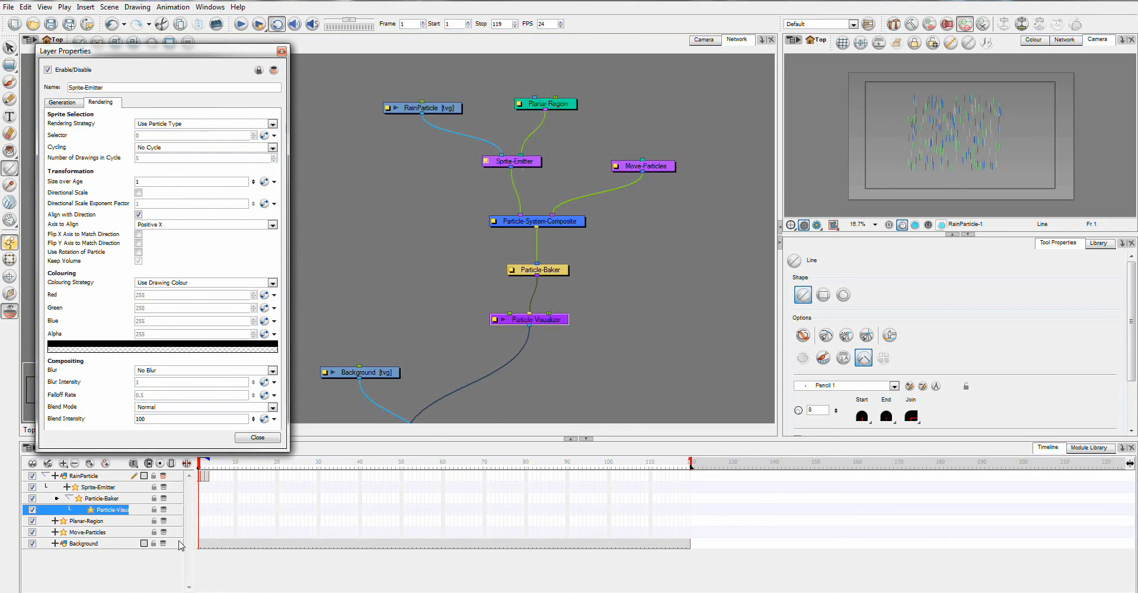
left_click(85, 476)
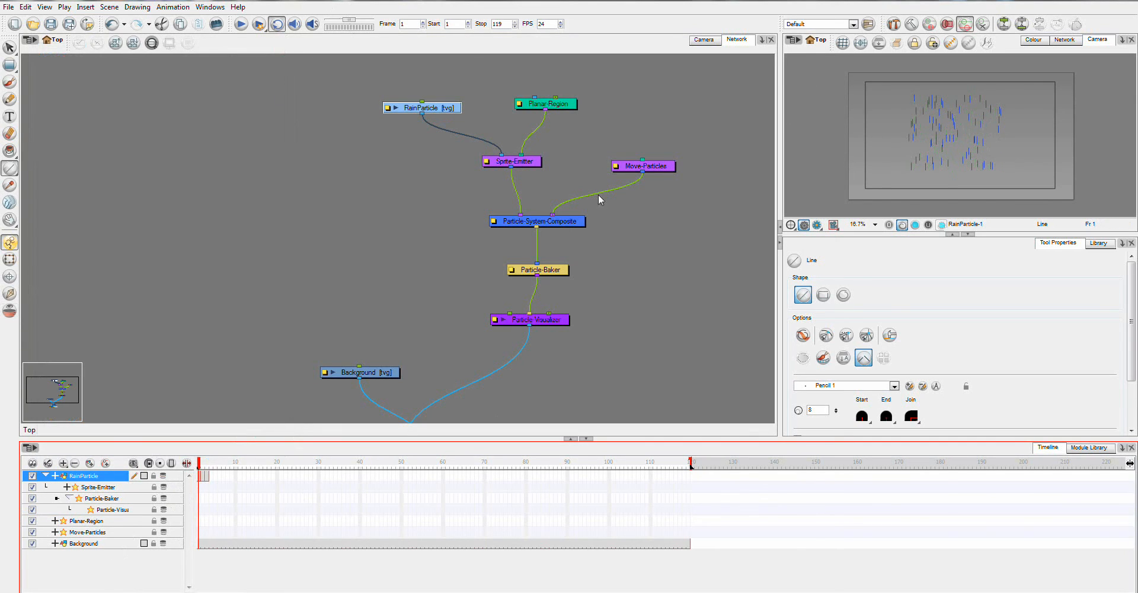
mouse_move(468, 195)
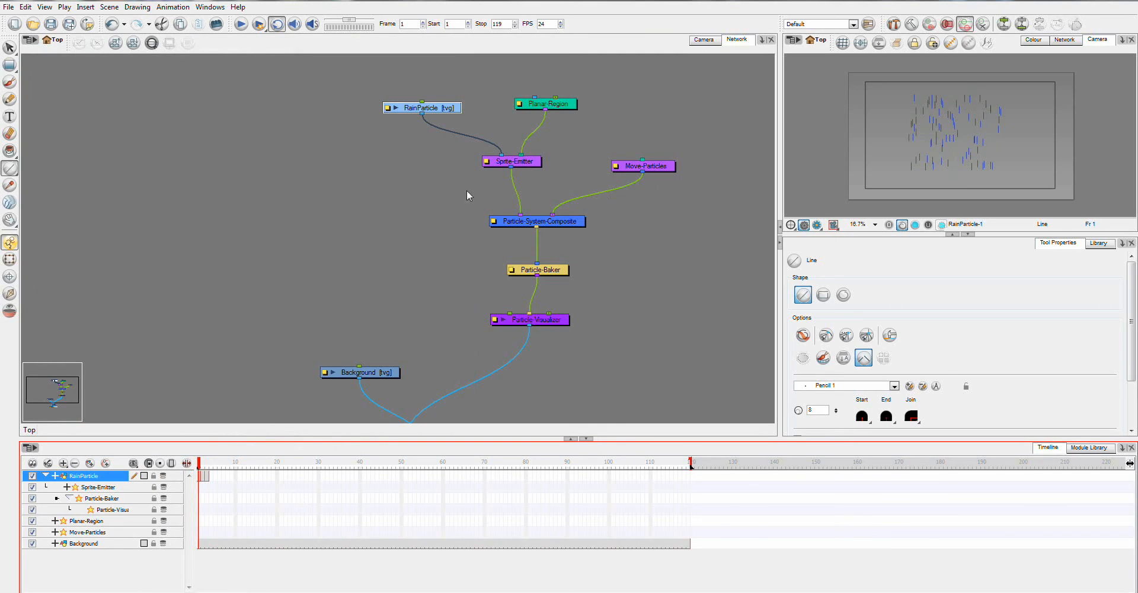
left_click(510, 161)
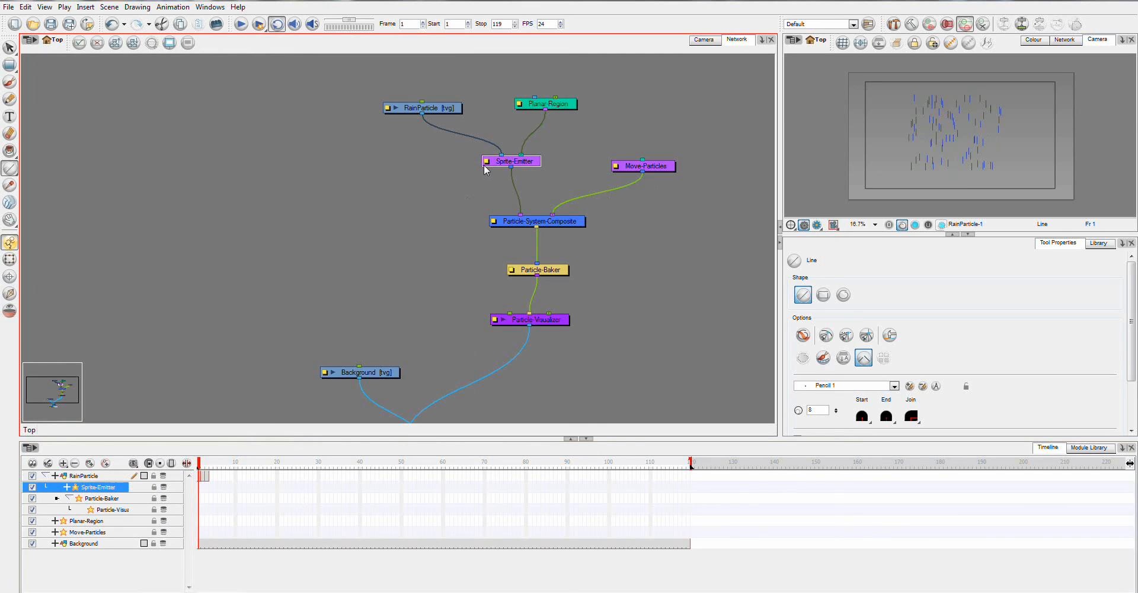
double_click(511, 161)
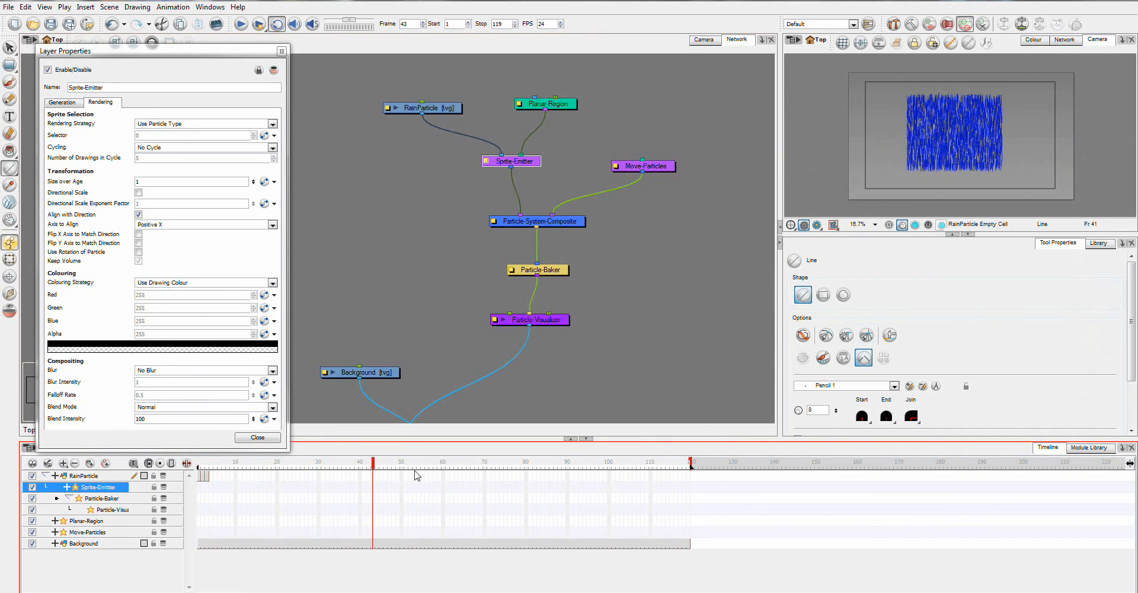
Step: Move the playhead to frame 6 to view the sparser rain streaks
left_click(225, 467)
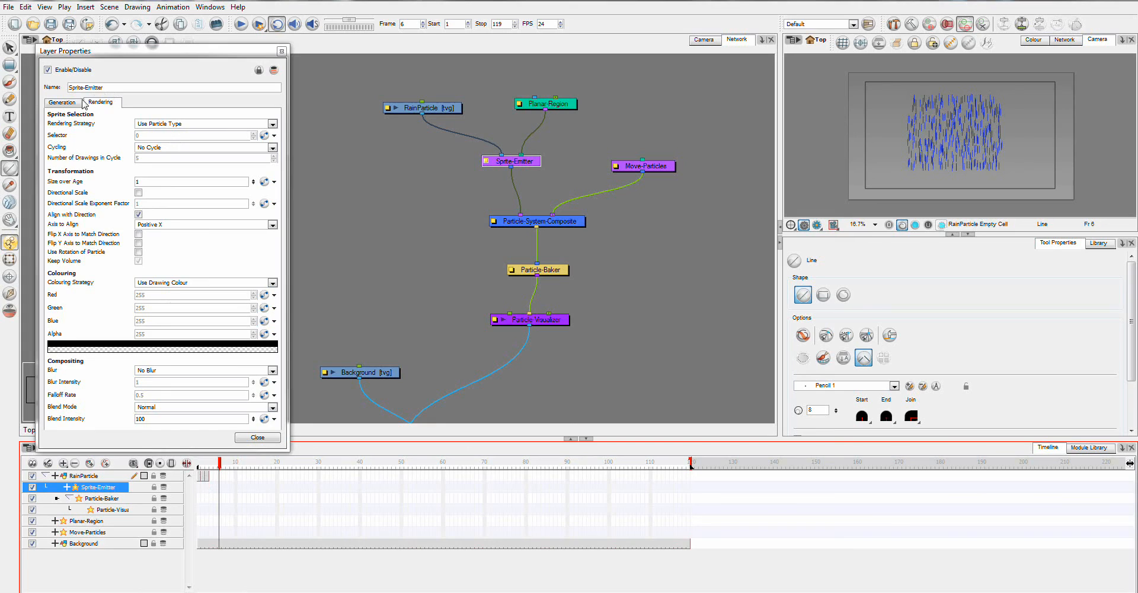
Step: Set the Generation particle type range to 1 through 3 and switch to the Camera view
left_click(62, 102)
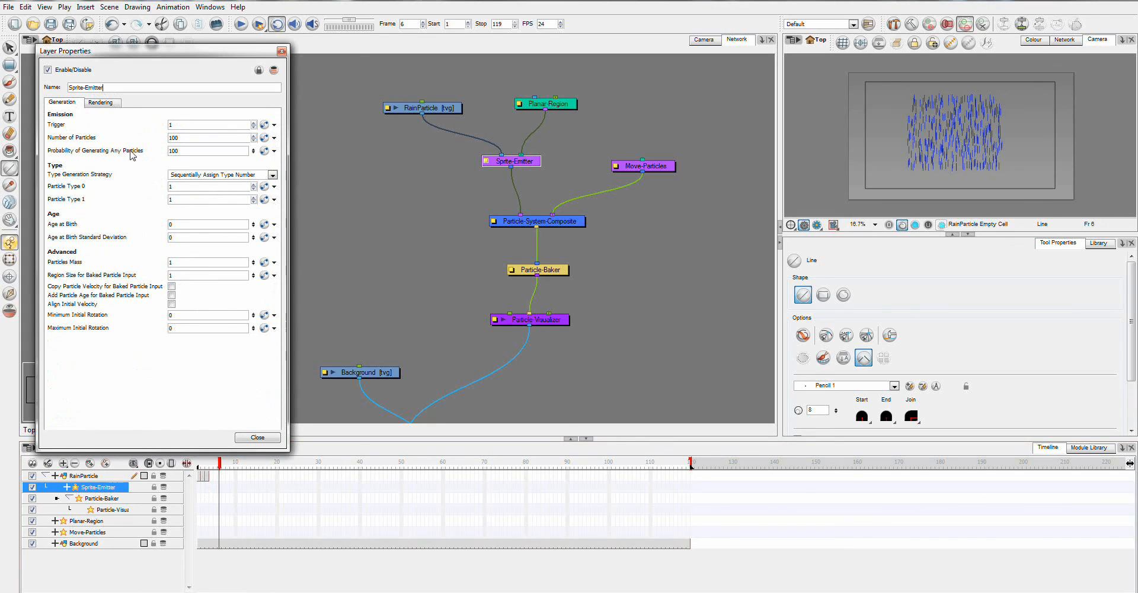
mouse_move(187, 187)
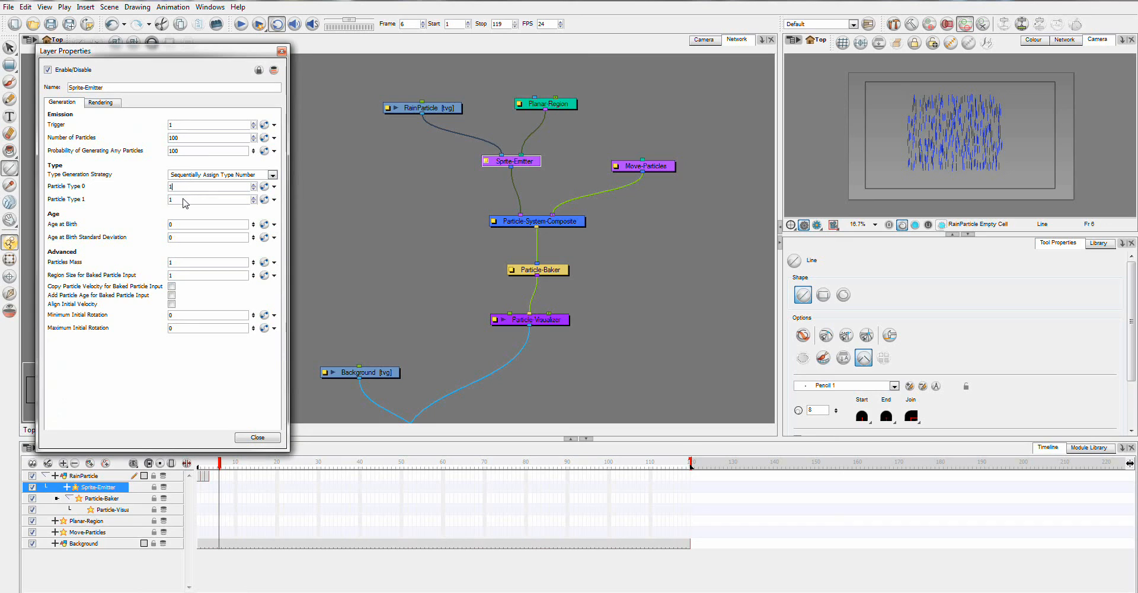
left_click(207, 200)
type("3")
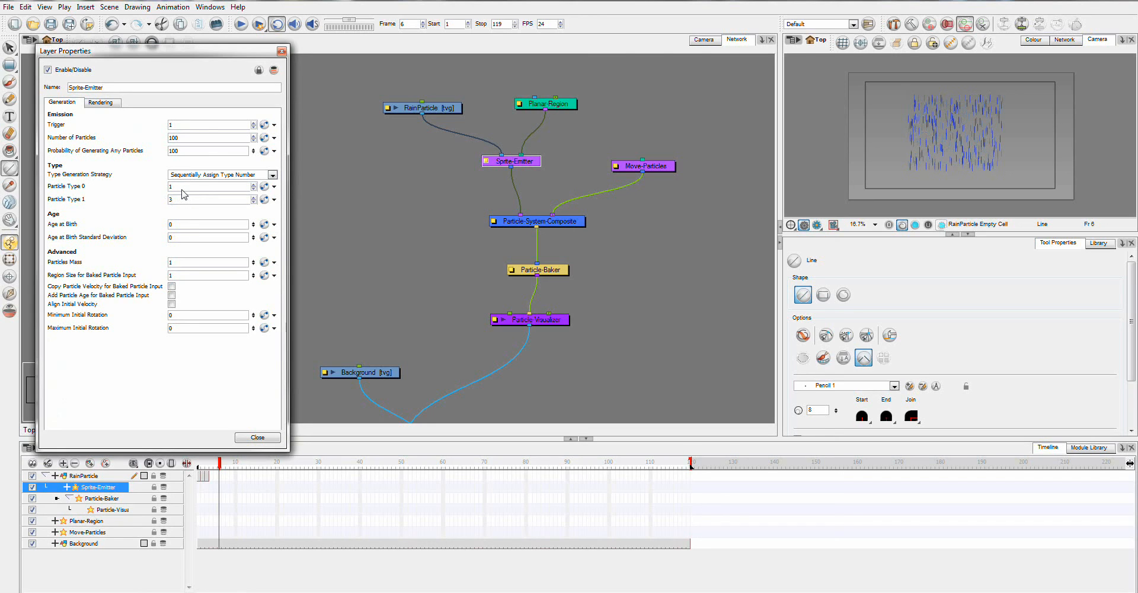
mouse_move(201, 481)
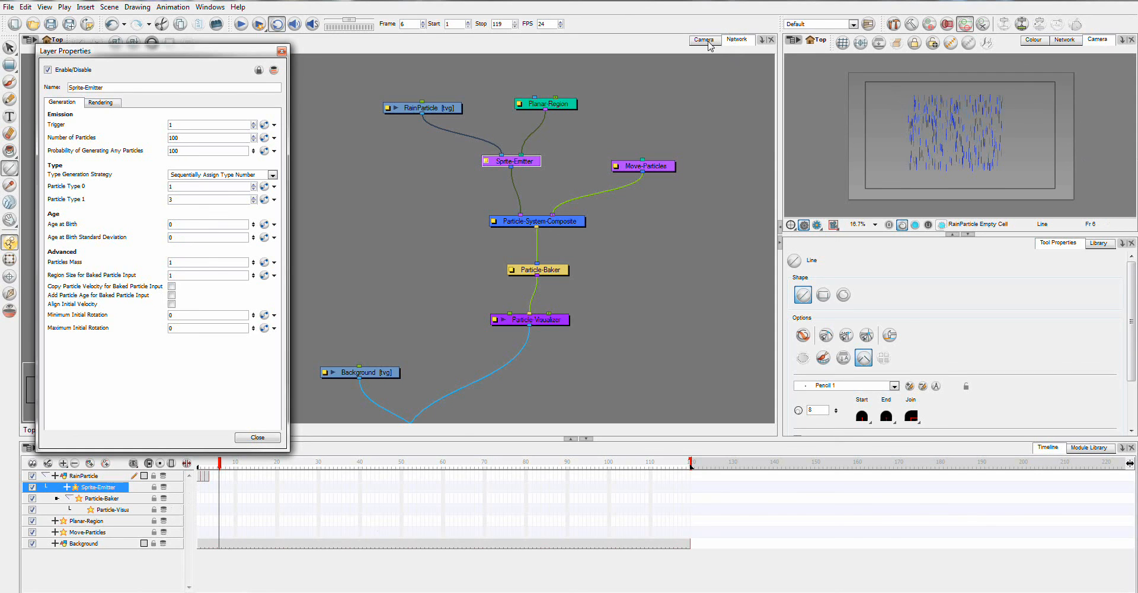
left_click(703, 39)
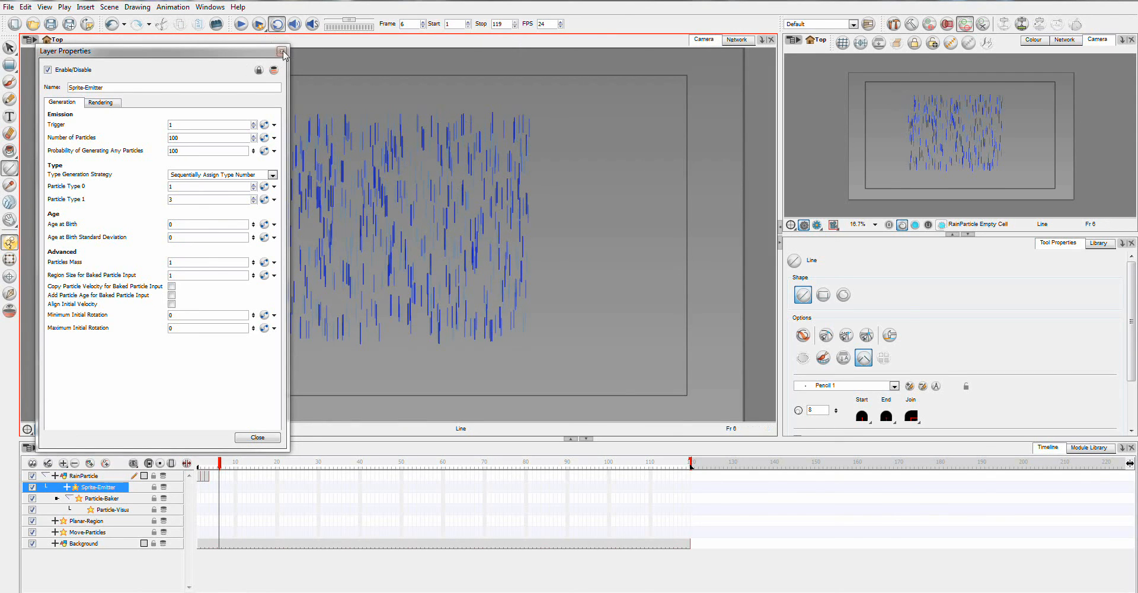
Step: Close the Sprite-Emitter properties and switch back to the Network view
left_click(282, 51)
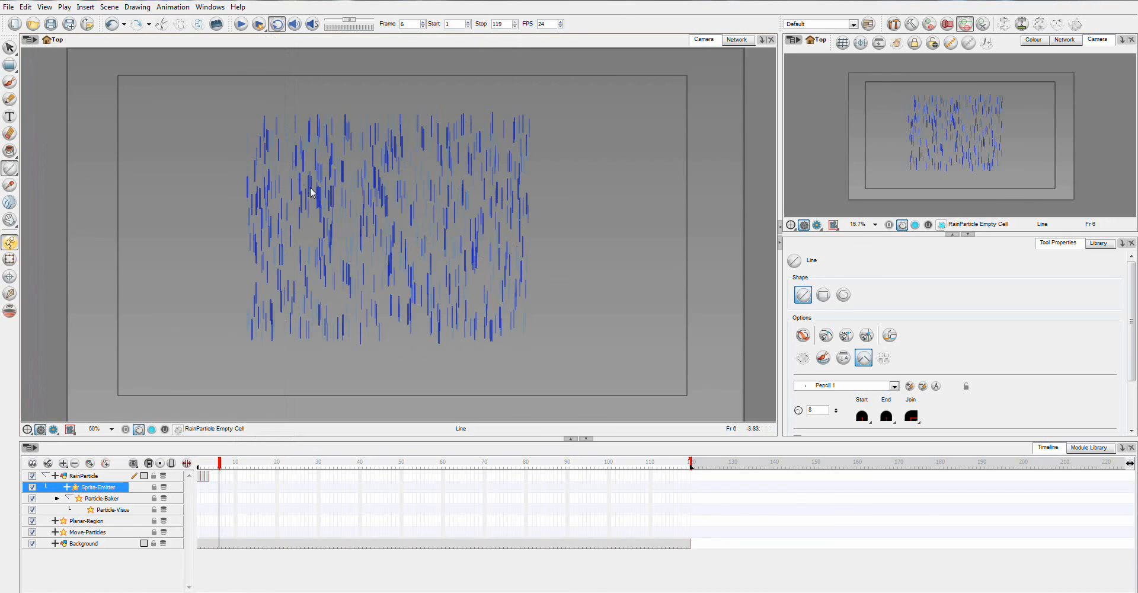
mouse_move(548, 363)
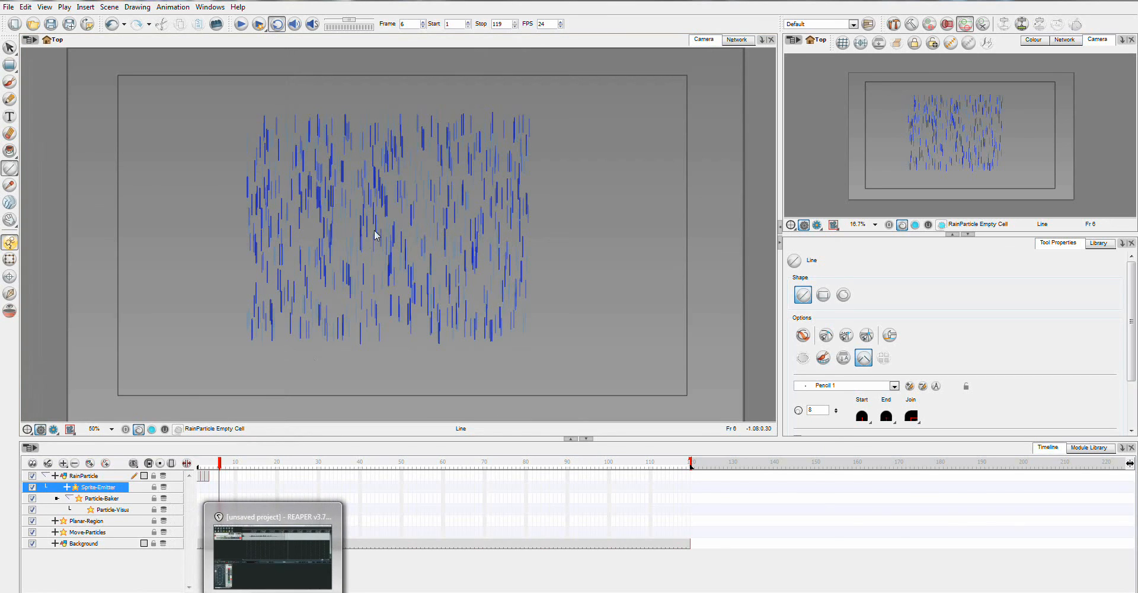
left_click(737, 39)
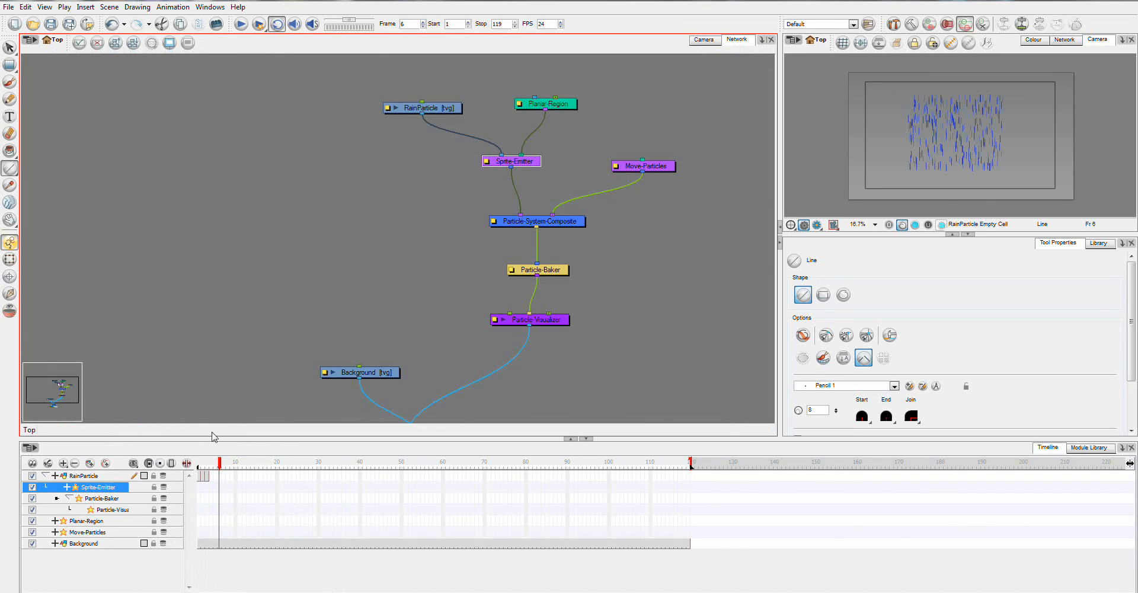
mouse_move(484, 204)
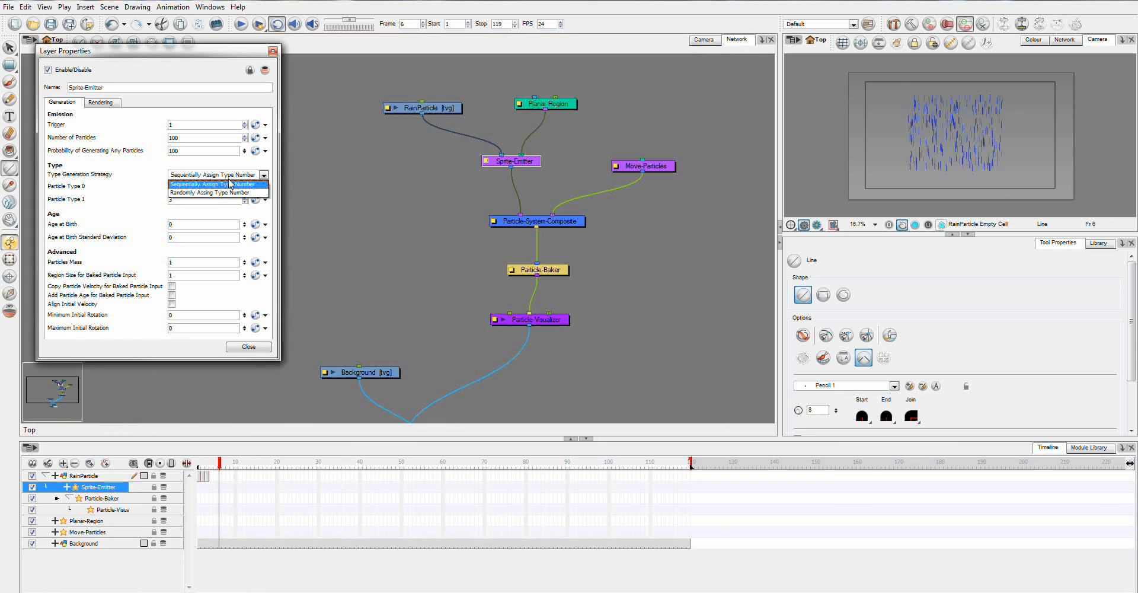
Step: Set the Sprite-Emitter Type Generation Strategy to Randomly Assign Type Number
left_click(214, 184)
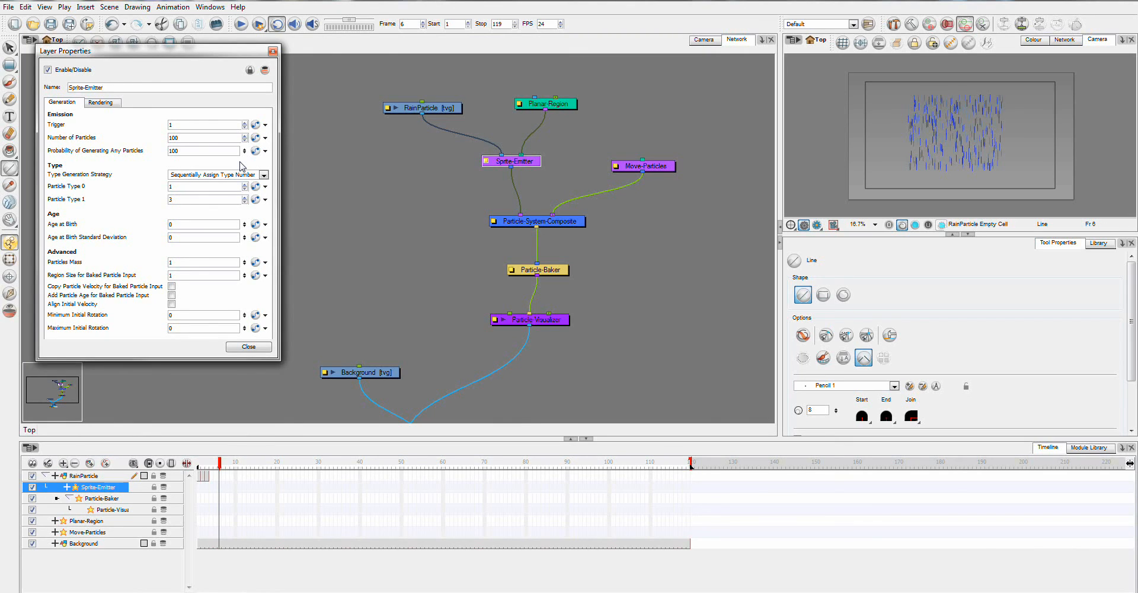
left_click(264, 175)
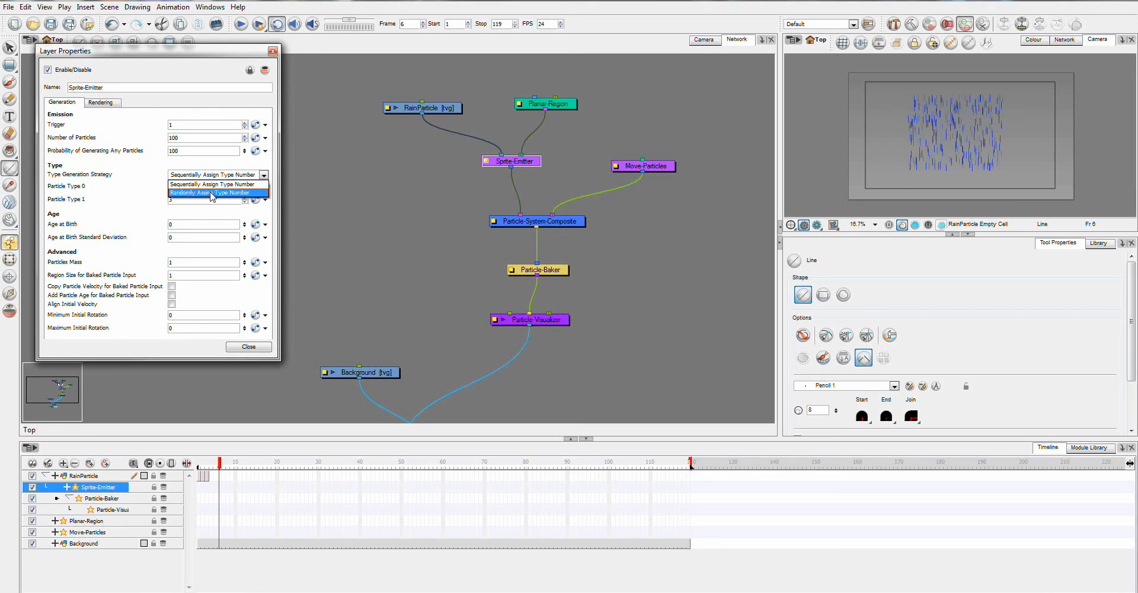
left_click(210, 192)
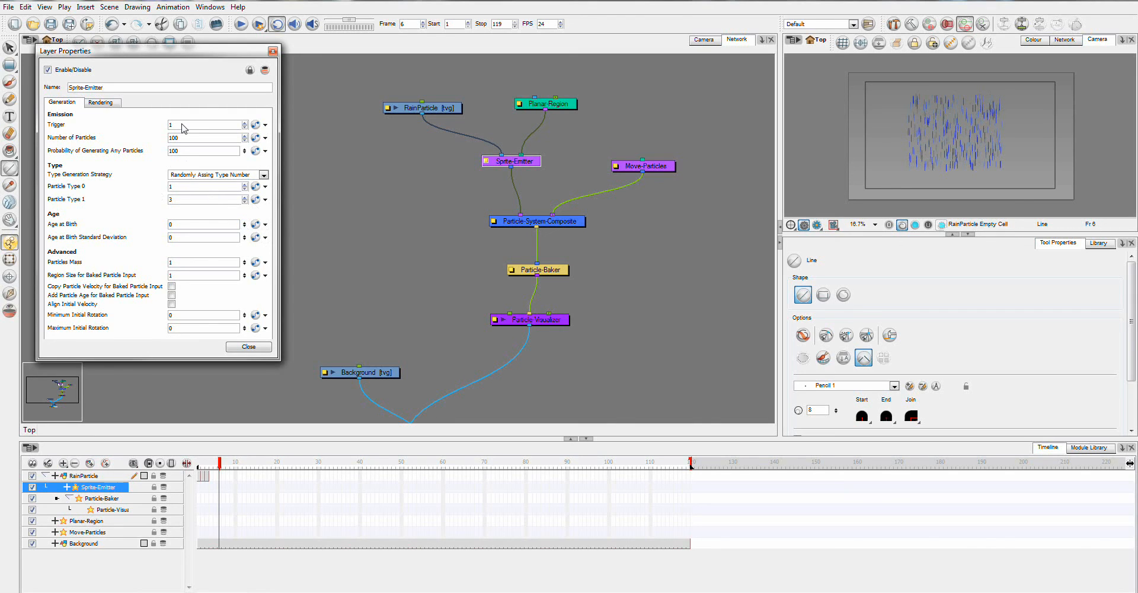